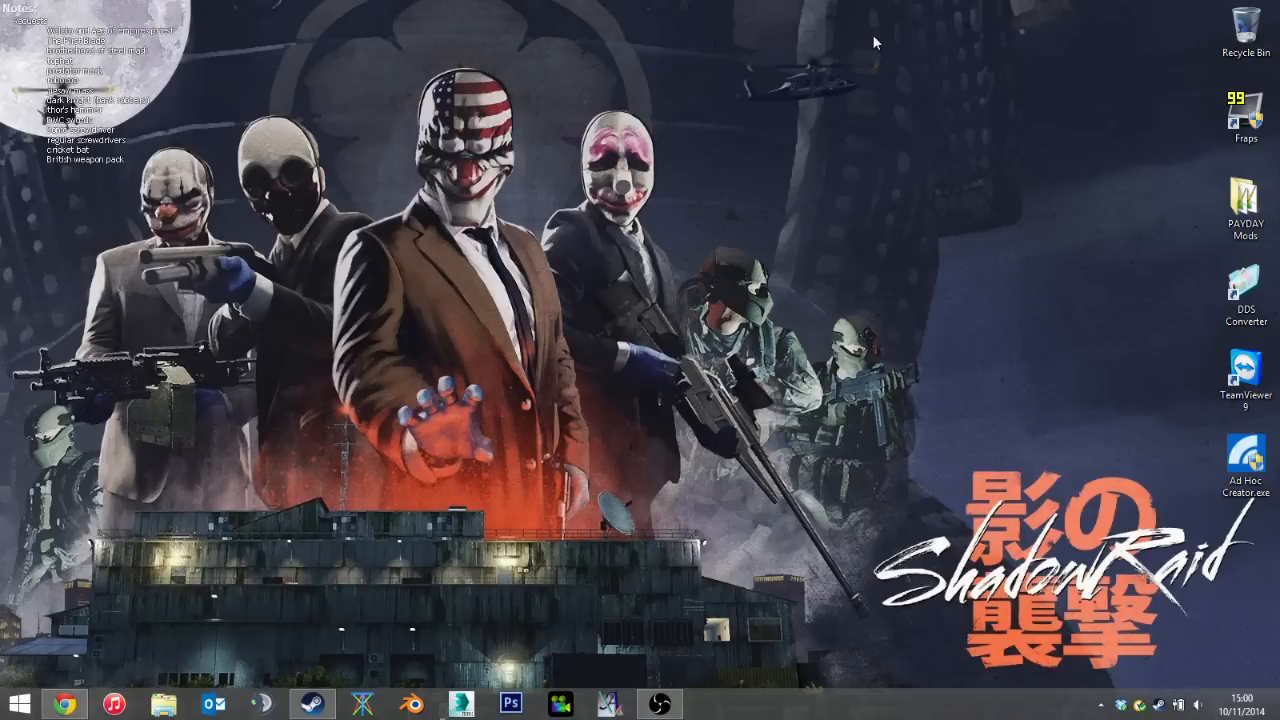
mouse_move(707, 115)
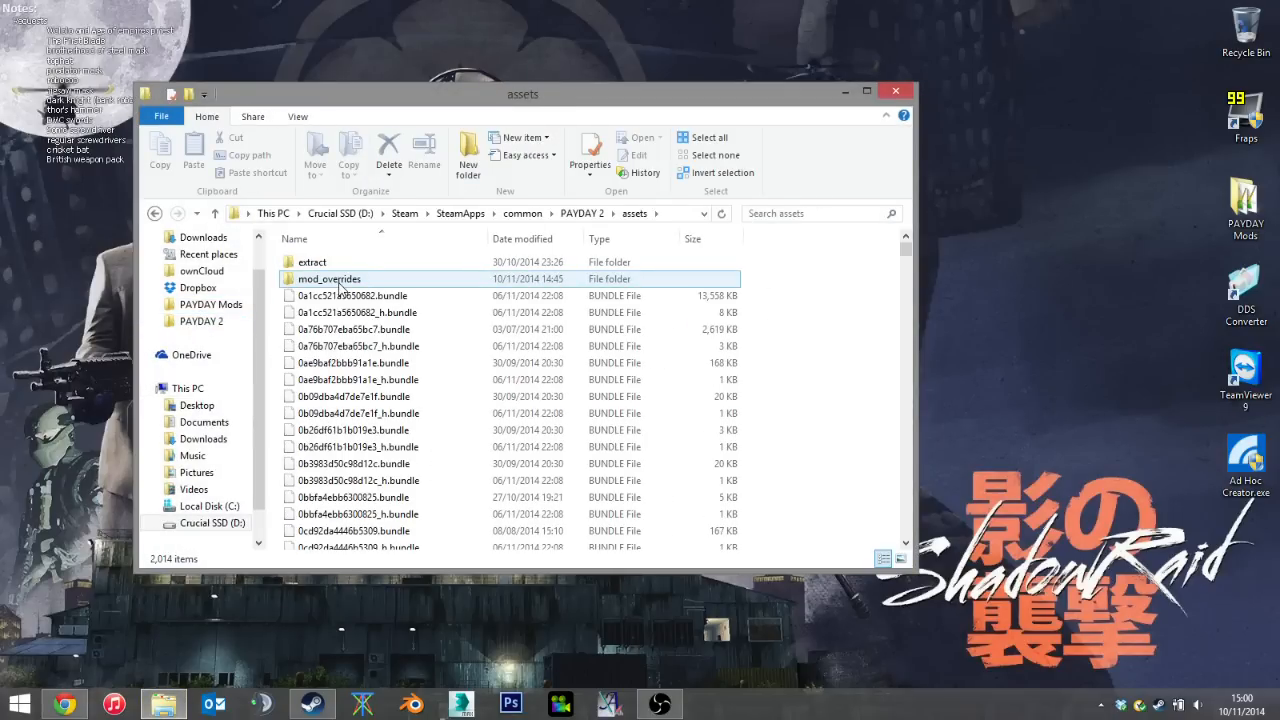
Step: Check that mod_overrides is empty, then open the Iron Man mod in PAYDAY Mods
double_click(329, 278)
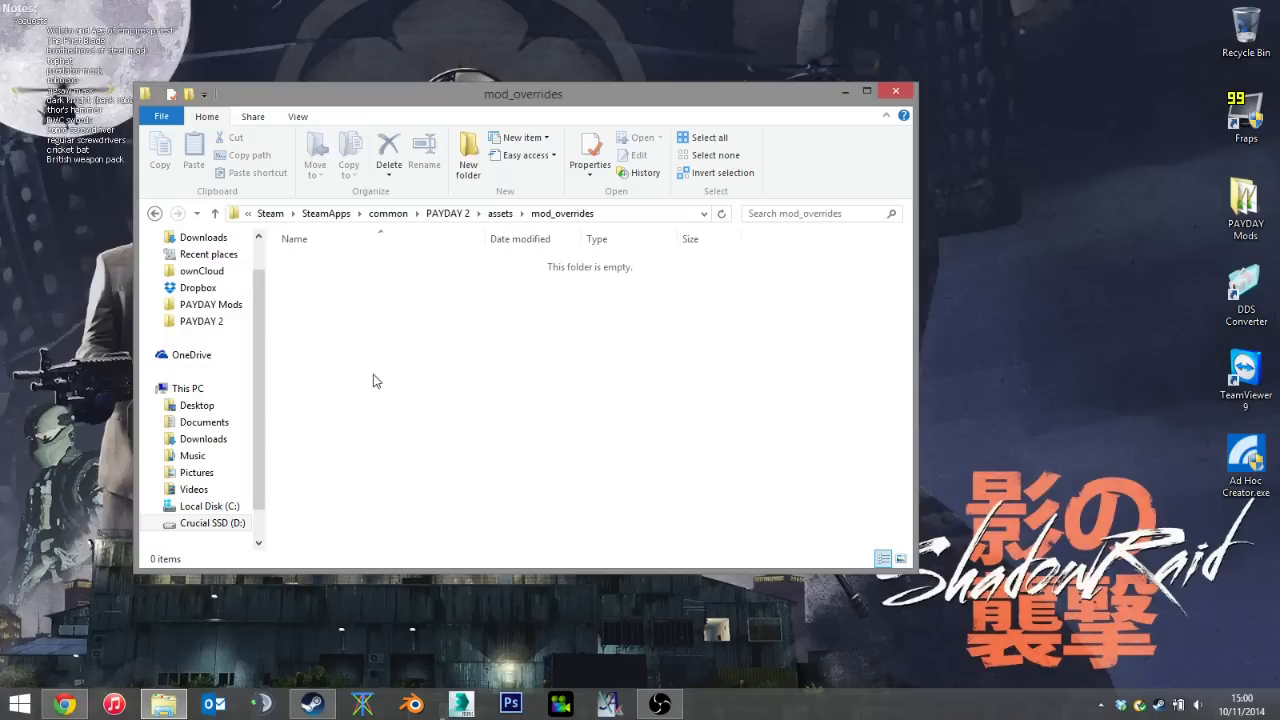
click(211, 304)
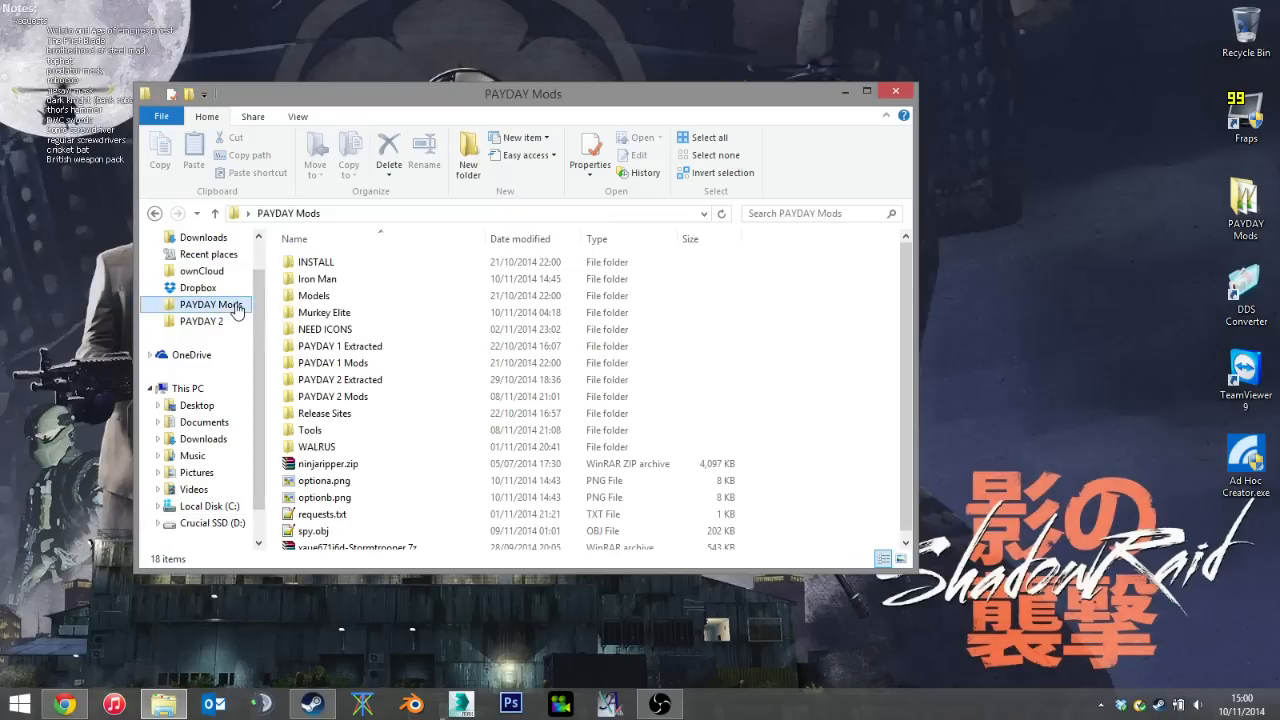
mouse_move(320, 279)
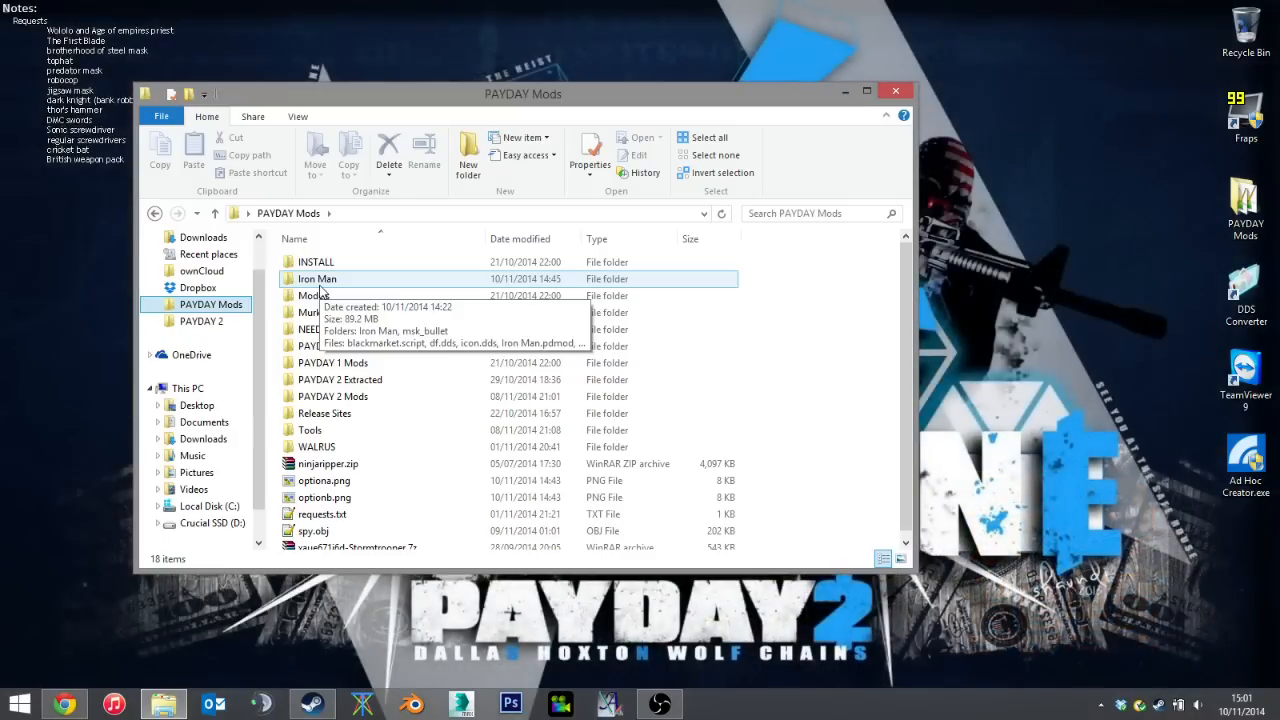
double_click(317, 278)
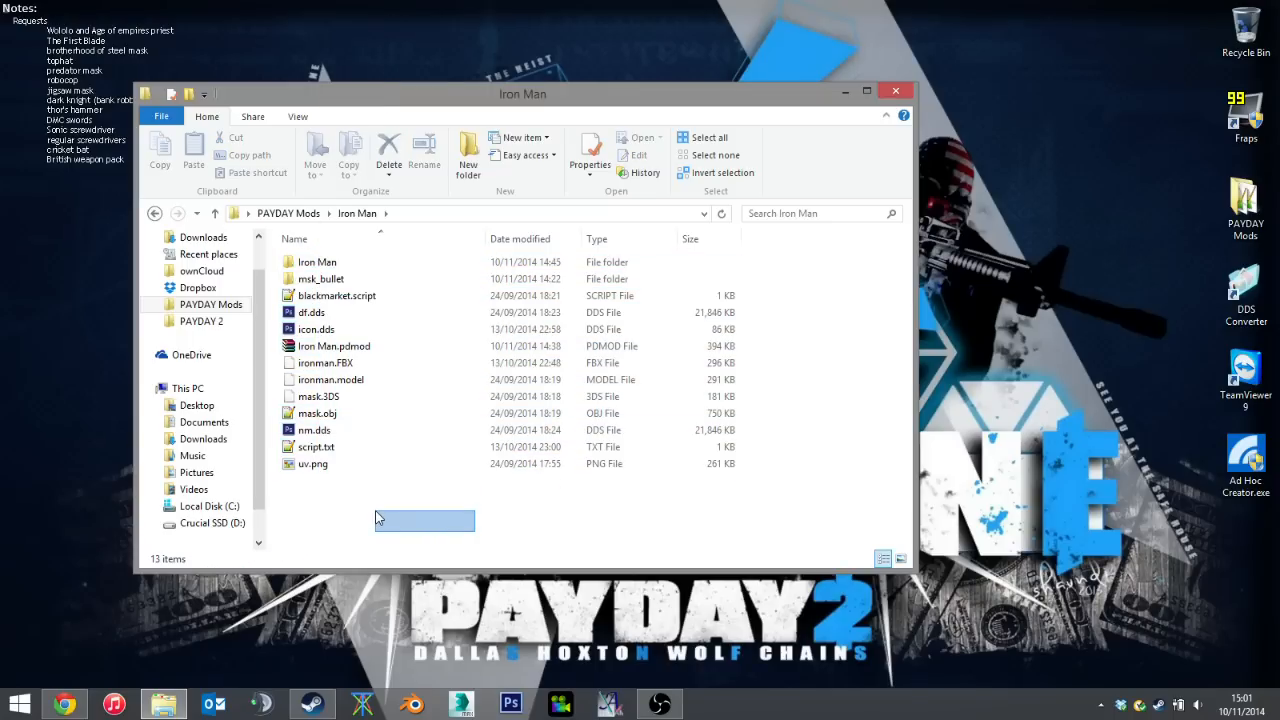
Step: Drill through inner Iron Man > units > payday2 > masks into msk_bullet
click(321, 278)
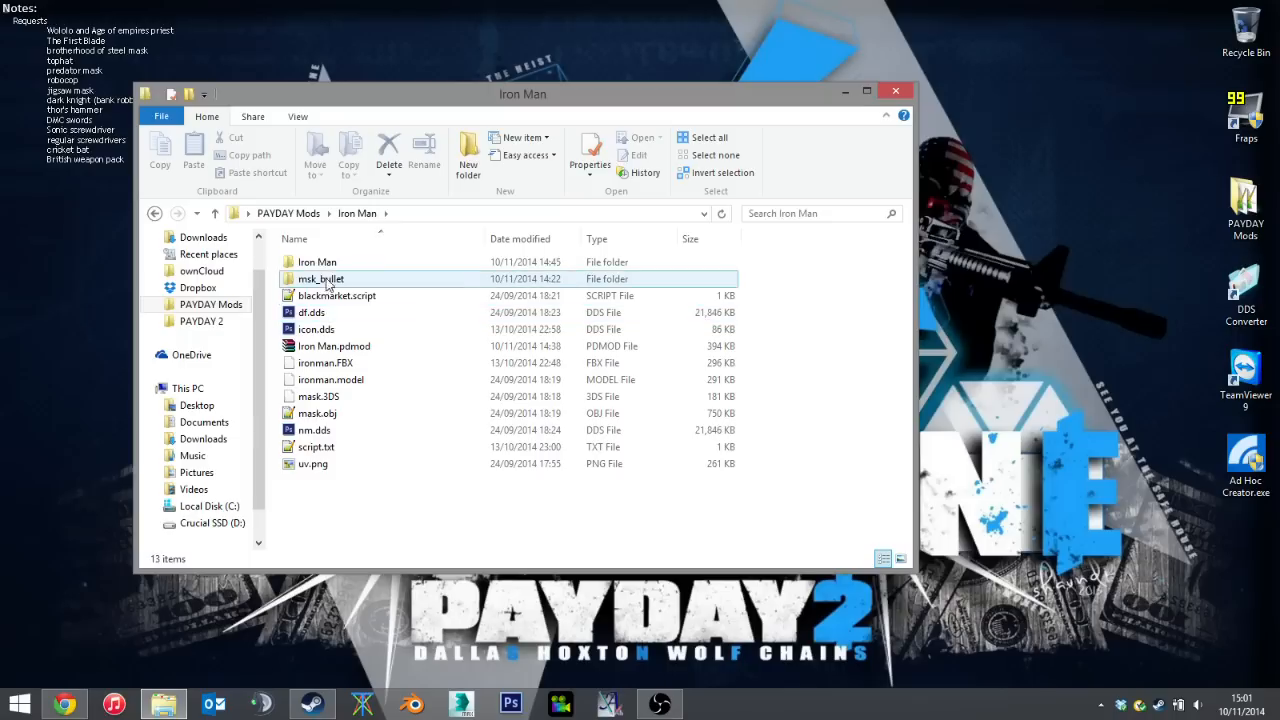
mouse_move(317, 261)
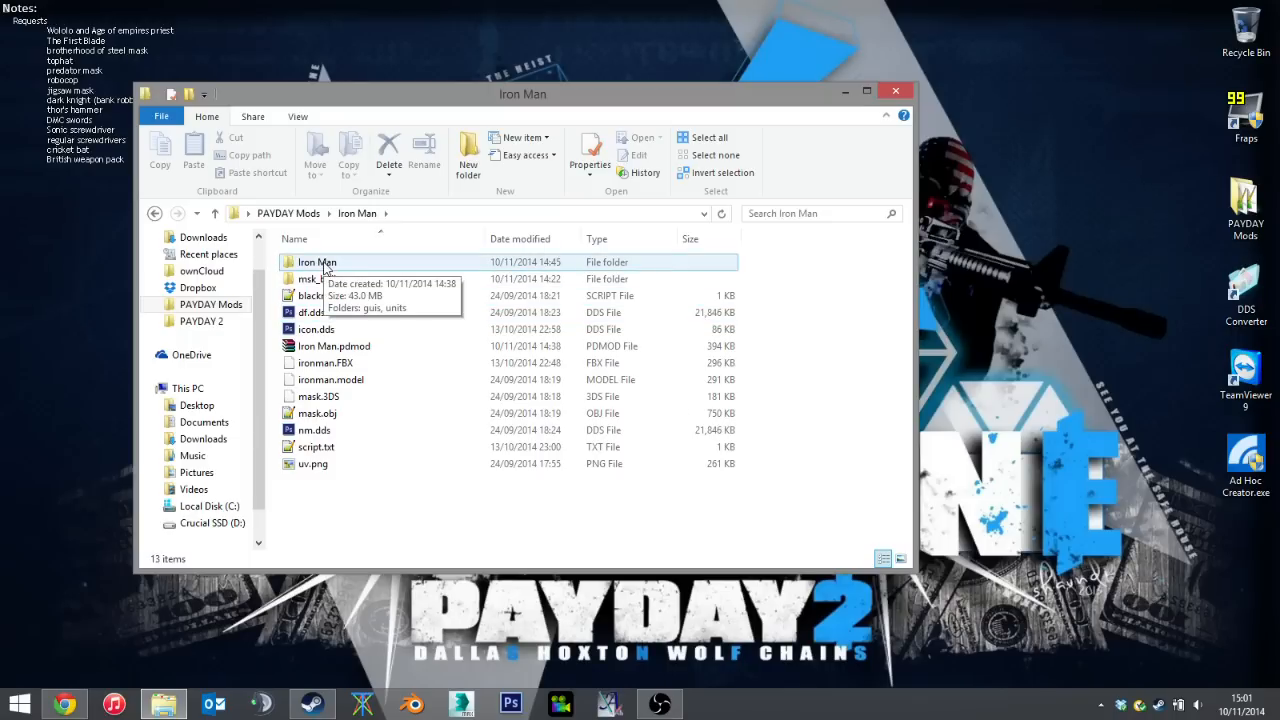
double_click(317, 261)
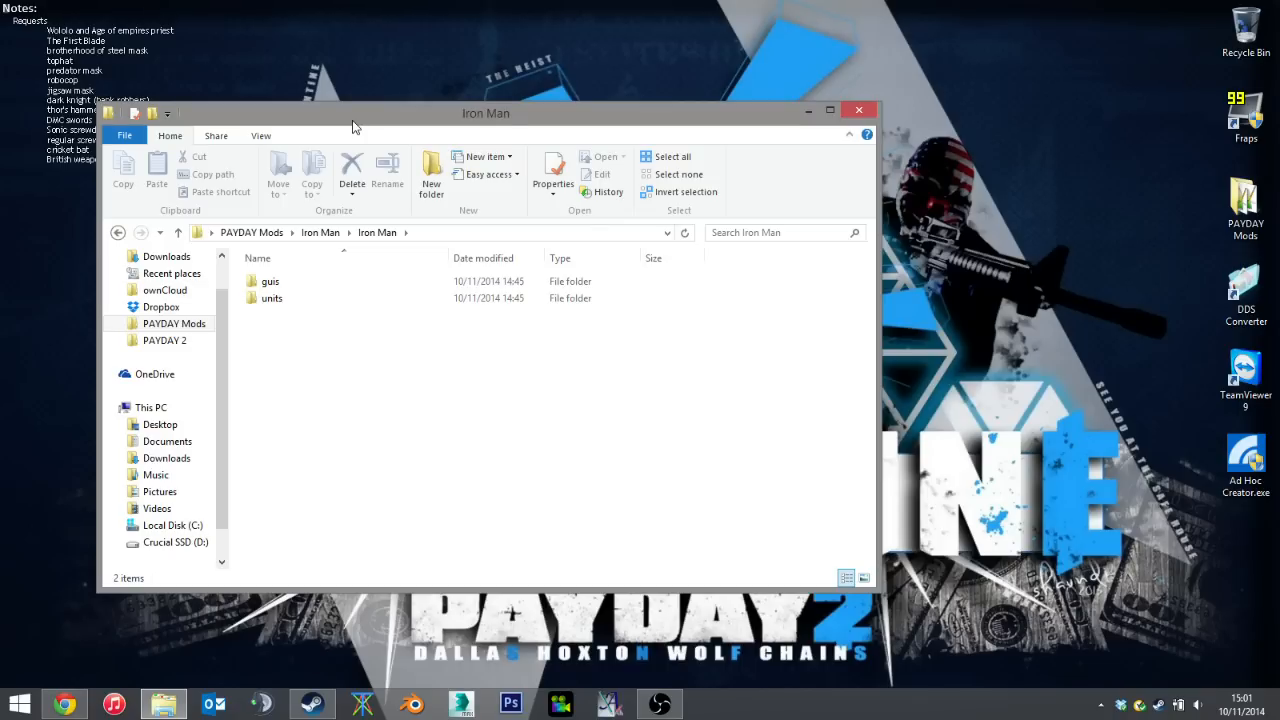
mouse_move(280, 257)
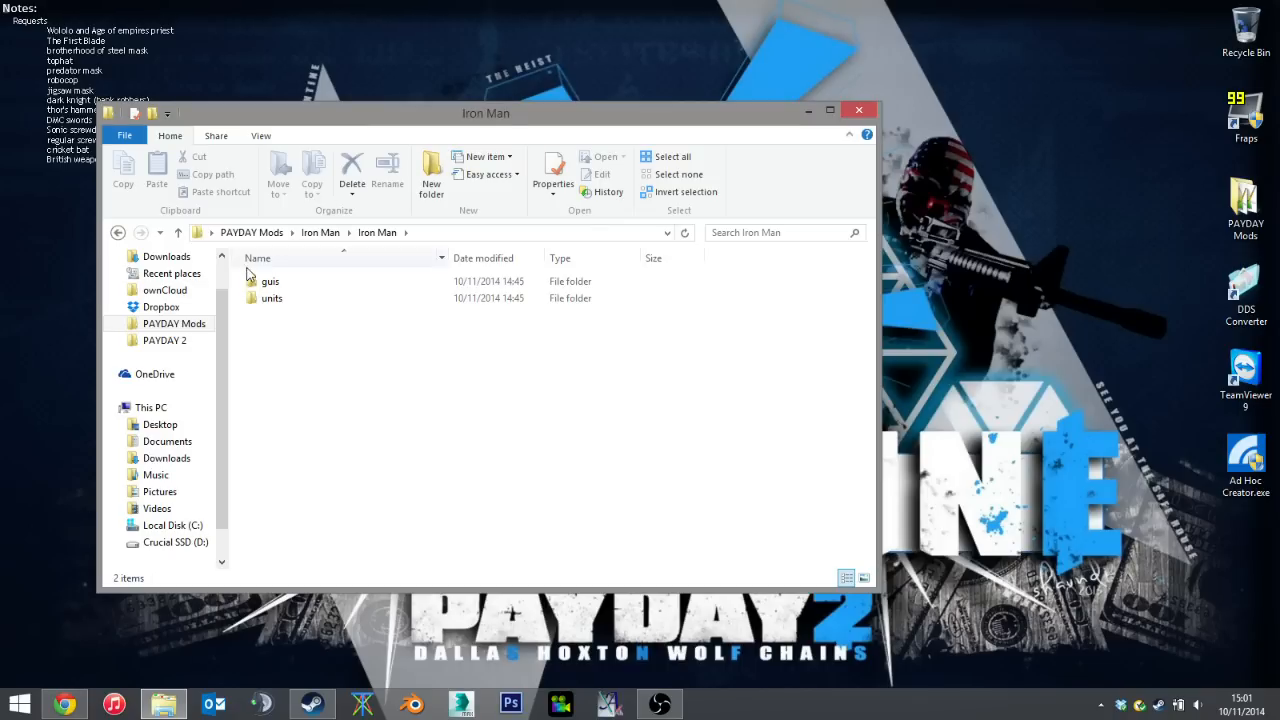
click(272, 298)
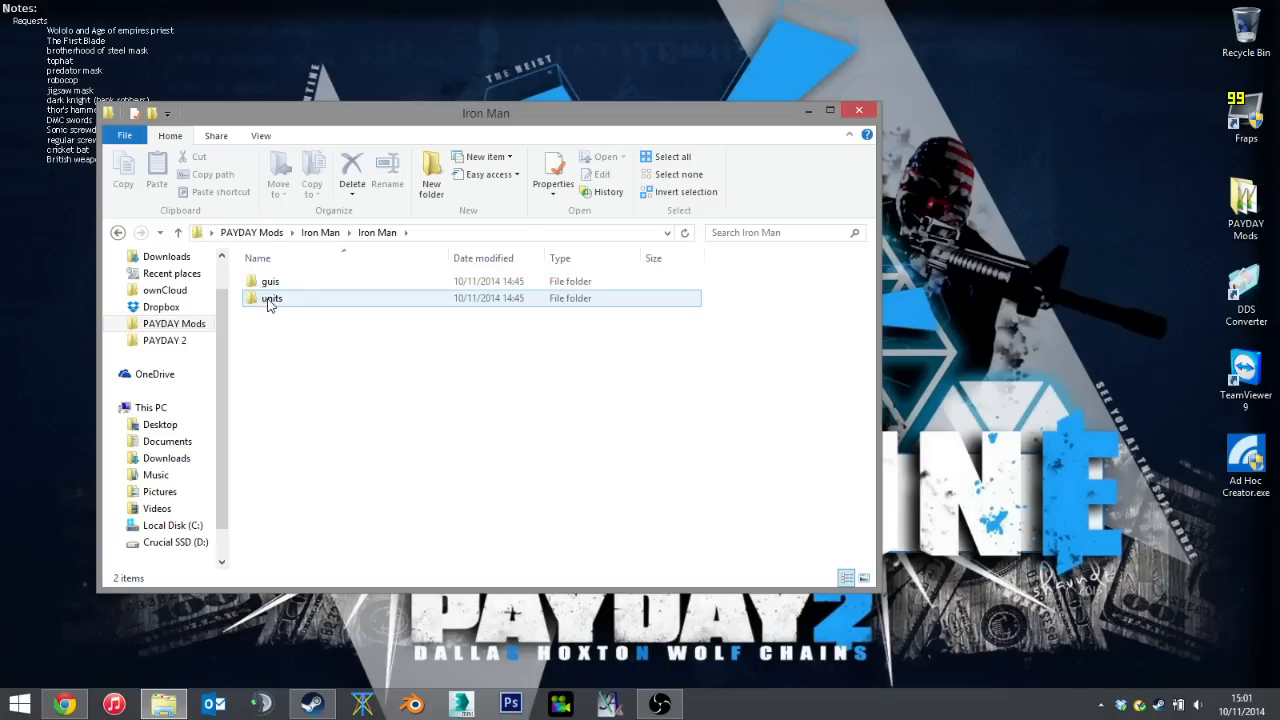
mouse_move(271, 298)
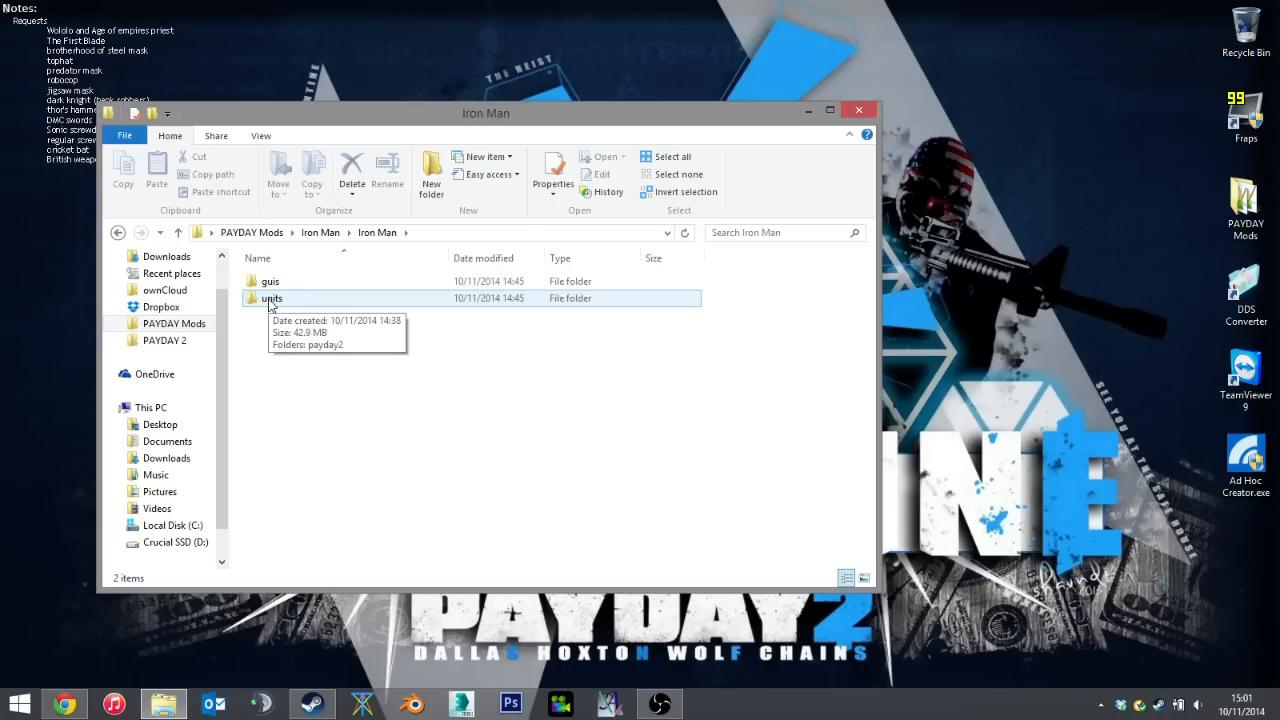
double_click(272, 298)
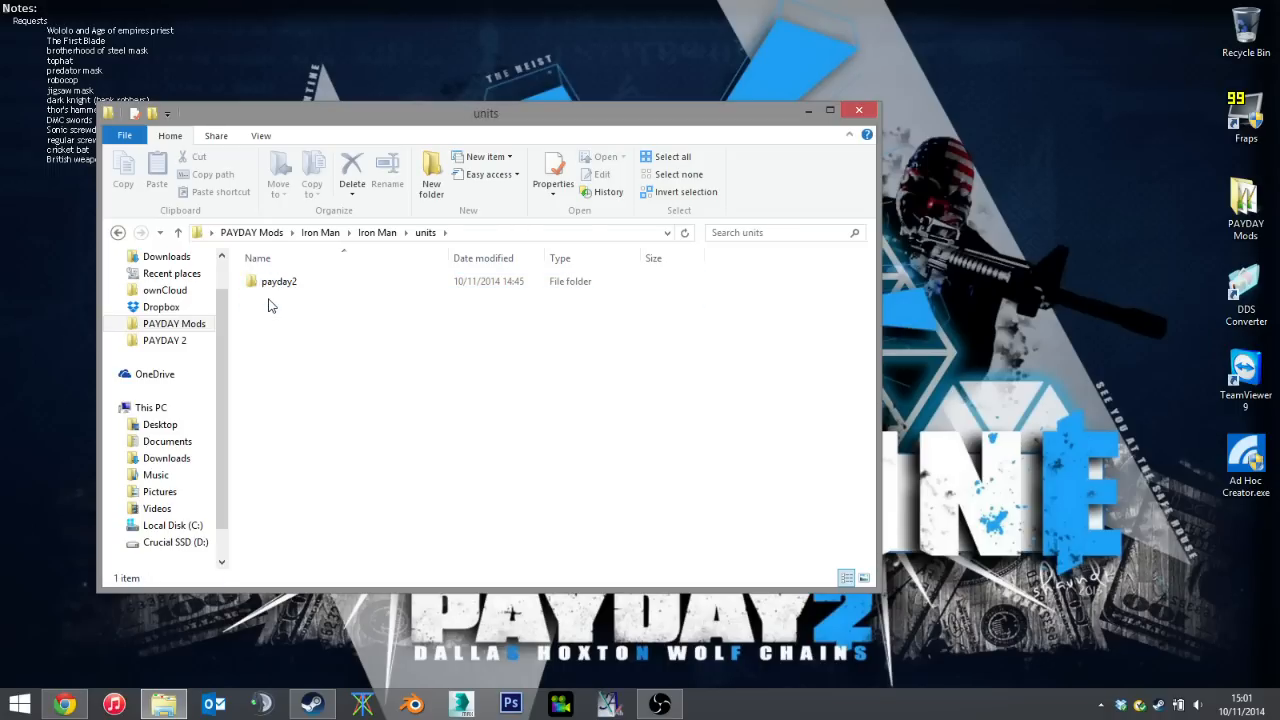
double_click(279, 281)
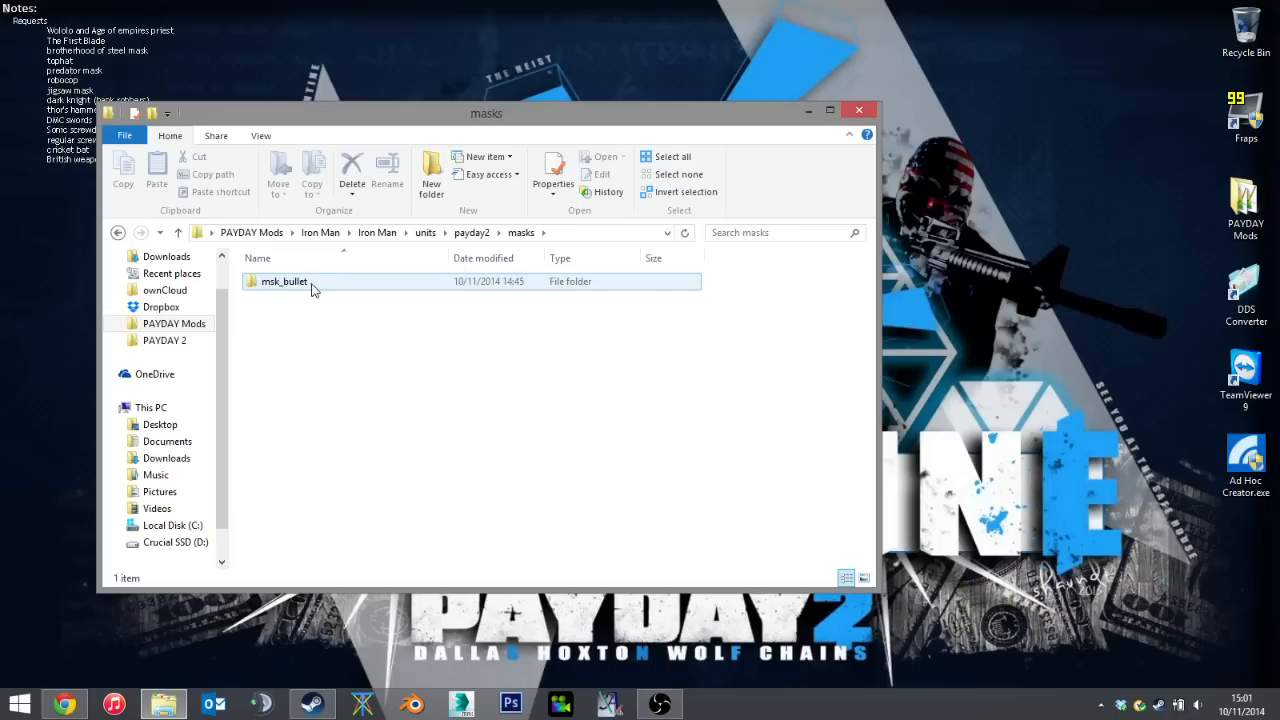
double_click(284, 281)
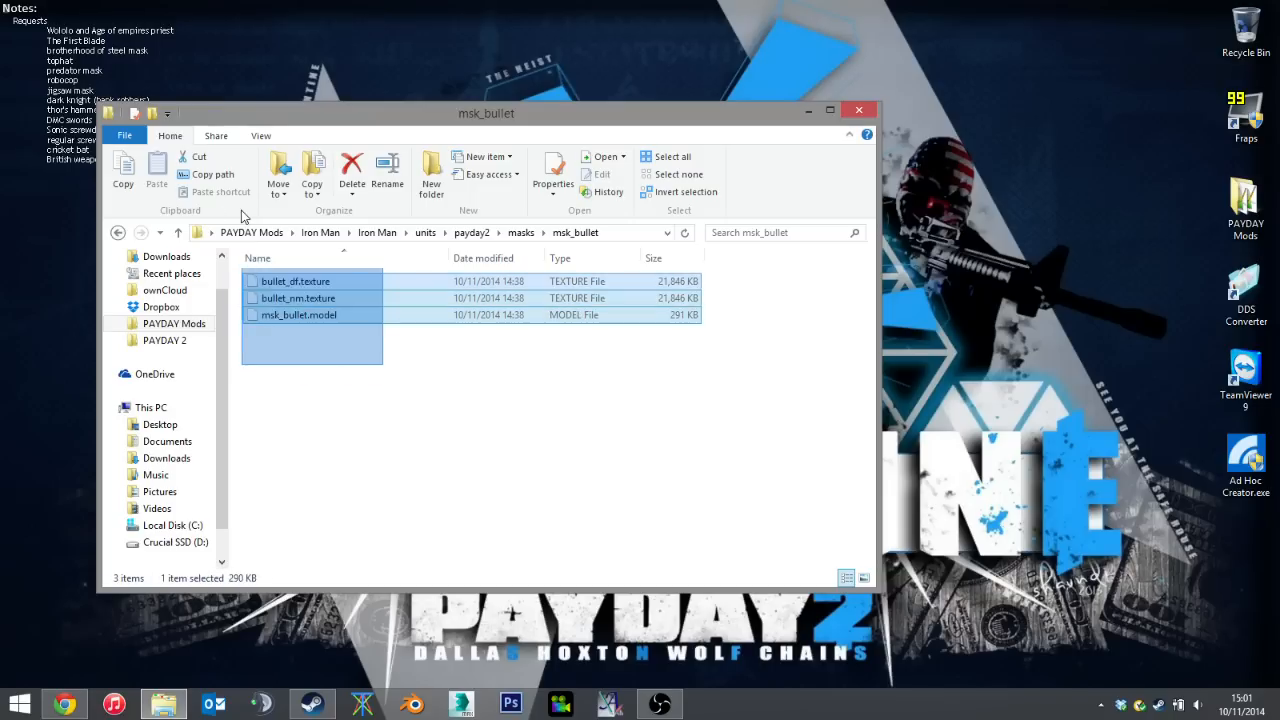
Step: Paste the inner Iron Man folder into PAYDAY 2's assets\mod_overrides, then bring up Steam
click(377, 232)
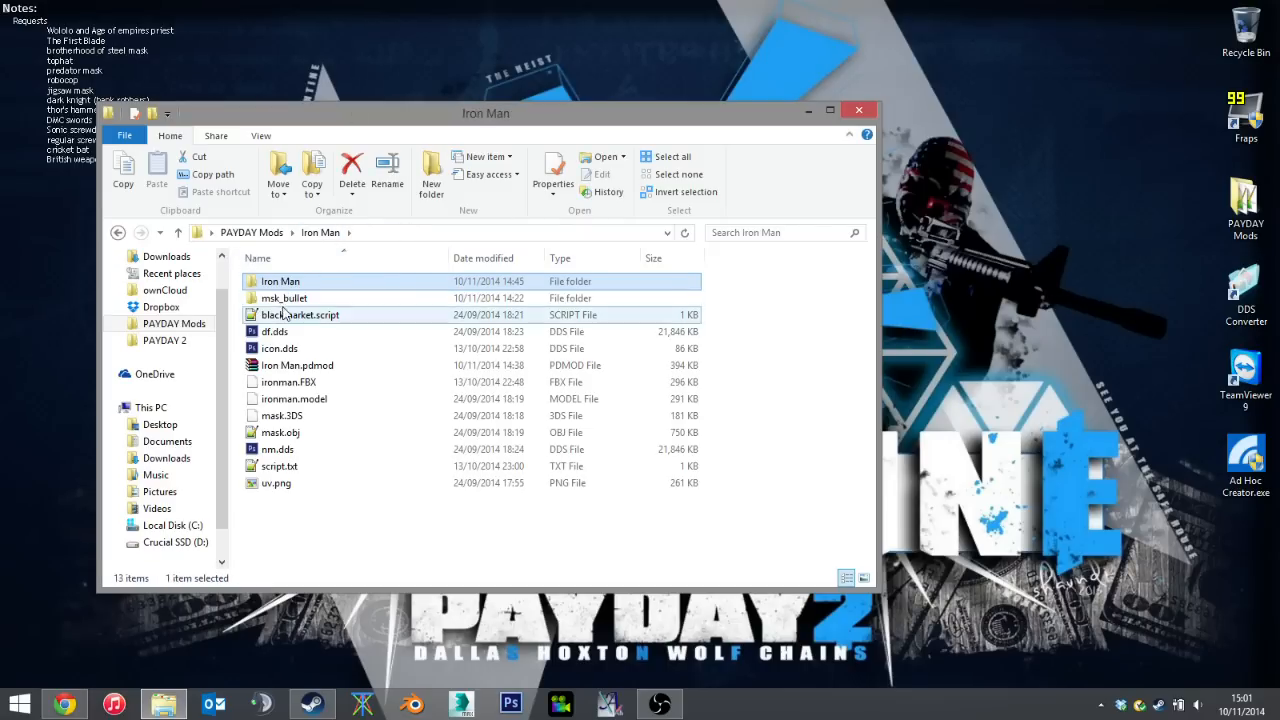
click(280, 281)
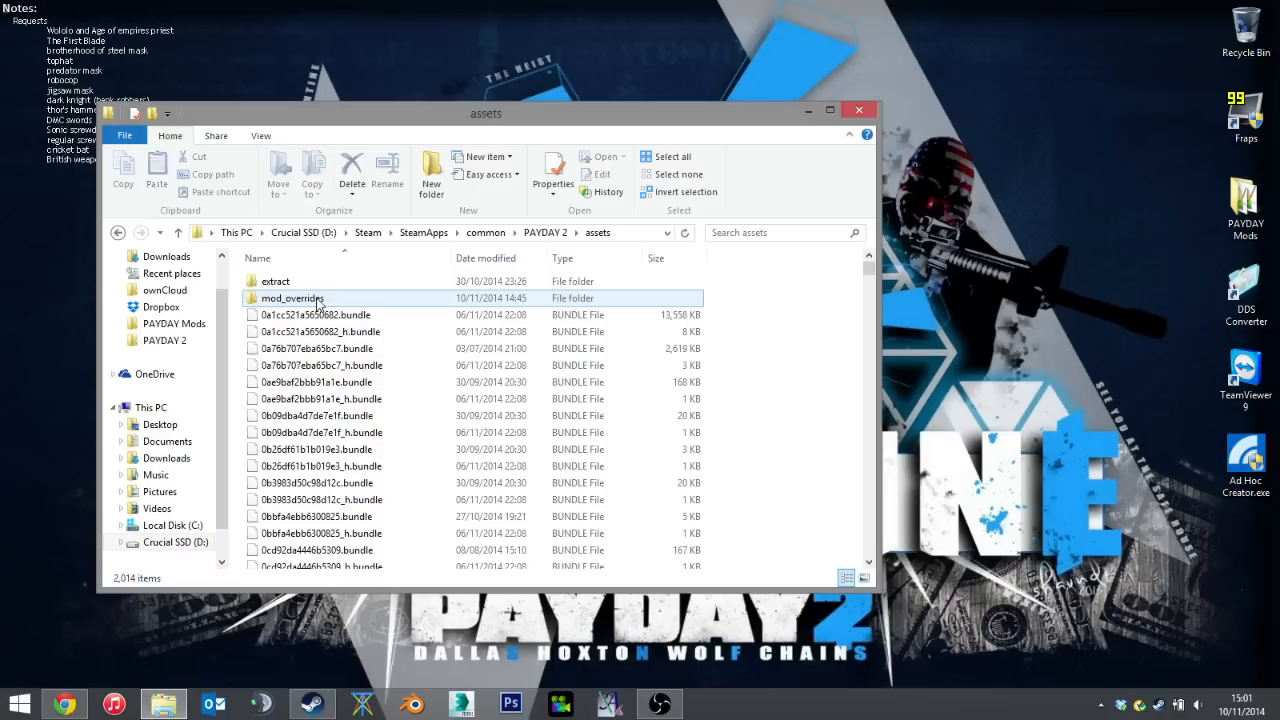
double_click(293, 298)
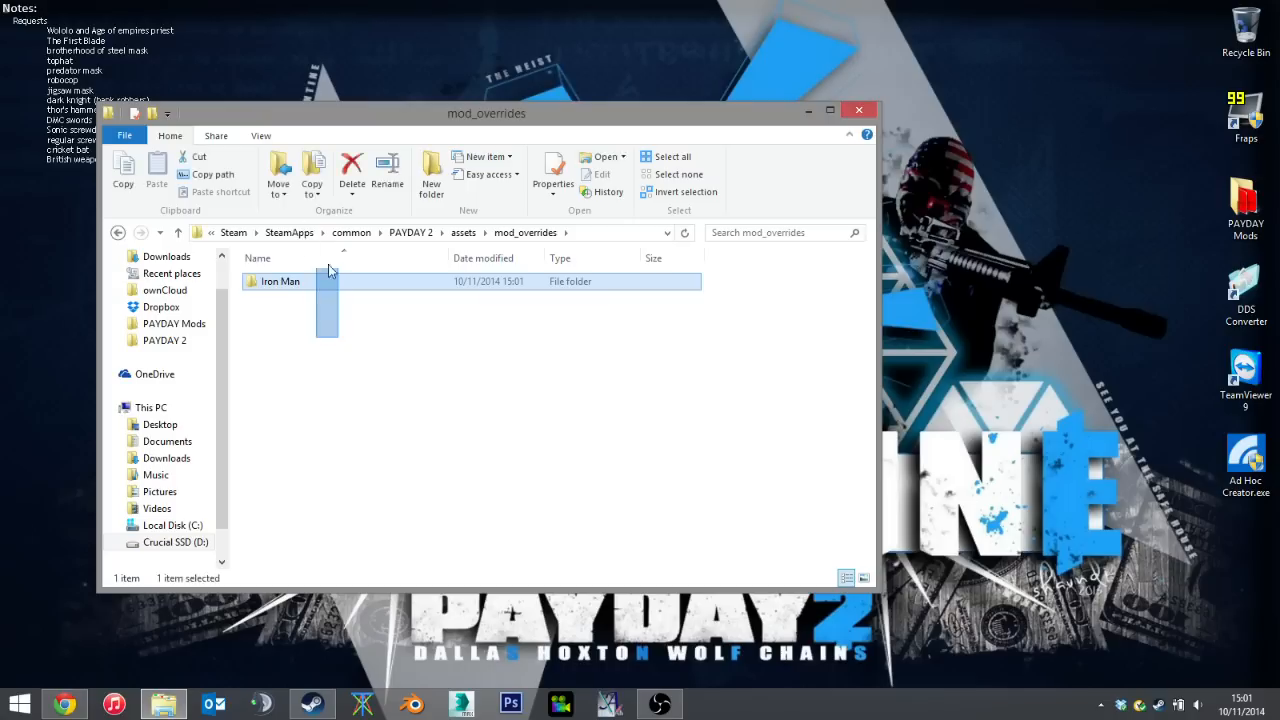
click(350, 383)
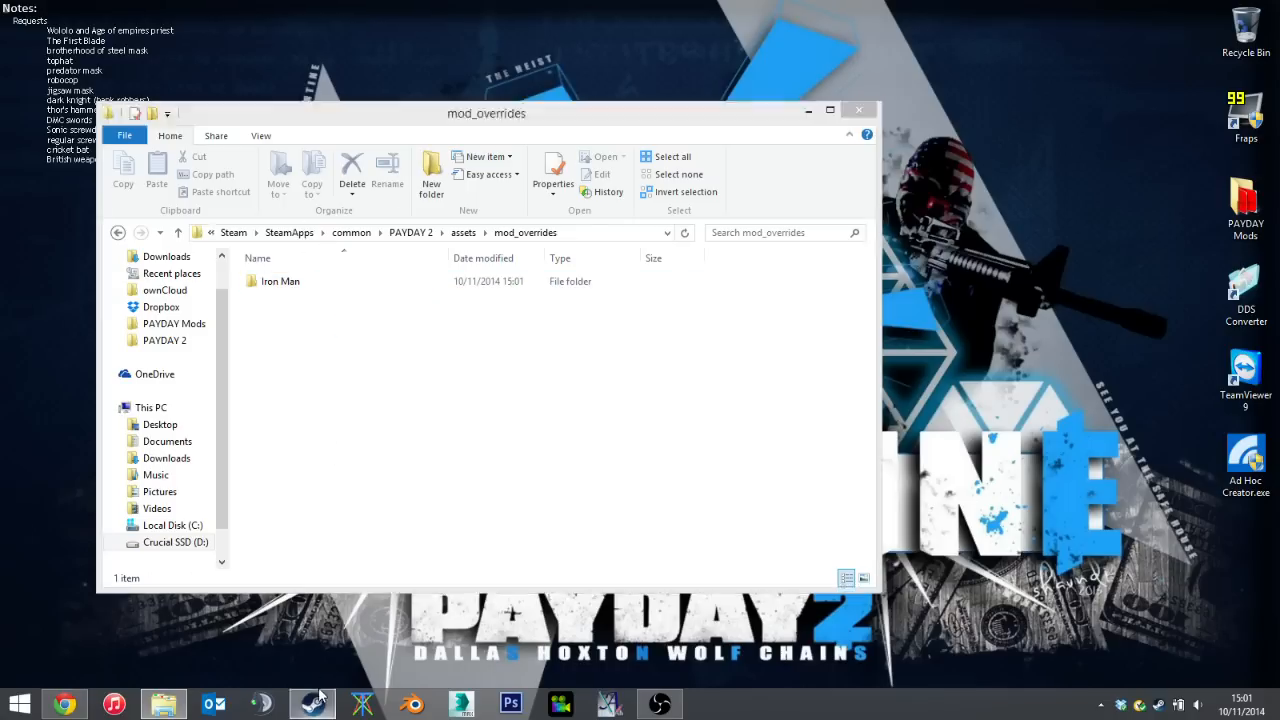
click(311, 703)
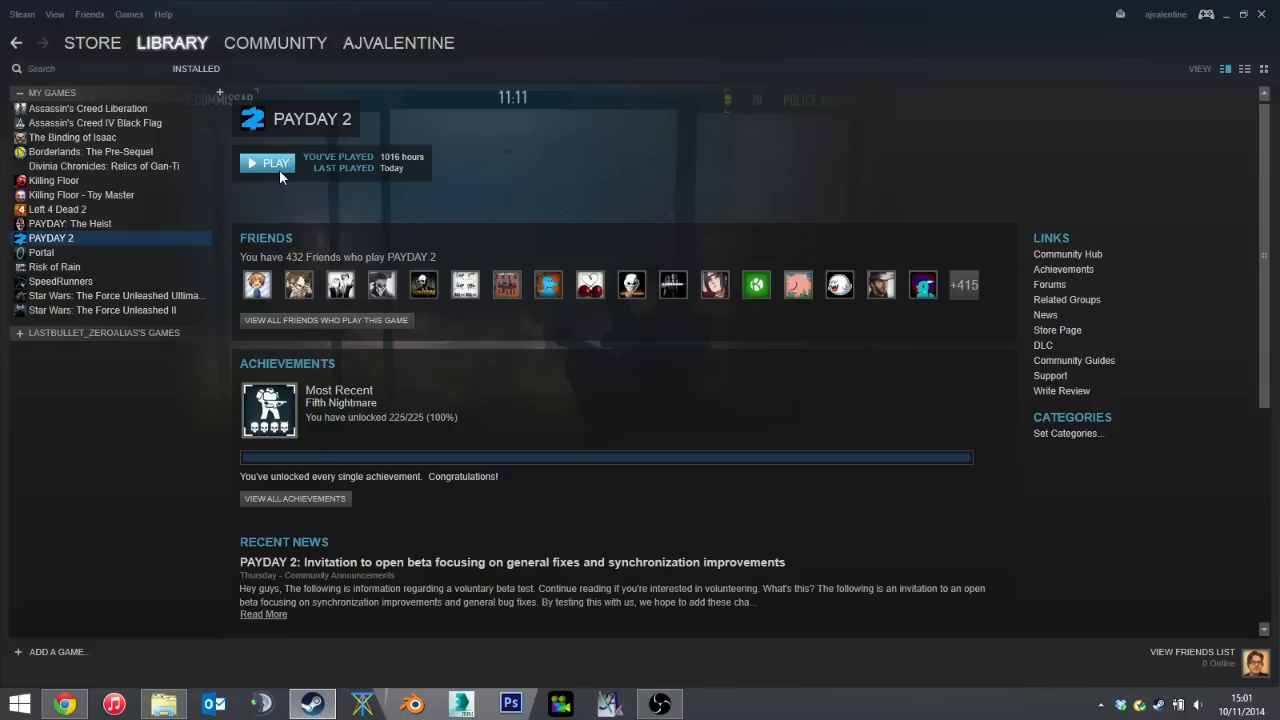
Step: Start PAYDAY 2 with PLAY on its Steam library page
click(267, 162)
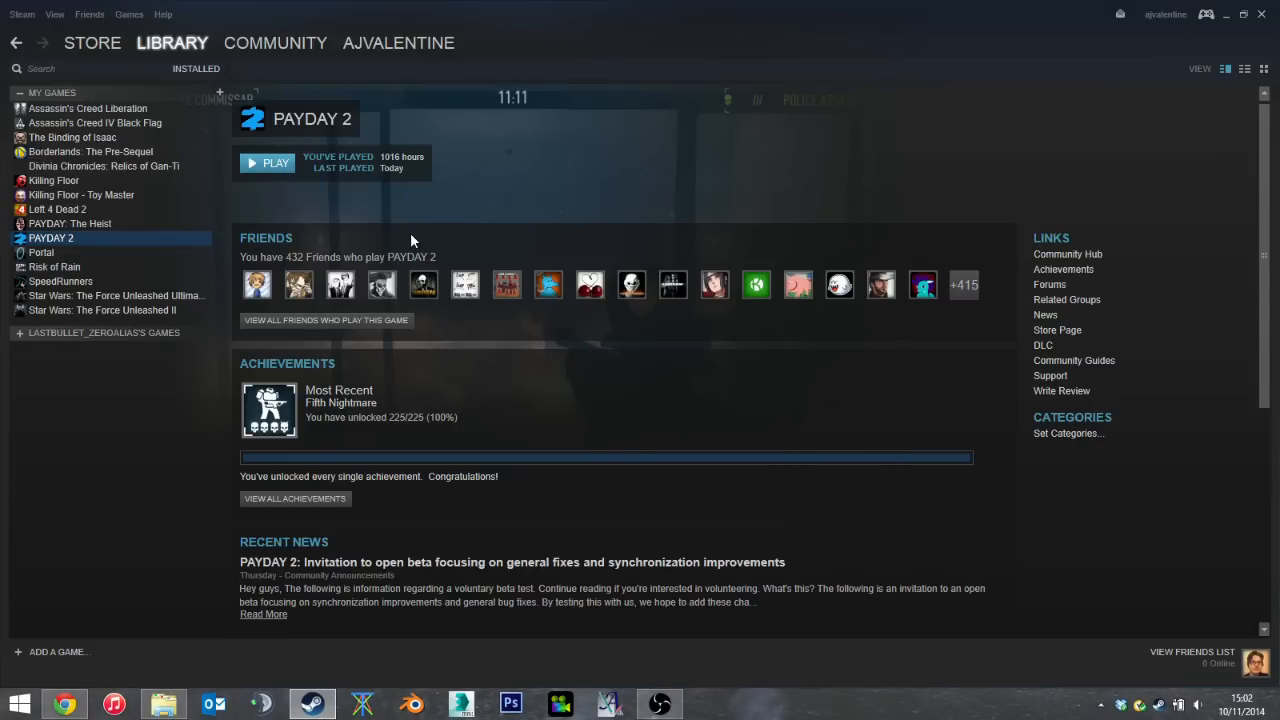
click(267, 162)
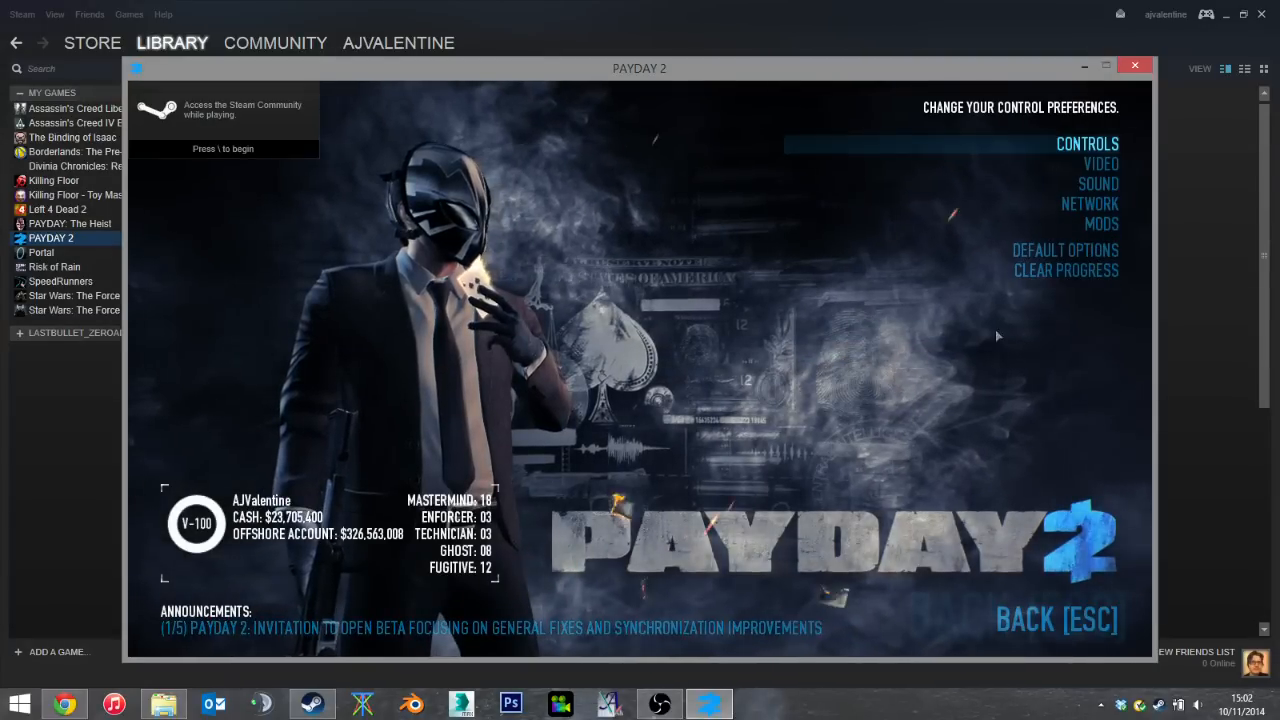
Step: Preview the Iron Man mask under Inventory > Masks > Buy New Mask and rotate it
click(1101, 224)
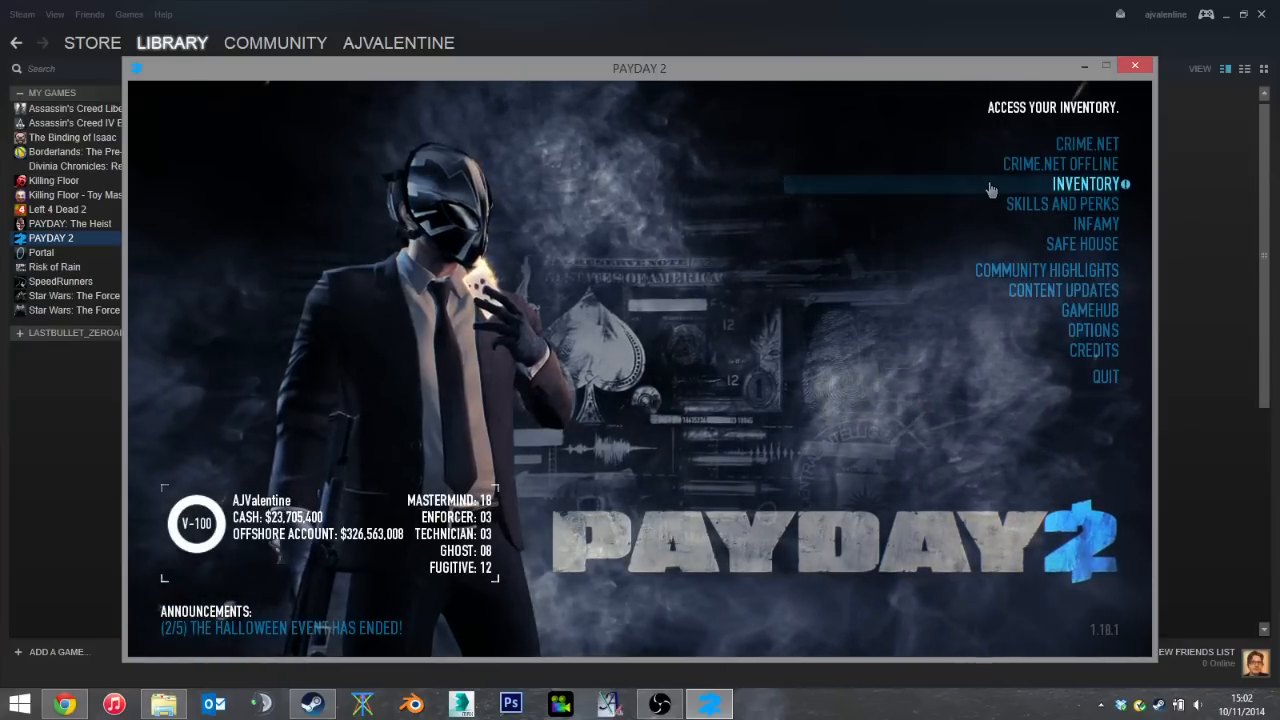
click(1085, 184)
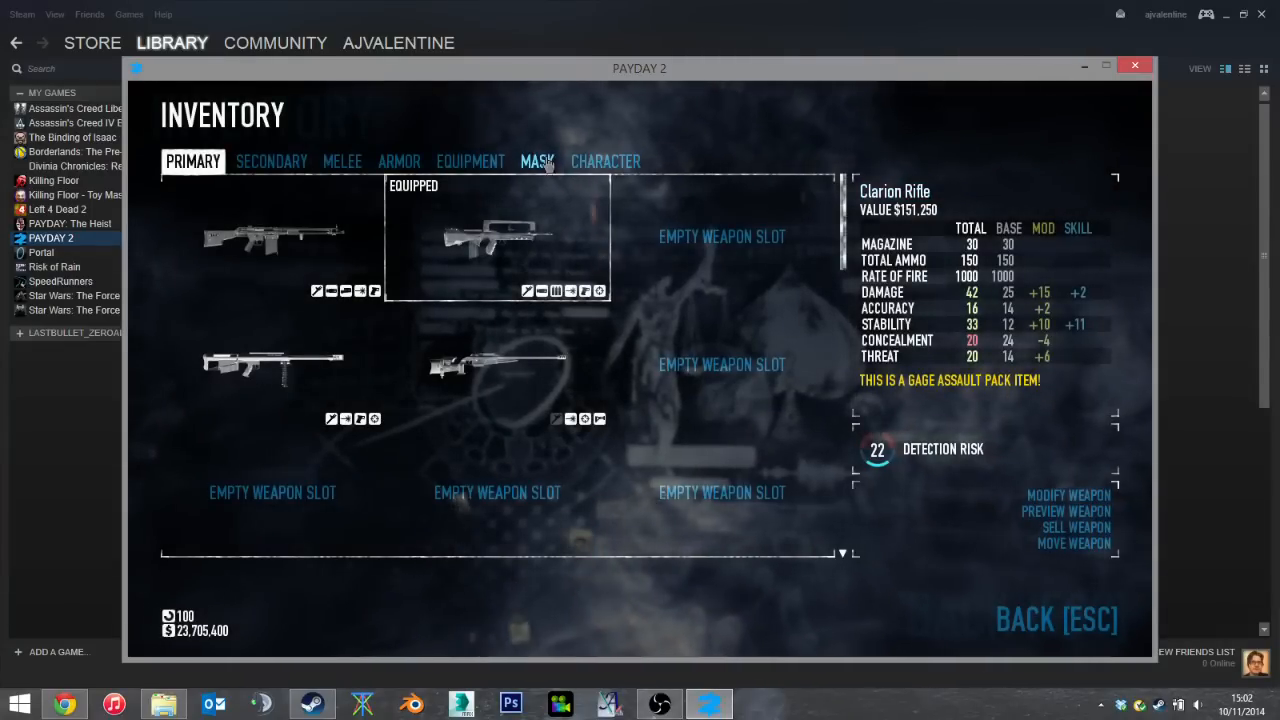
click(537, 161)
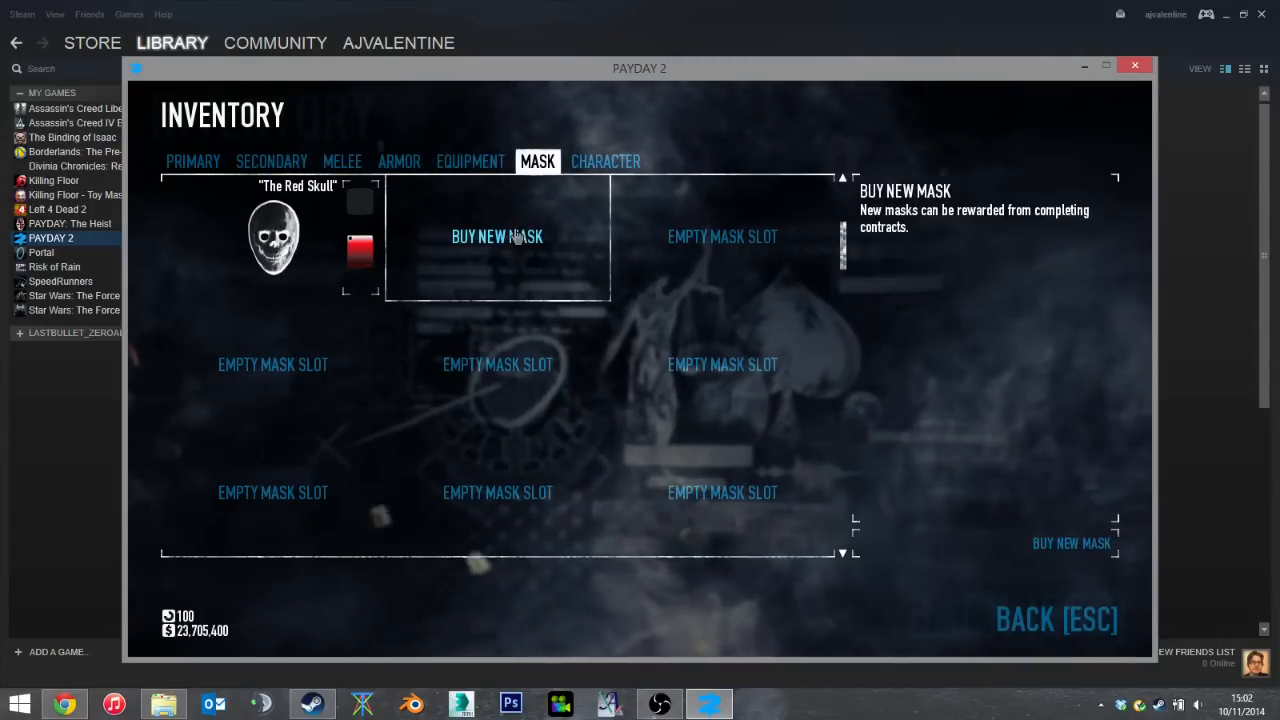
click(497, 236)
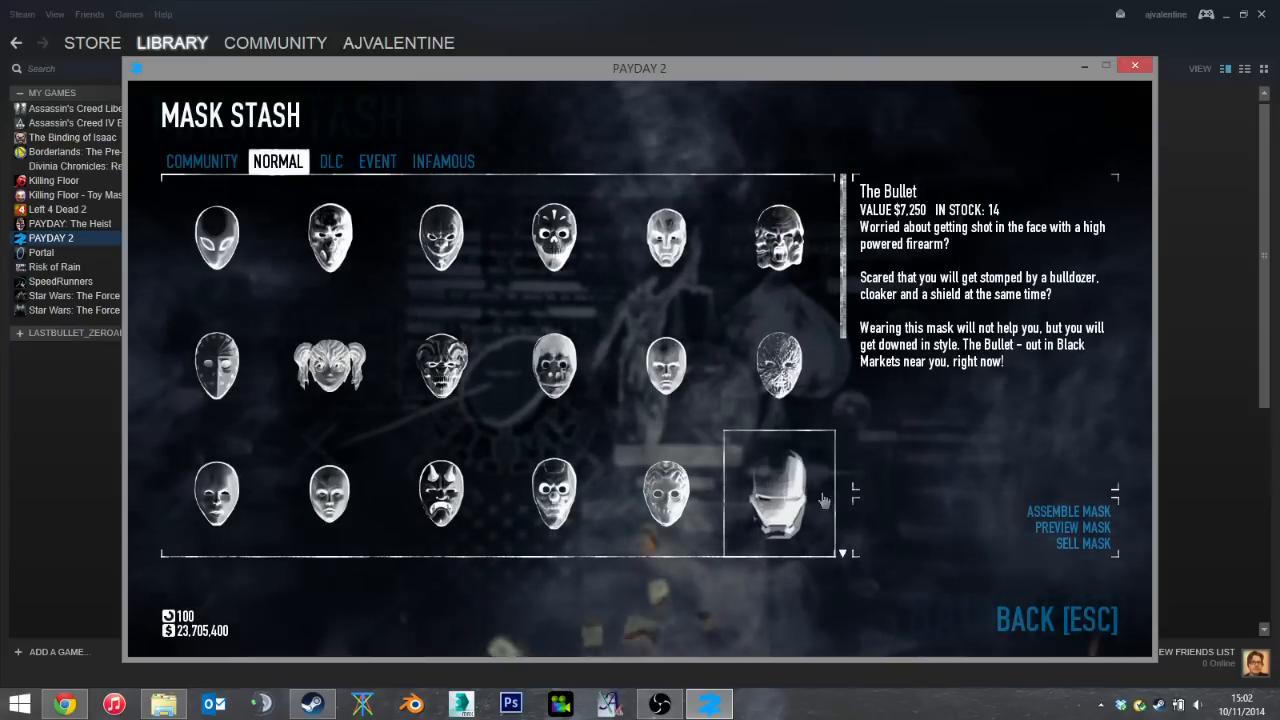
click(1072, 527)
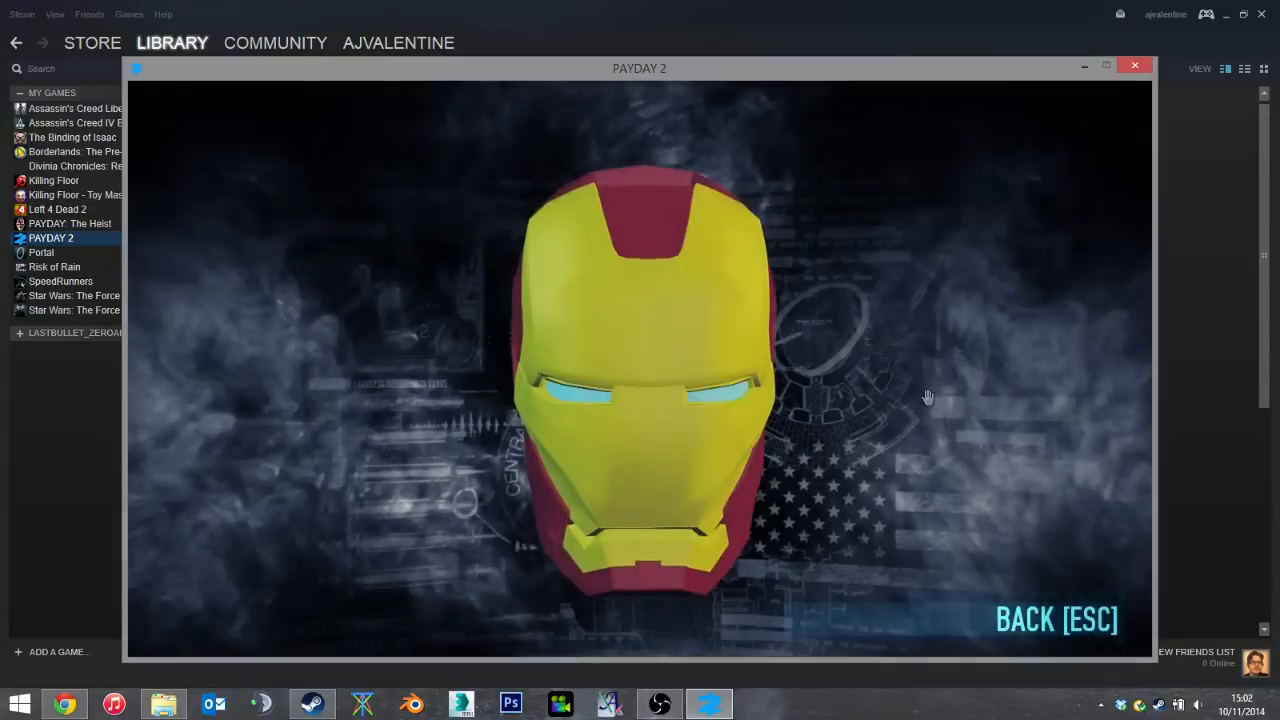
drag(928, 397, 161, 385)
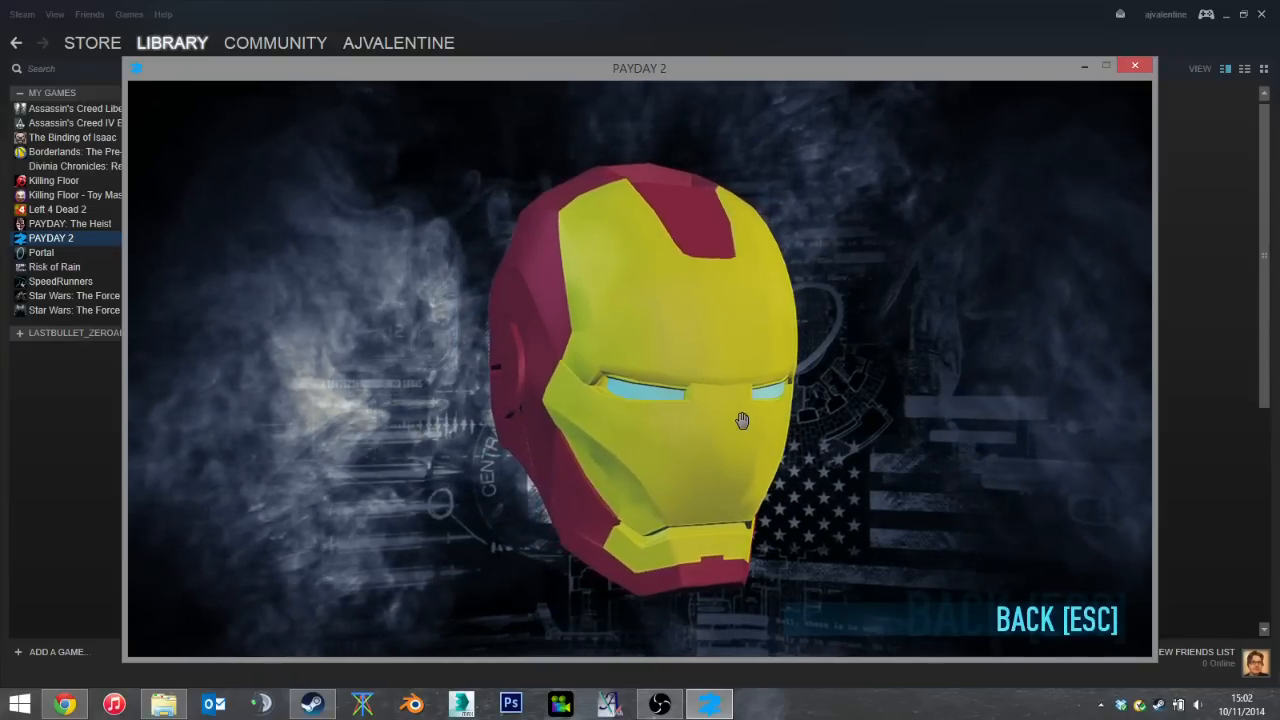
click(164, 703)
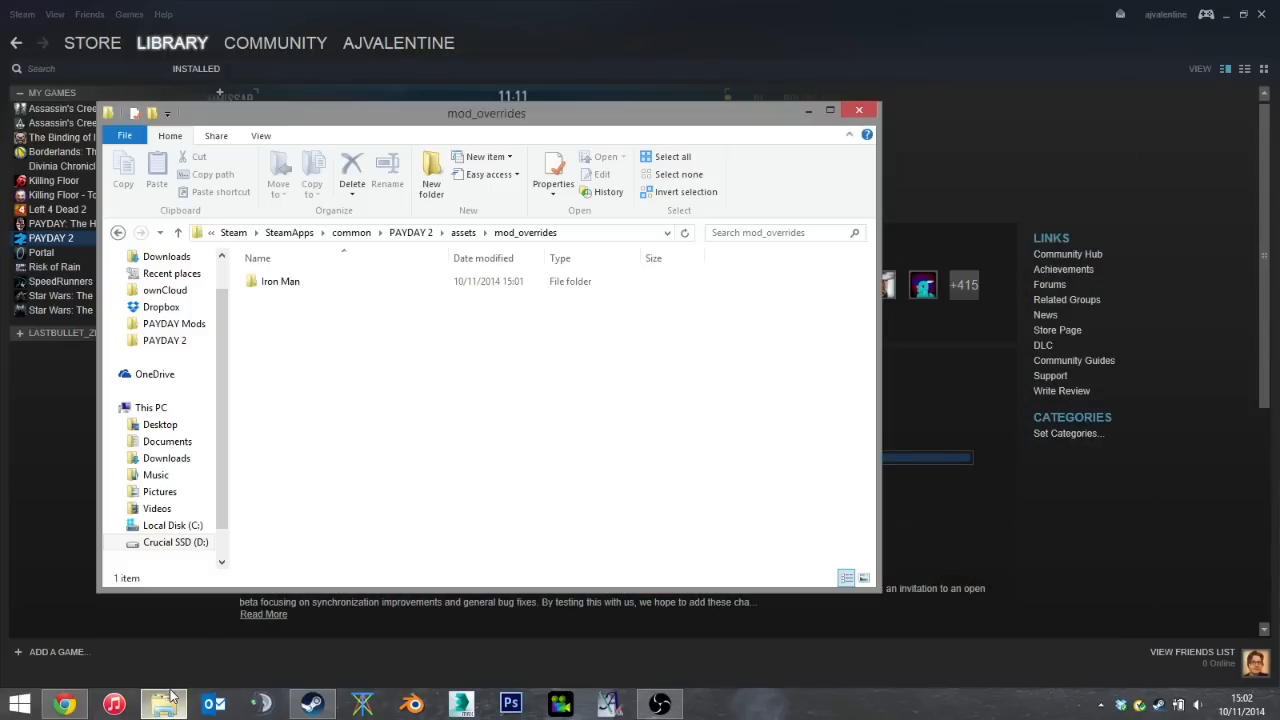
Step: Reopen the Iron Man mod and recheck its units > payday2 > masks > msk_bullet path
click(280, 281)
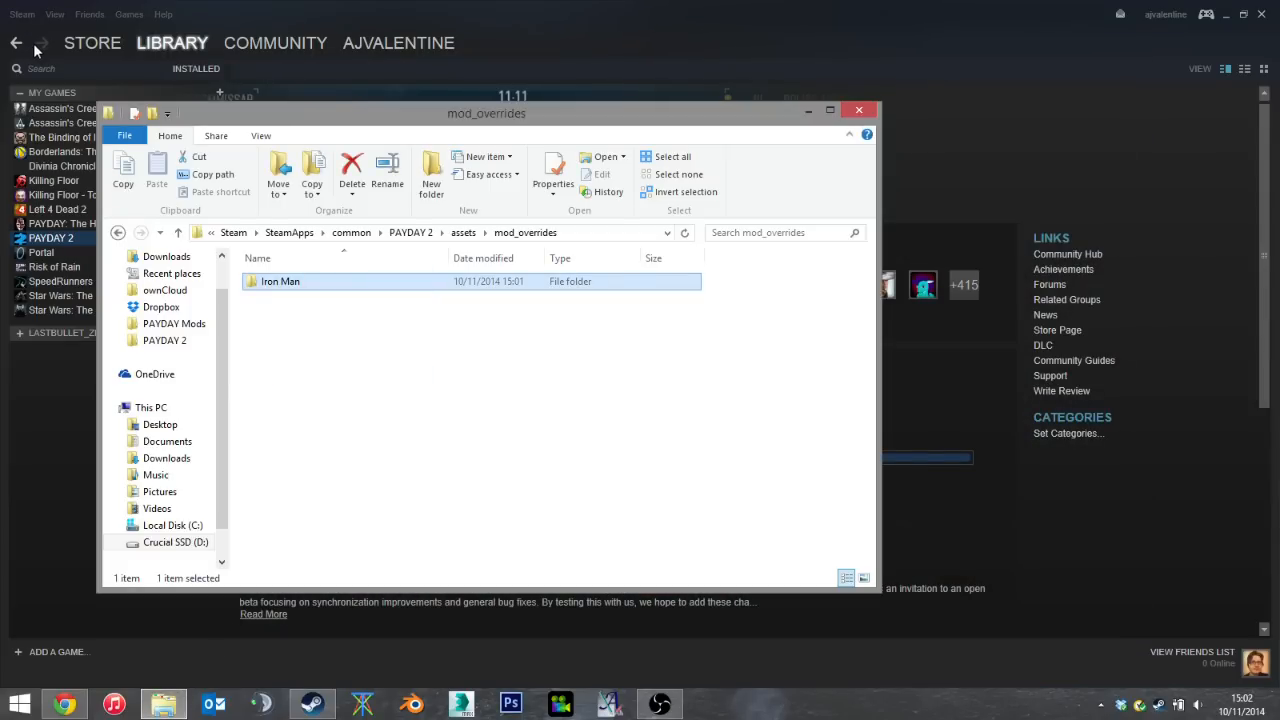
click(174, 323)
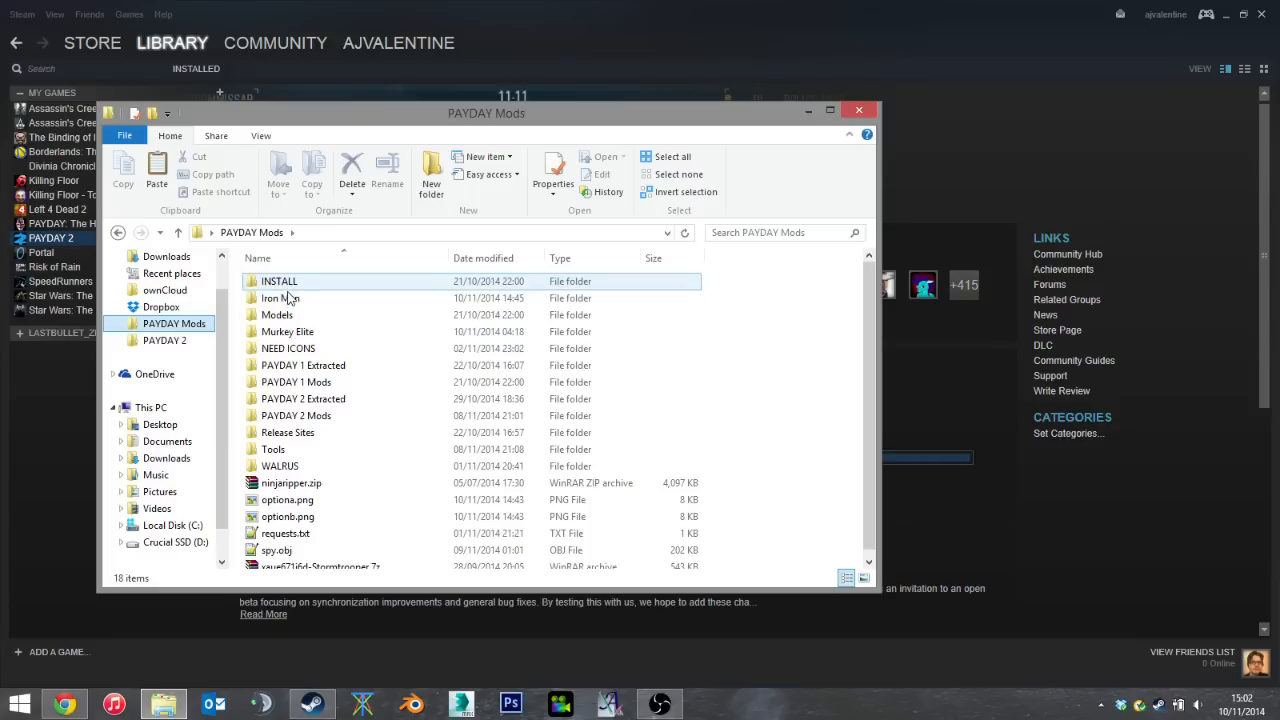
double_click(280, 298)
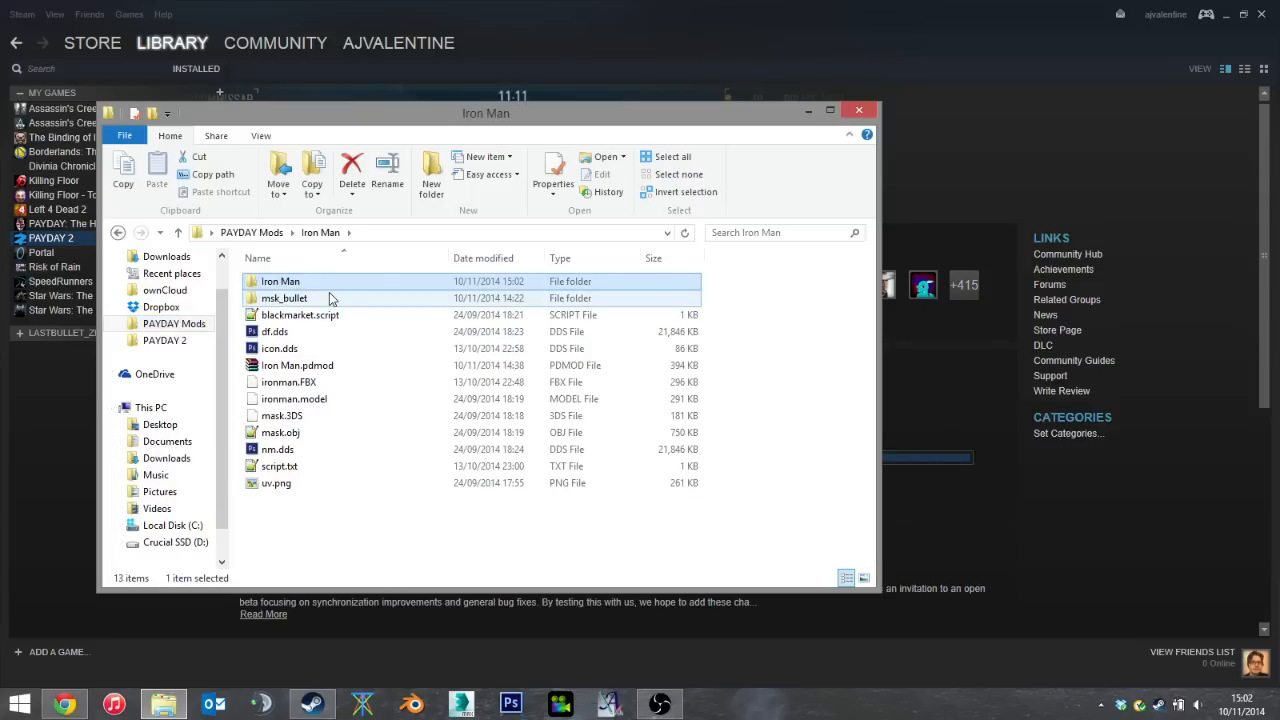
mouse_move(330, 298)
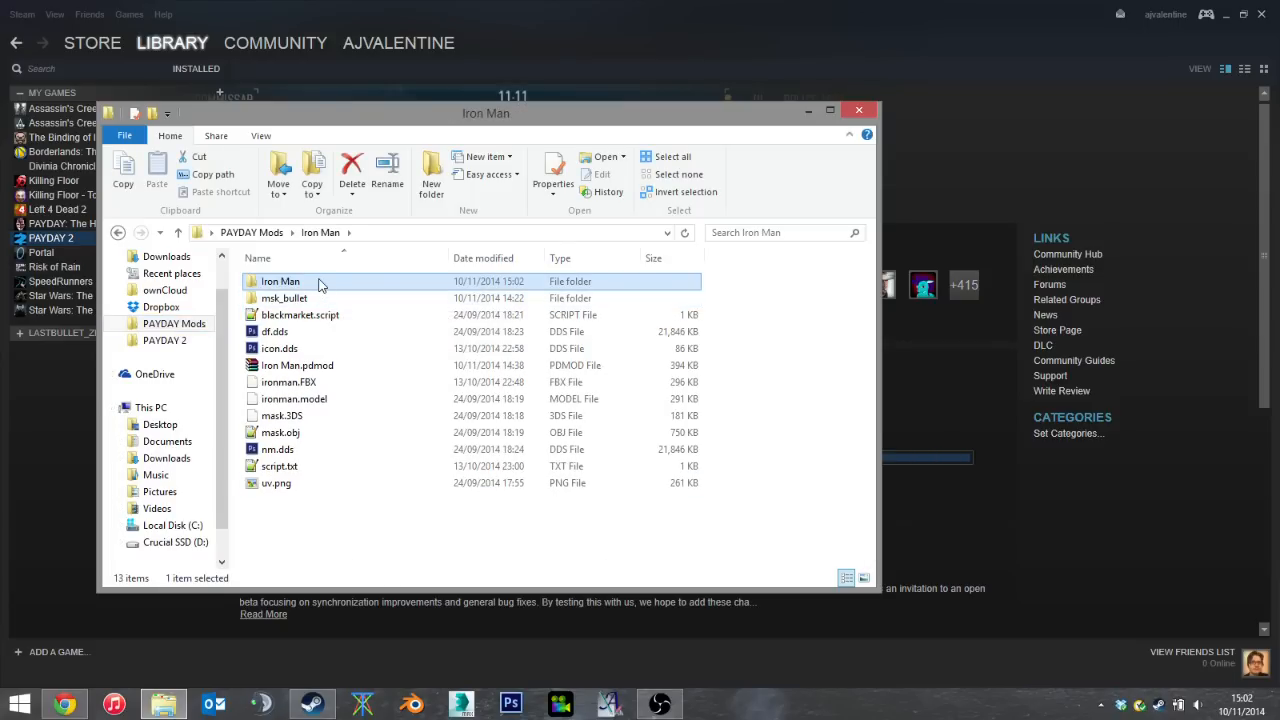
double_click(280, 281)
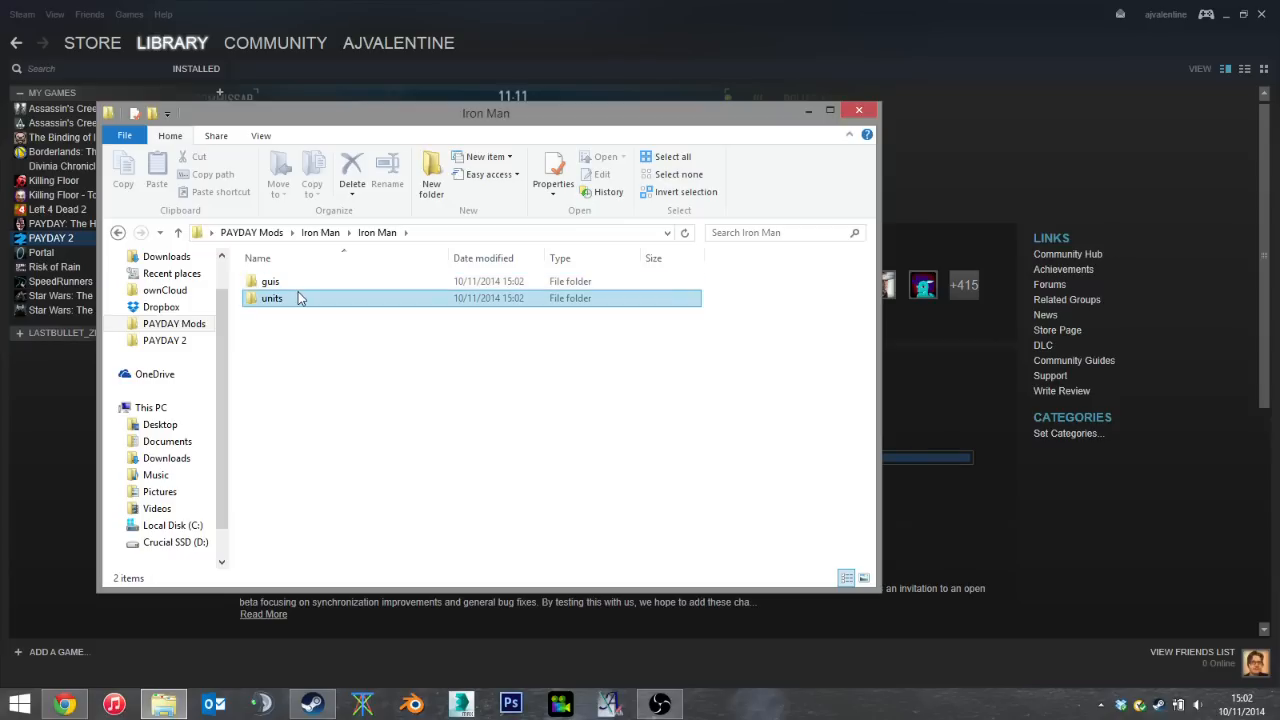
double_click(272, 298)
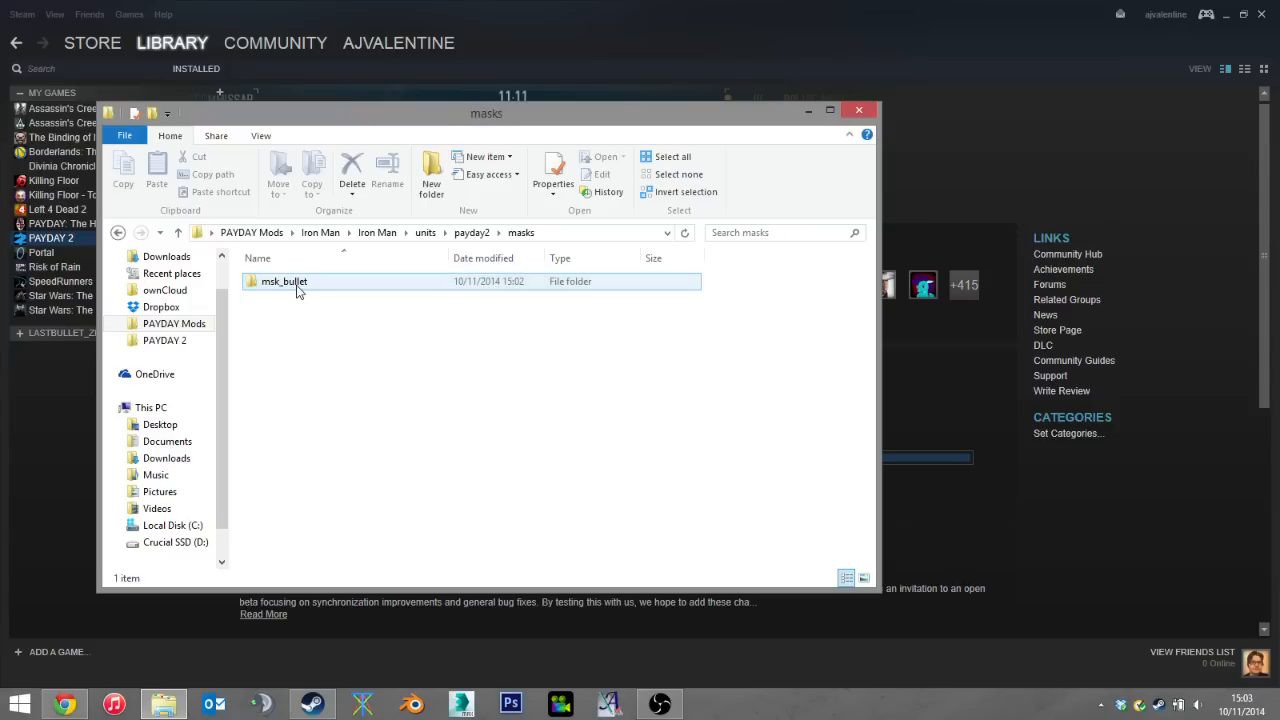
double_click(284, 281)
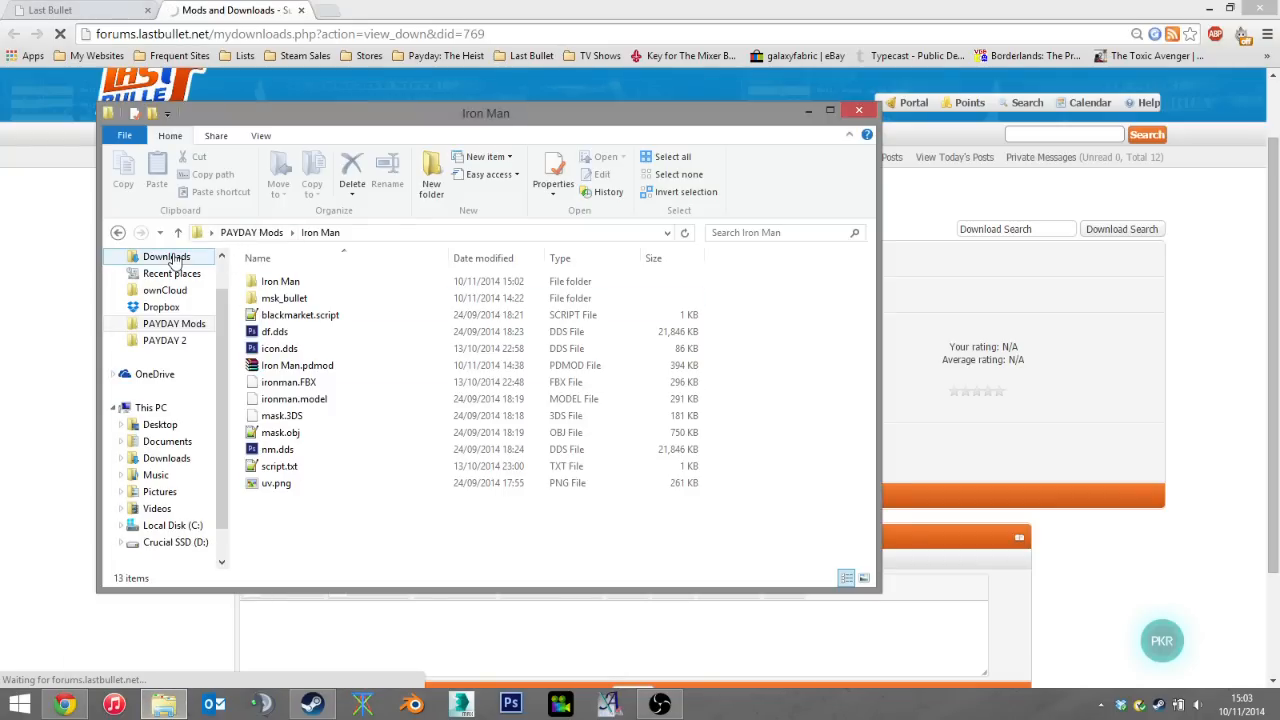
Step: Download the Surprise detection sound mod .rar from its Last Bullet page
click(167, 256)
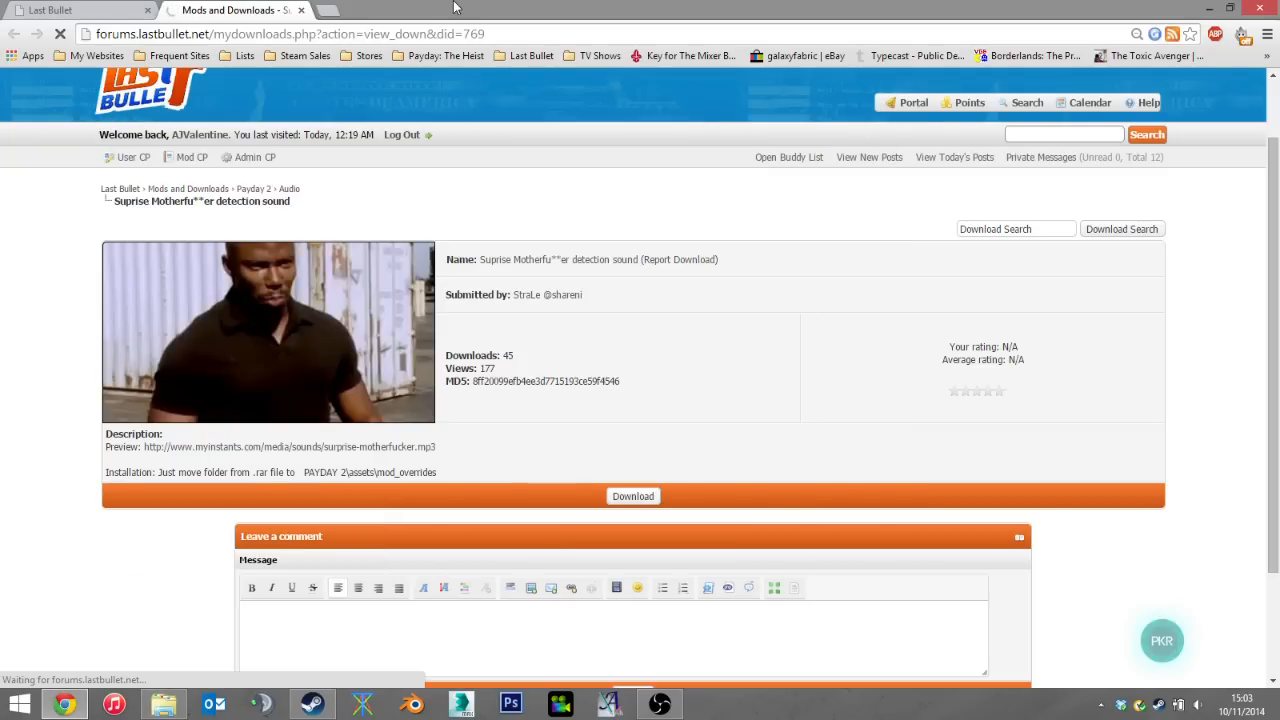
click(632, 496)
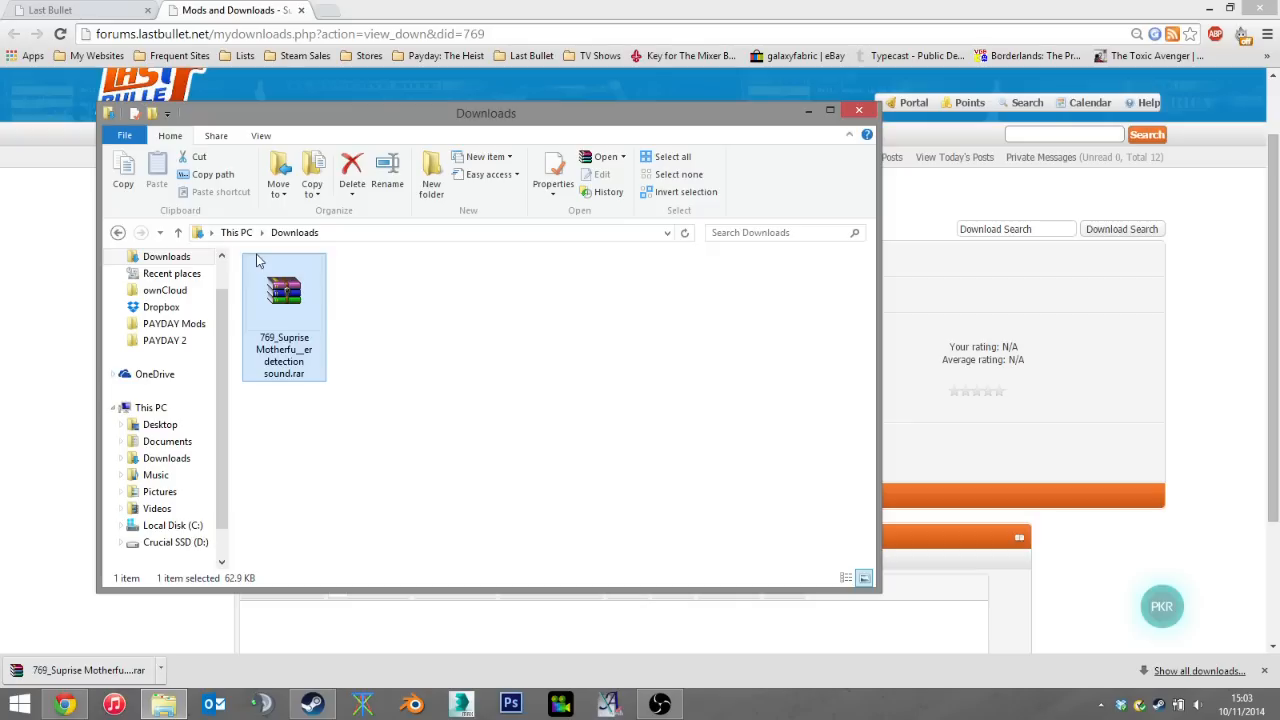
Step: Extract the Surprise sound mod into PAYDAY 2\assets\mod_overrides and permanently delete its .rar
click(174, 323)
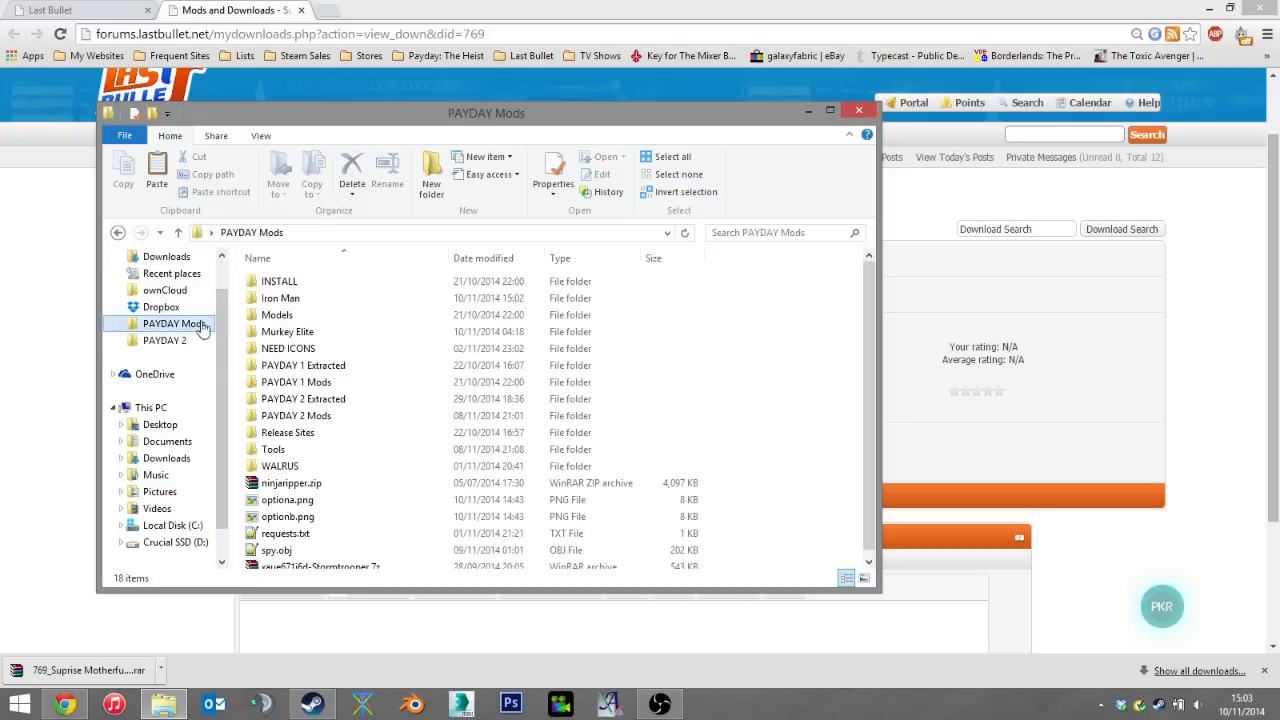
click(165, 340)
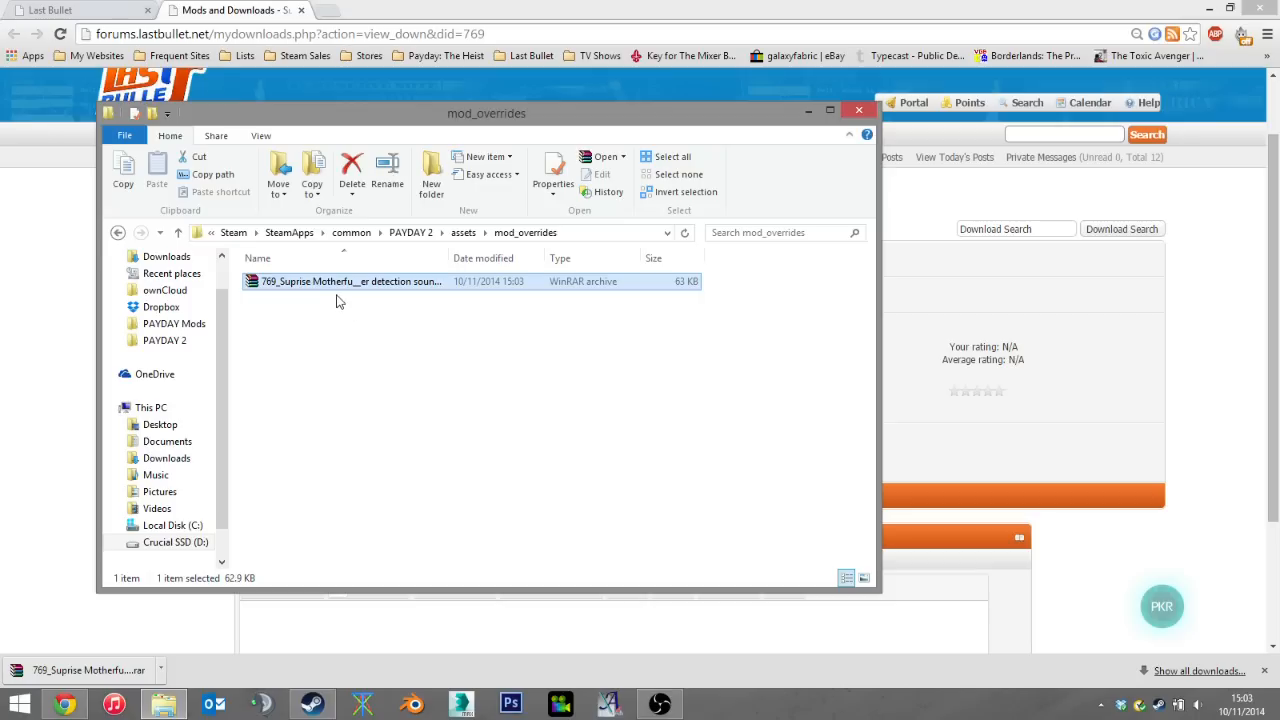
mouse_move(377, 346)
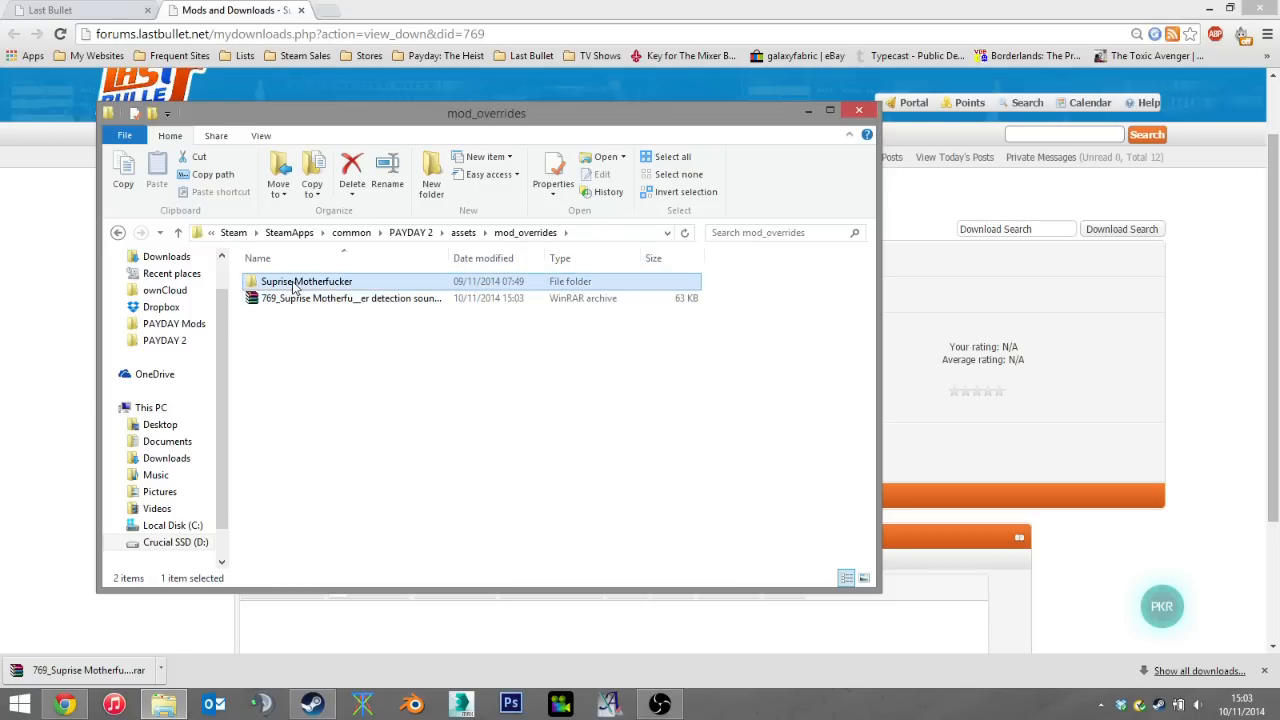
click(350, 298)
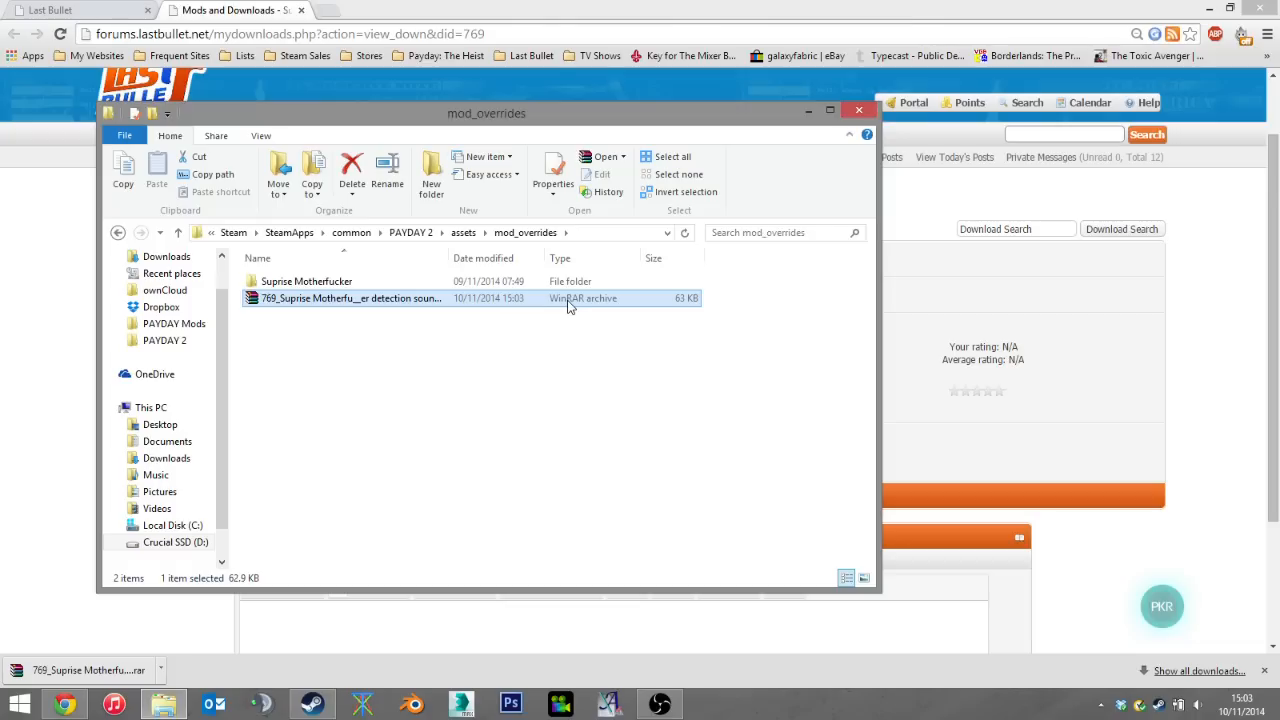
click(351, 170)
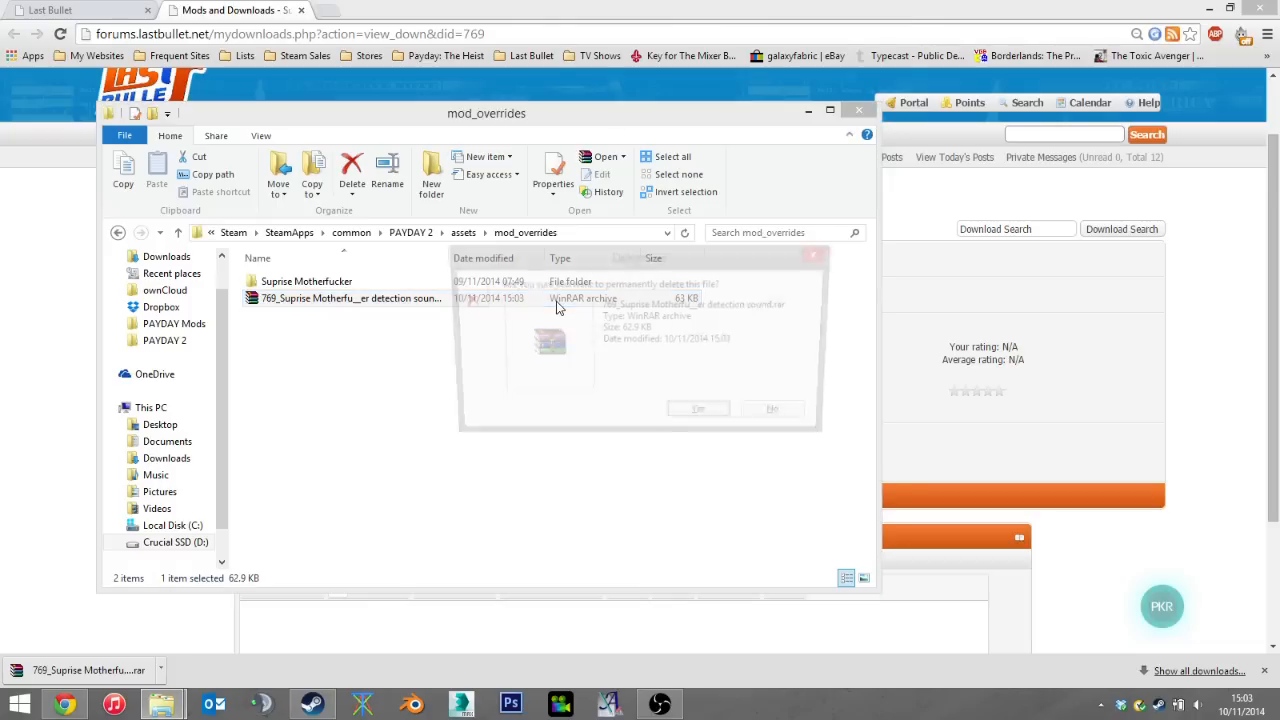
click(697, 409)
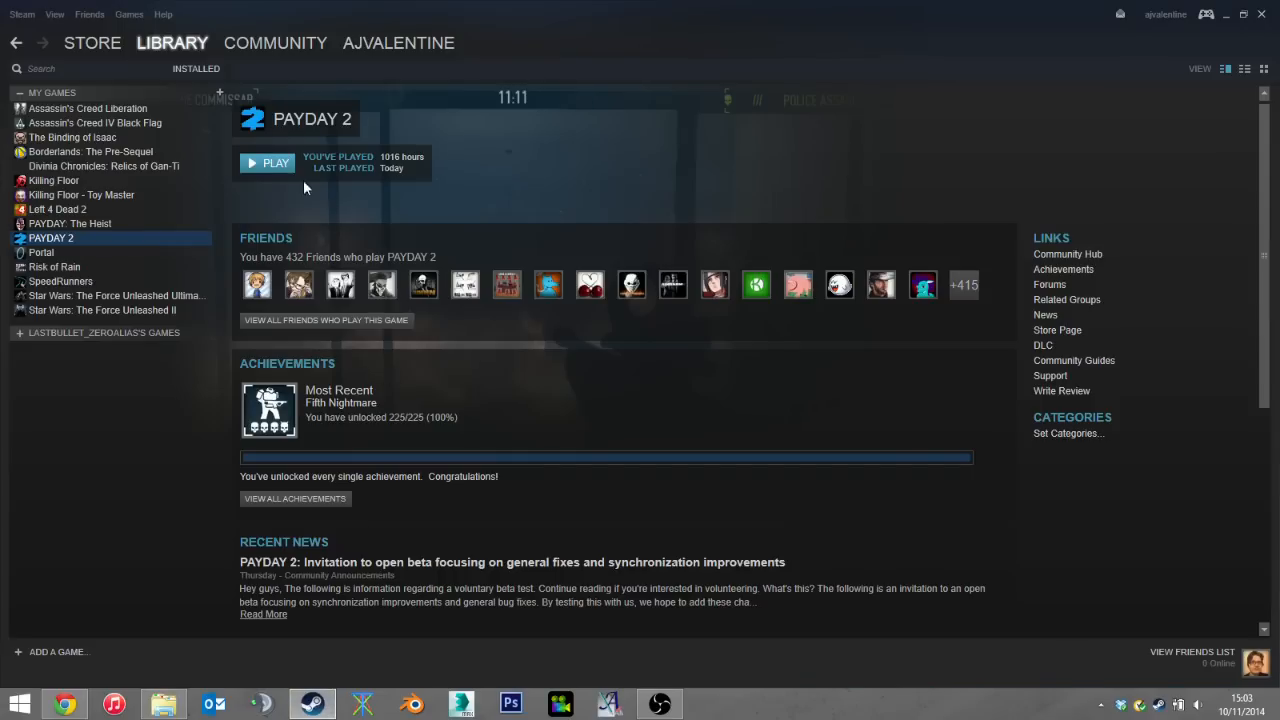
mouse_move(275, 175)
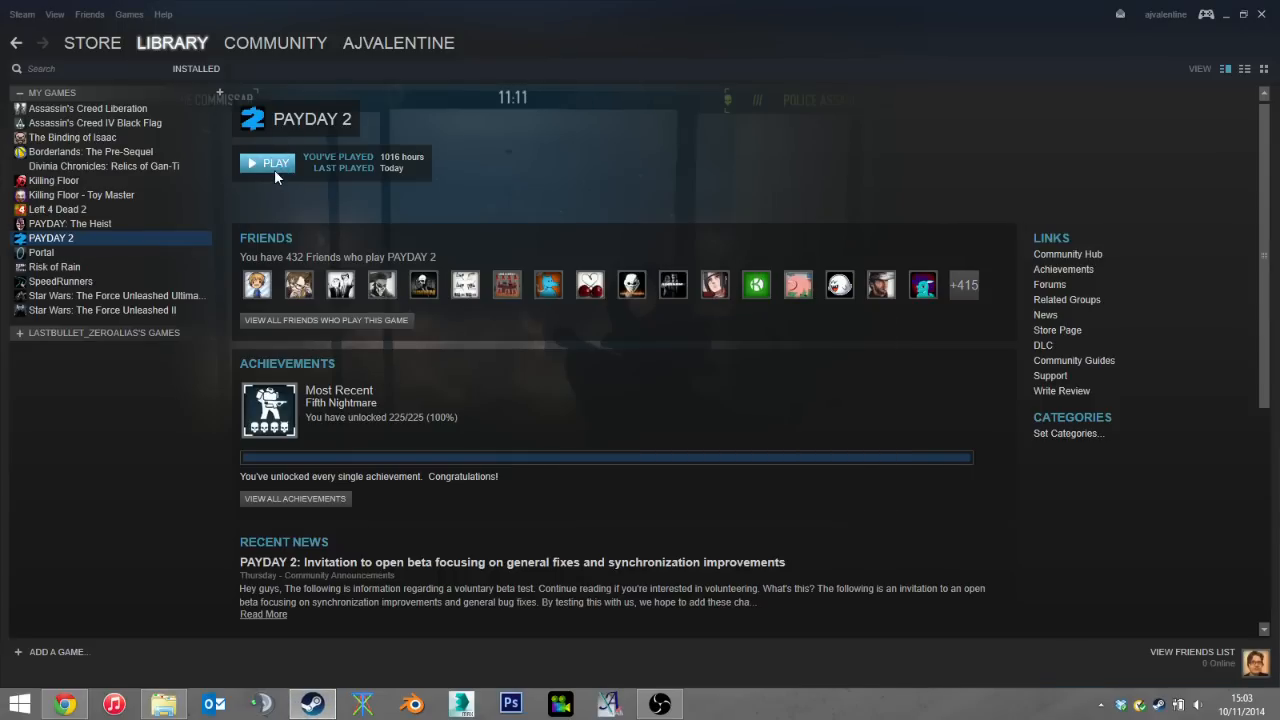
Step: Relaunch PAYDAY 2 and buy a Jewelry Store contract from Crime.net
click(269, 162)
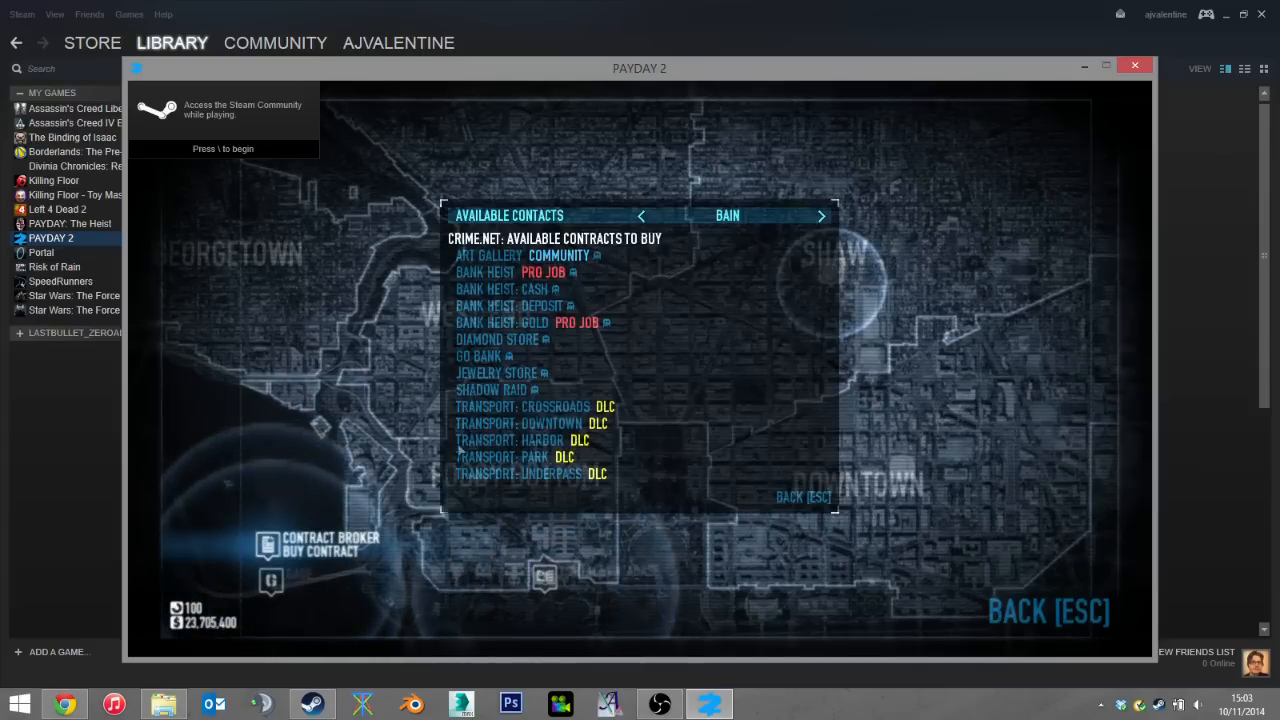
click(491, 372)
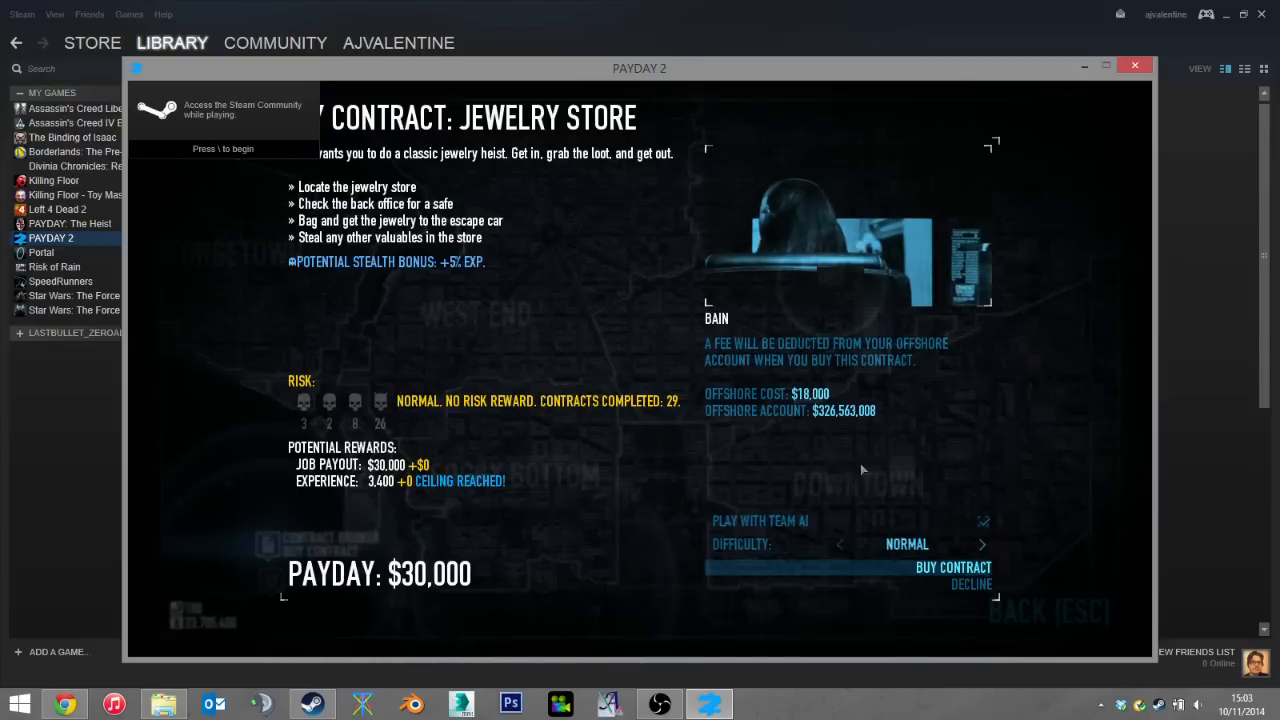
click(953, 567)
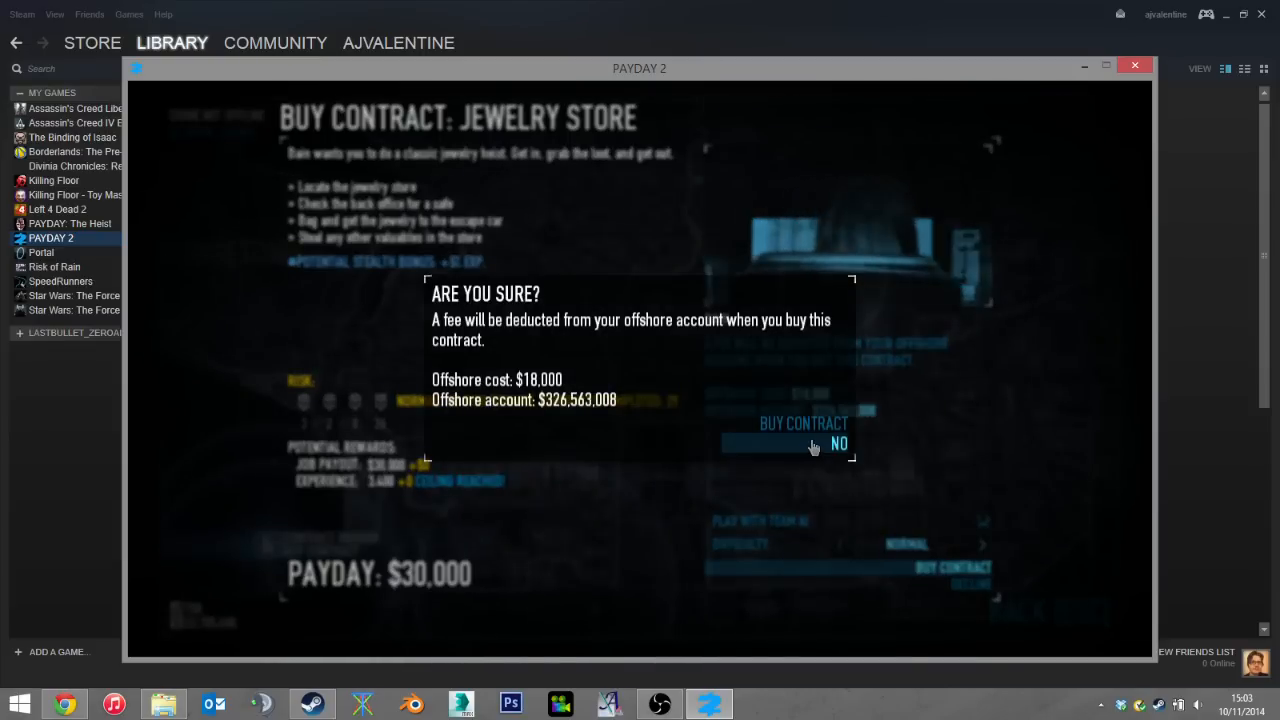
click(803, 423)
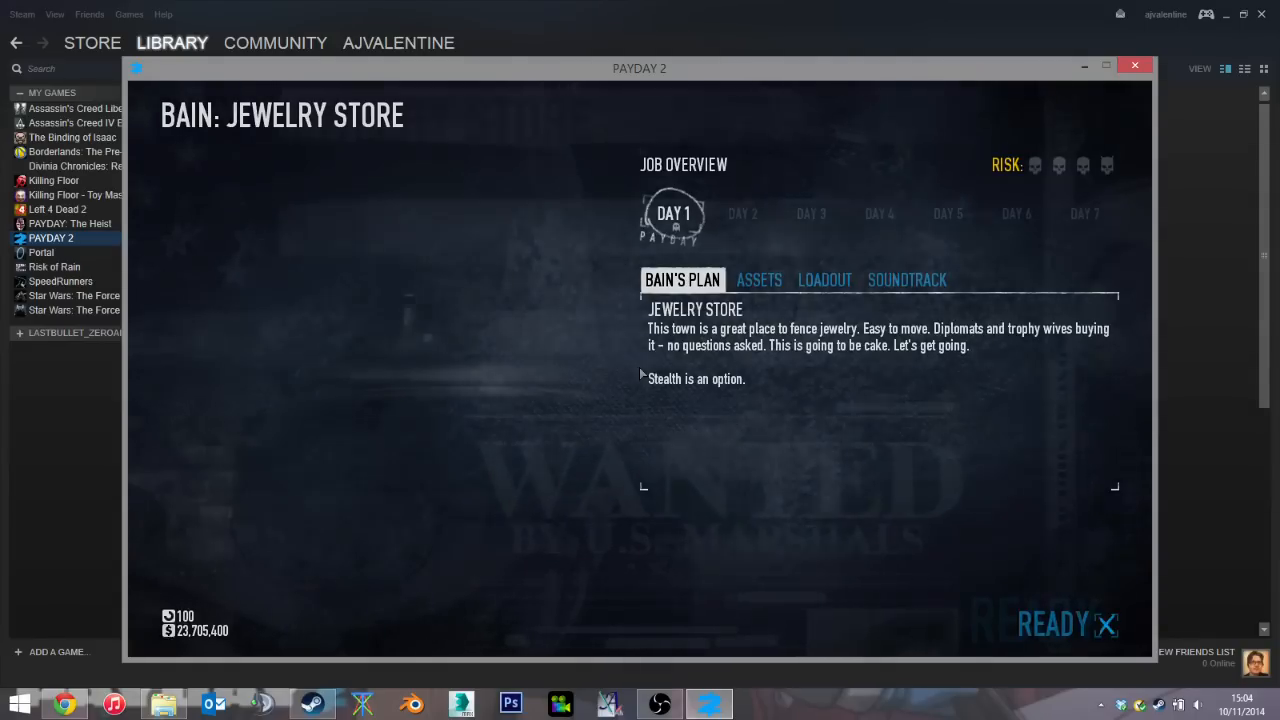
click(1053, 623)
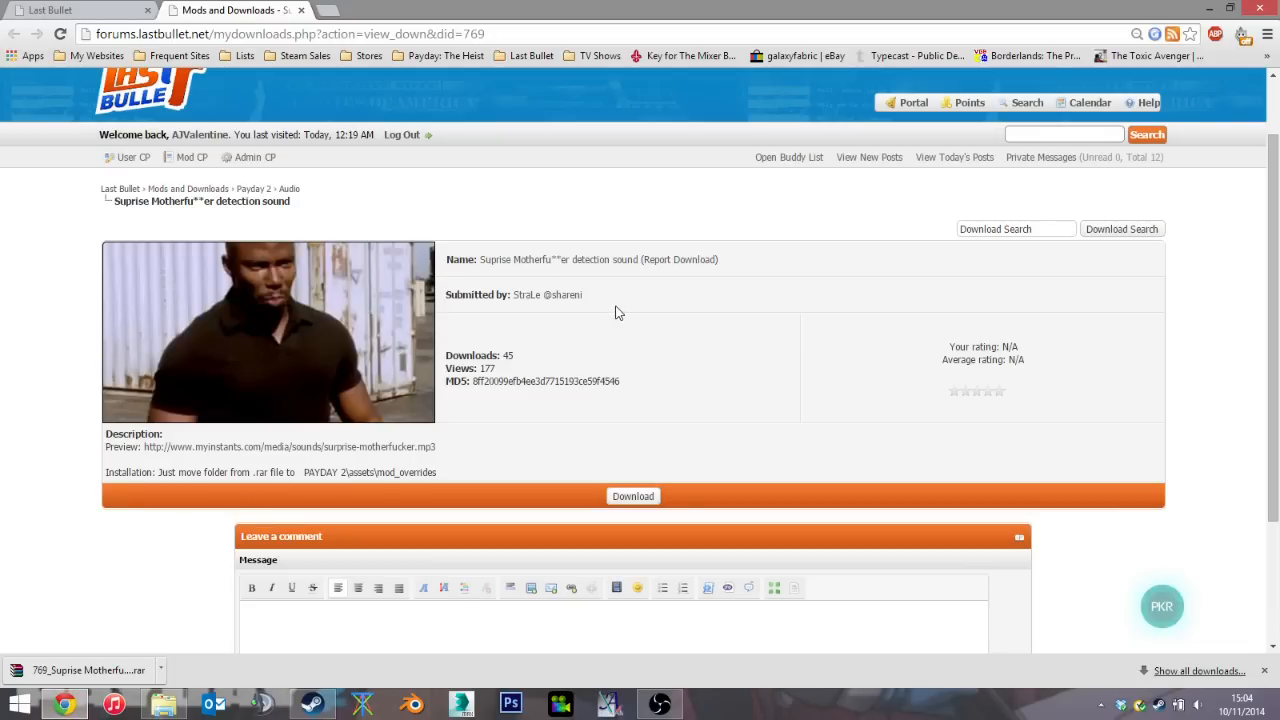
mouse_move(623, 299)
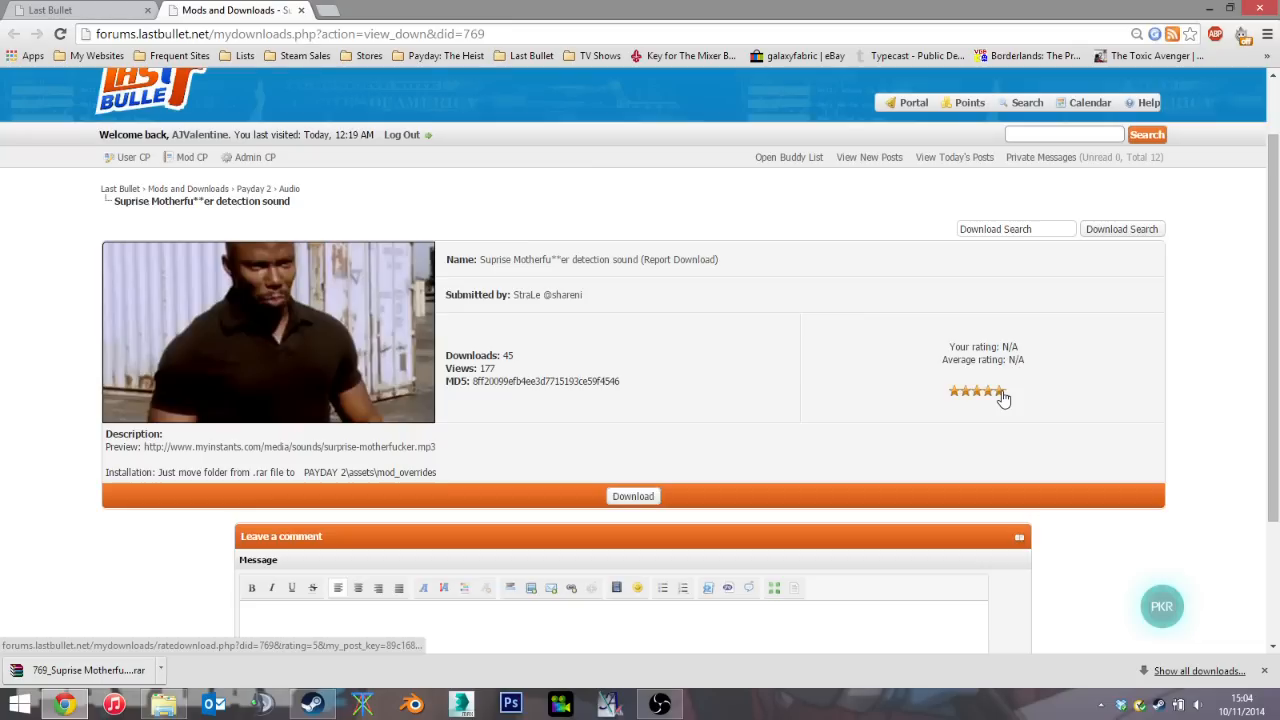
Step: Give the Surprise detection sound download five stars on Last Bullet
click(998, 391)
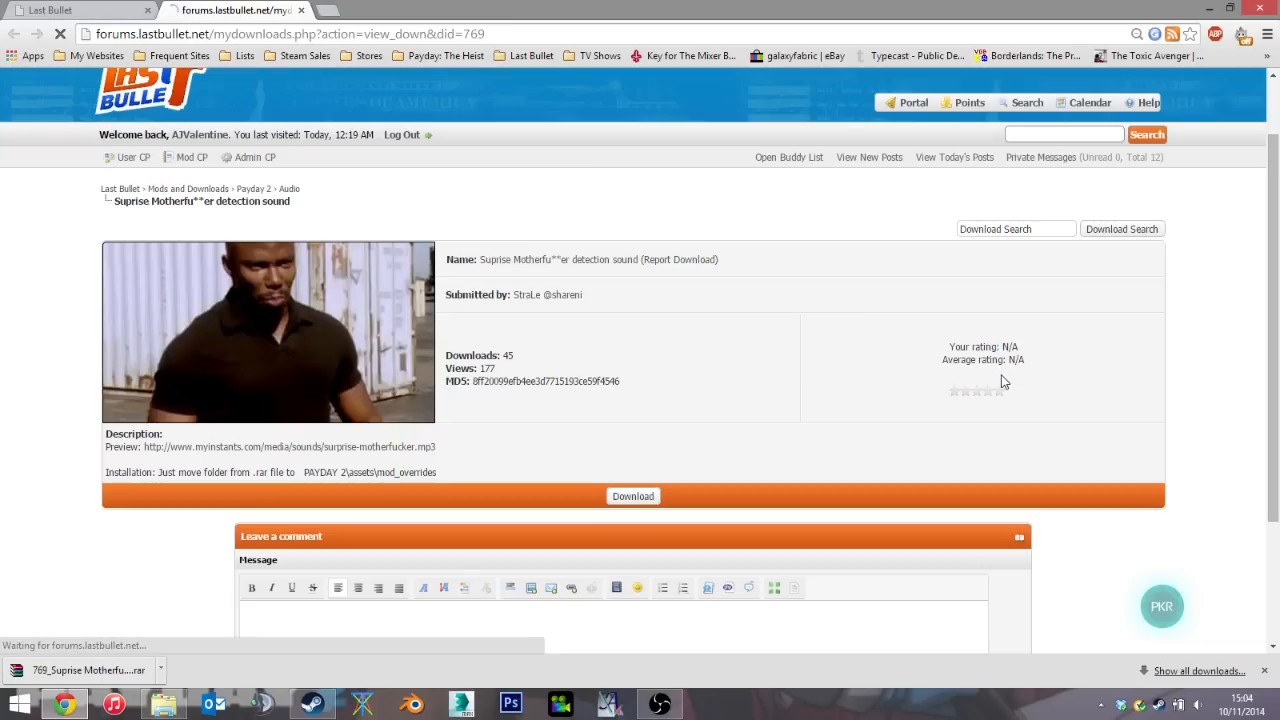
mouse_move(989, 382)
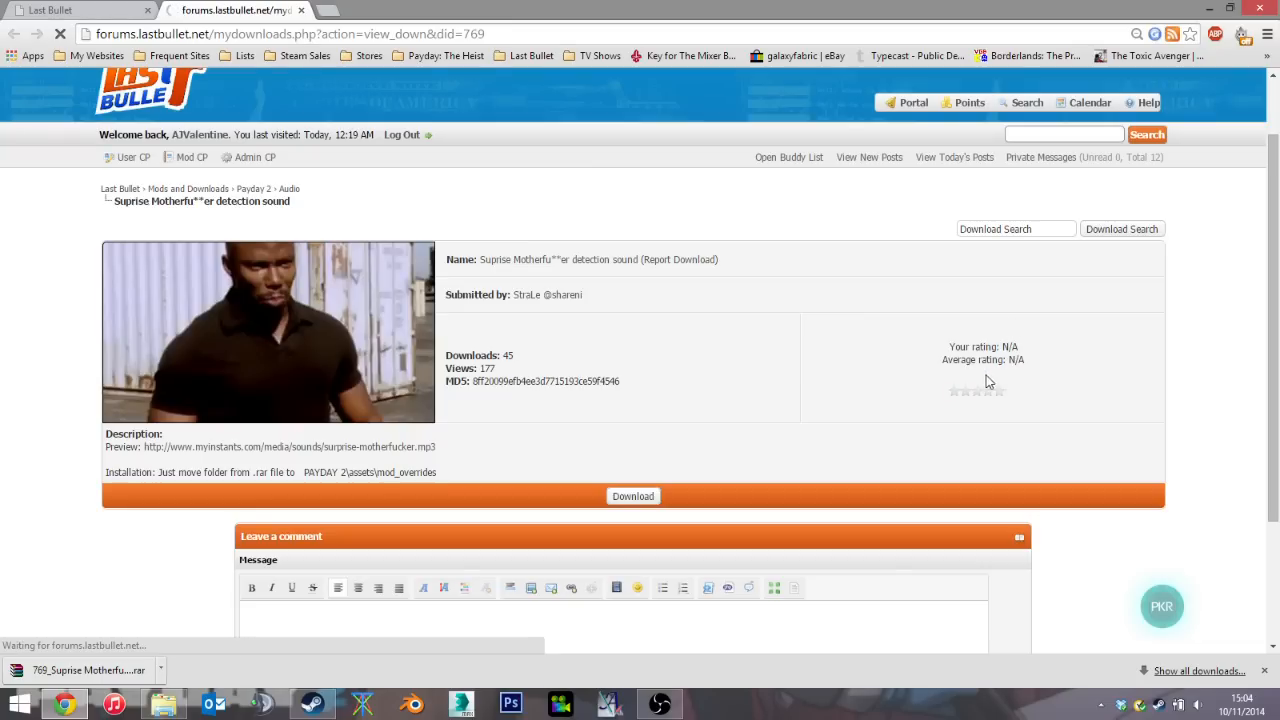
click(998, 390)
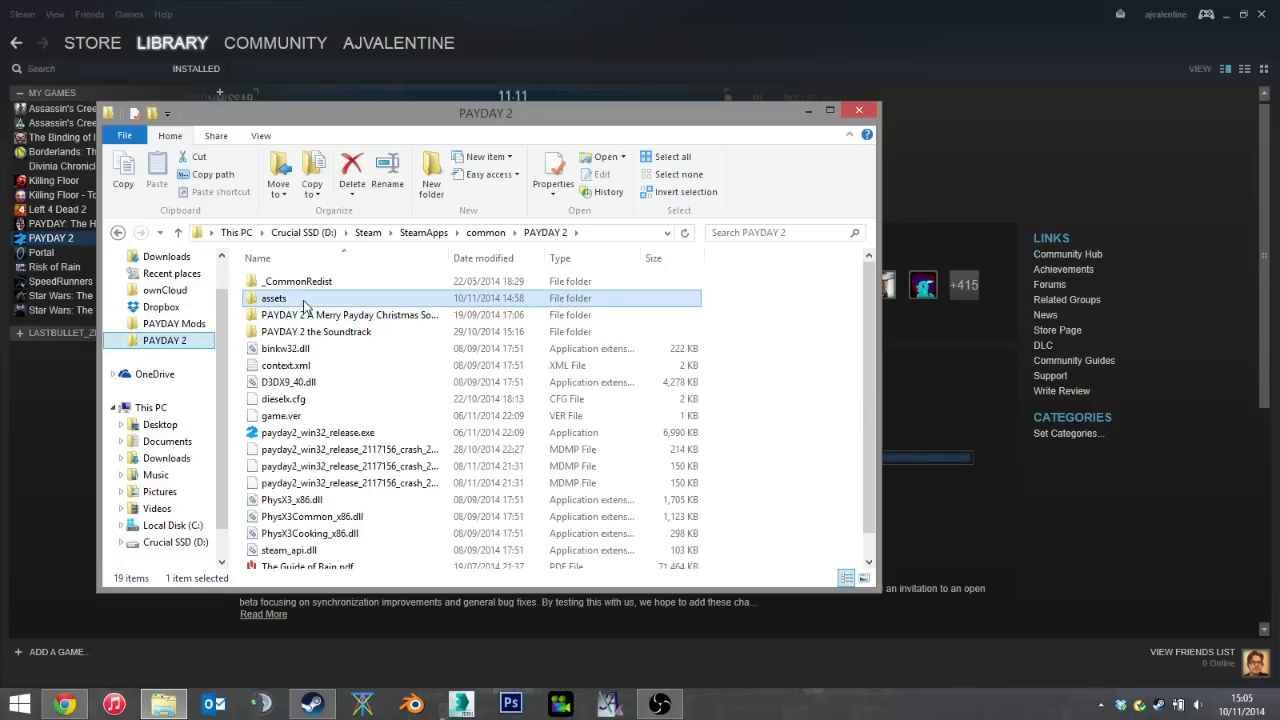
Step: Open the assets folder inside PAYDAY 2's game folder
double_click(273, 298)
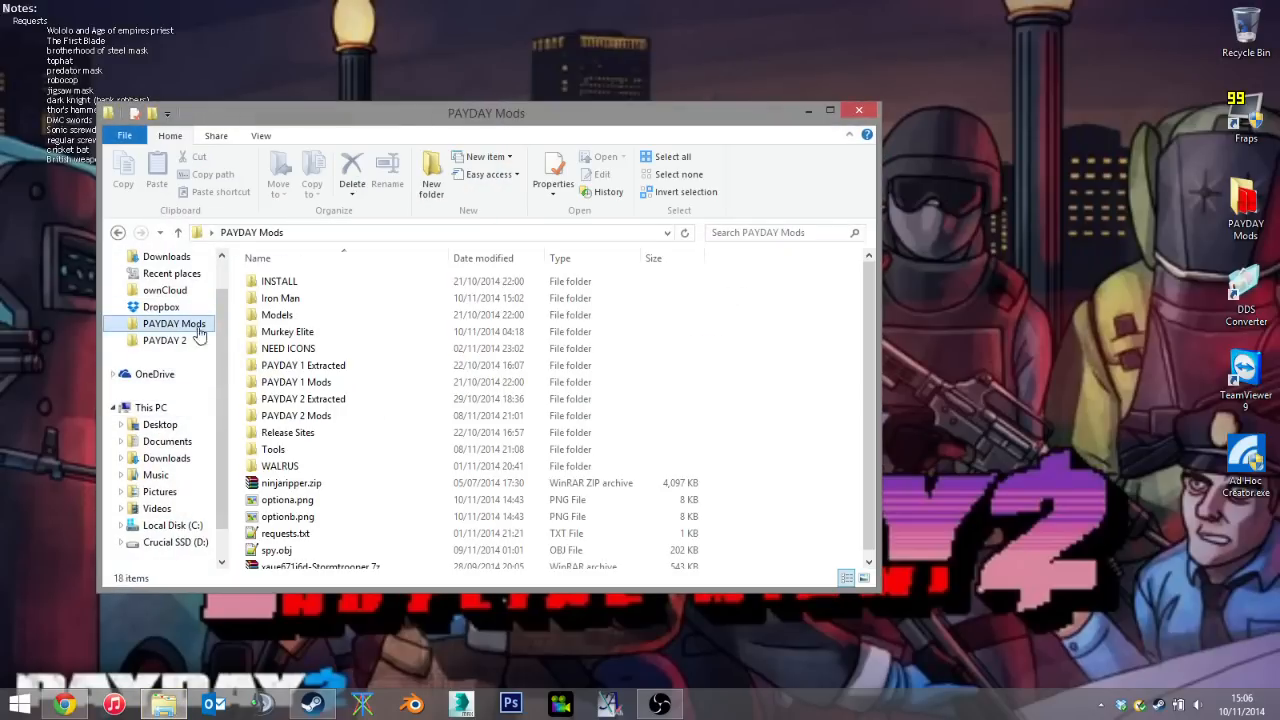
Step: Browse PAYDAY Mods > Tools > Bundle Modder 1.16 Alpha and launch PDBundleModPatcher.exe
click(303, 398)
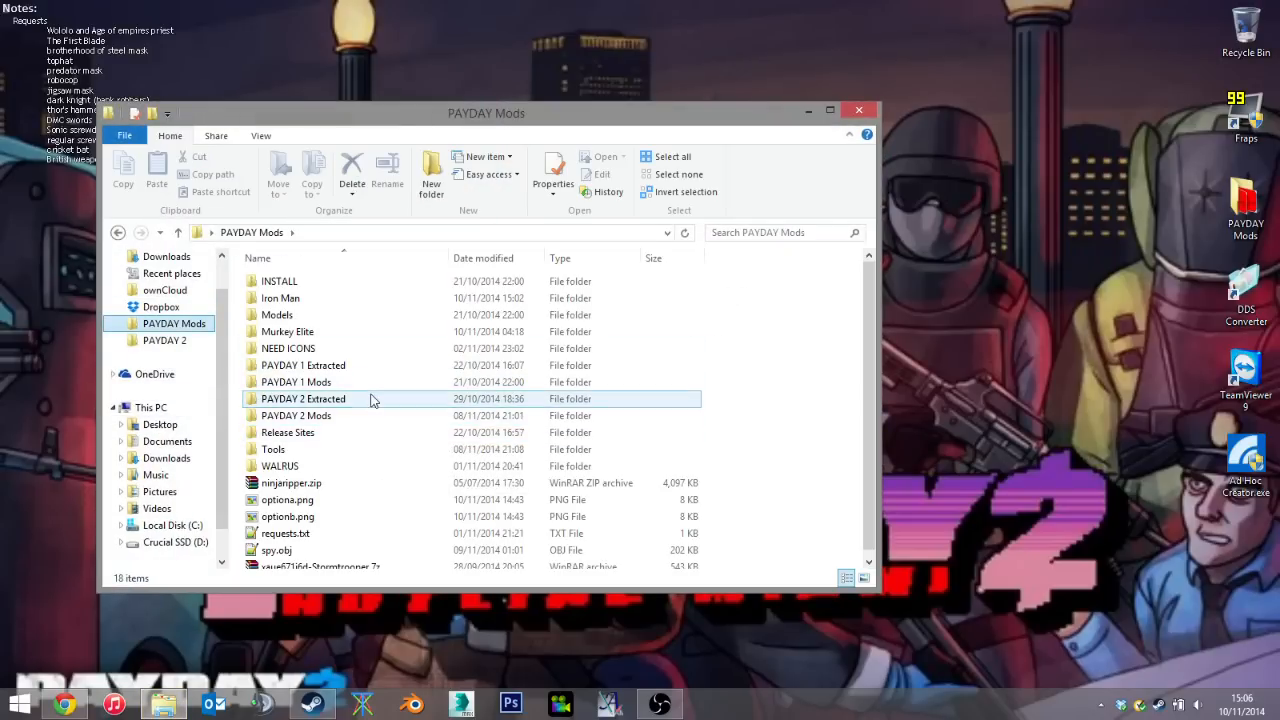
click(295, 415)
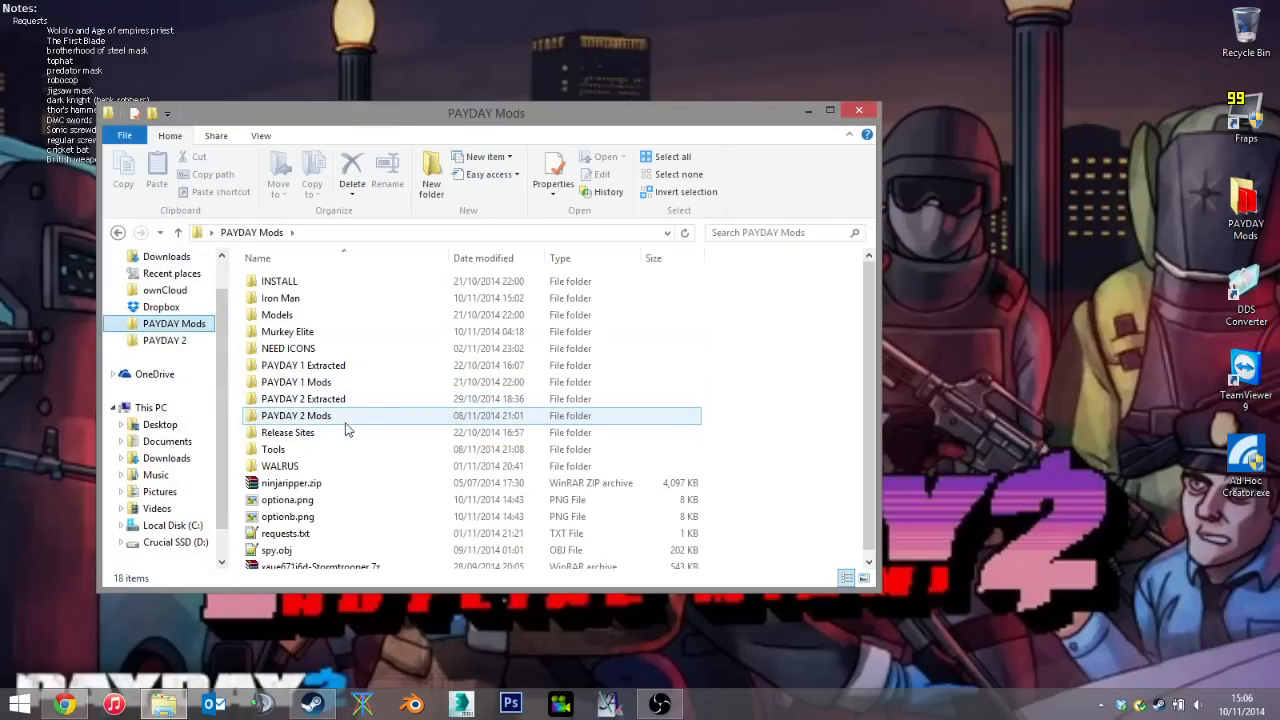
double_click(273, 449)
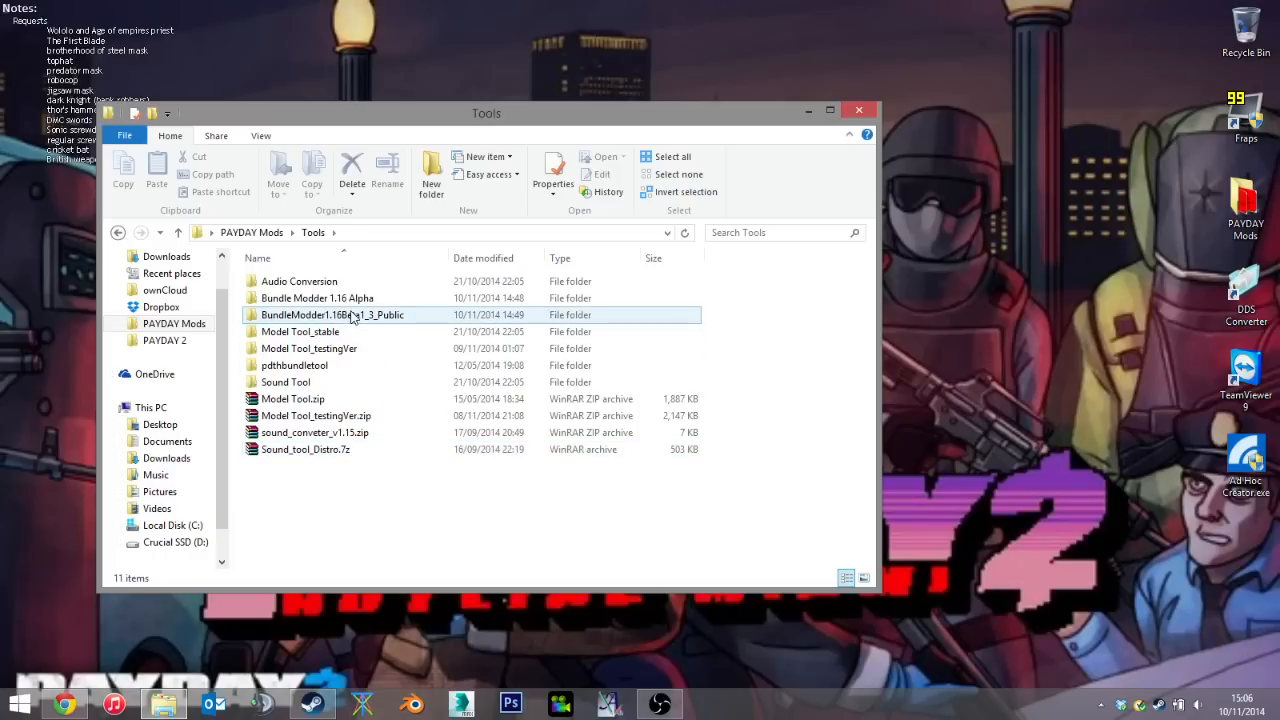
double_click(317, 297)
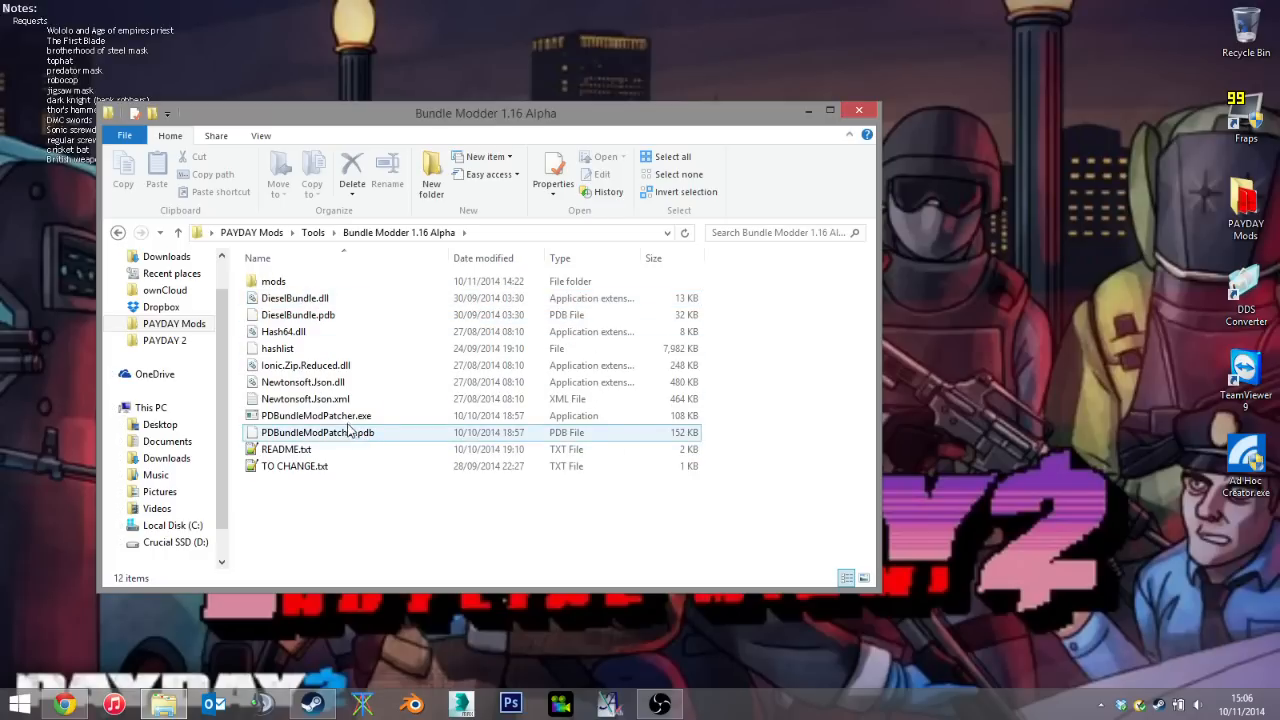
click(316, 415)
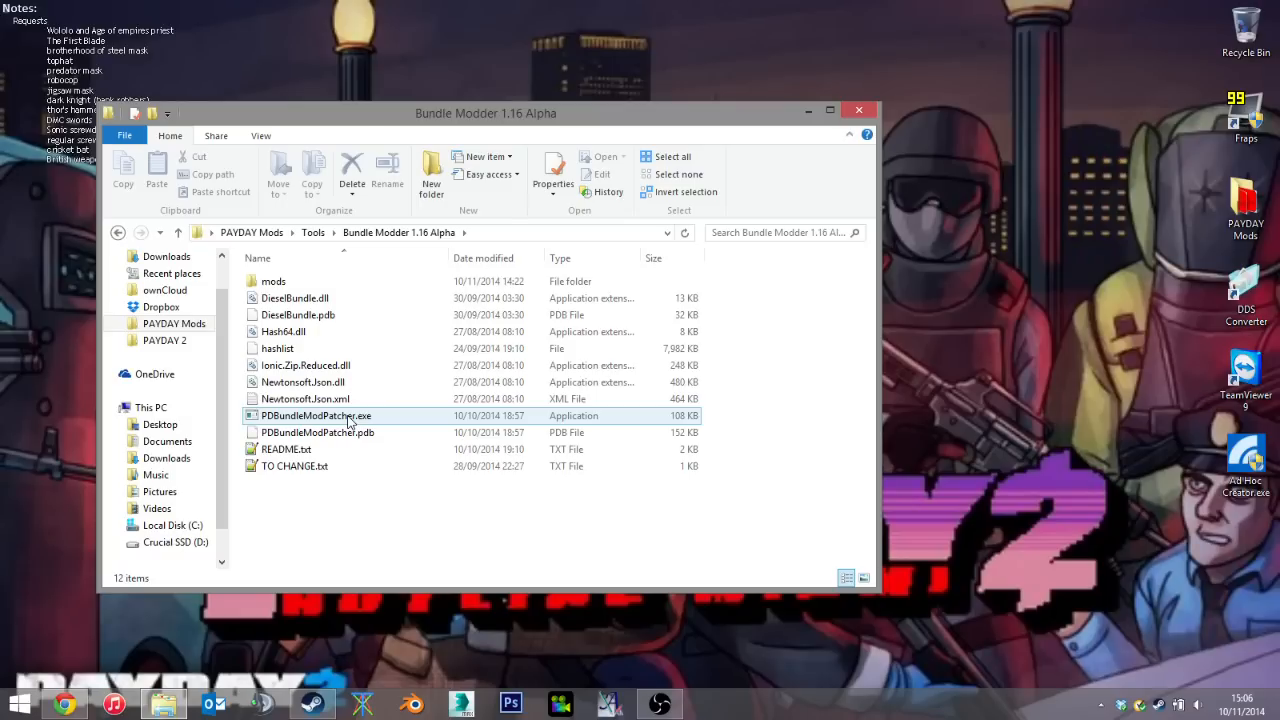
double_click(316, 415)
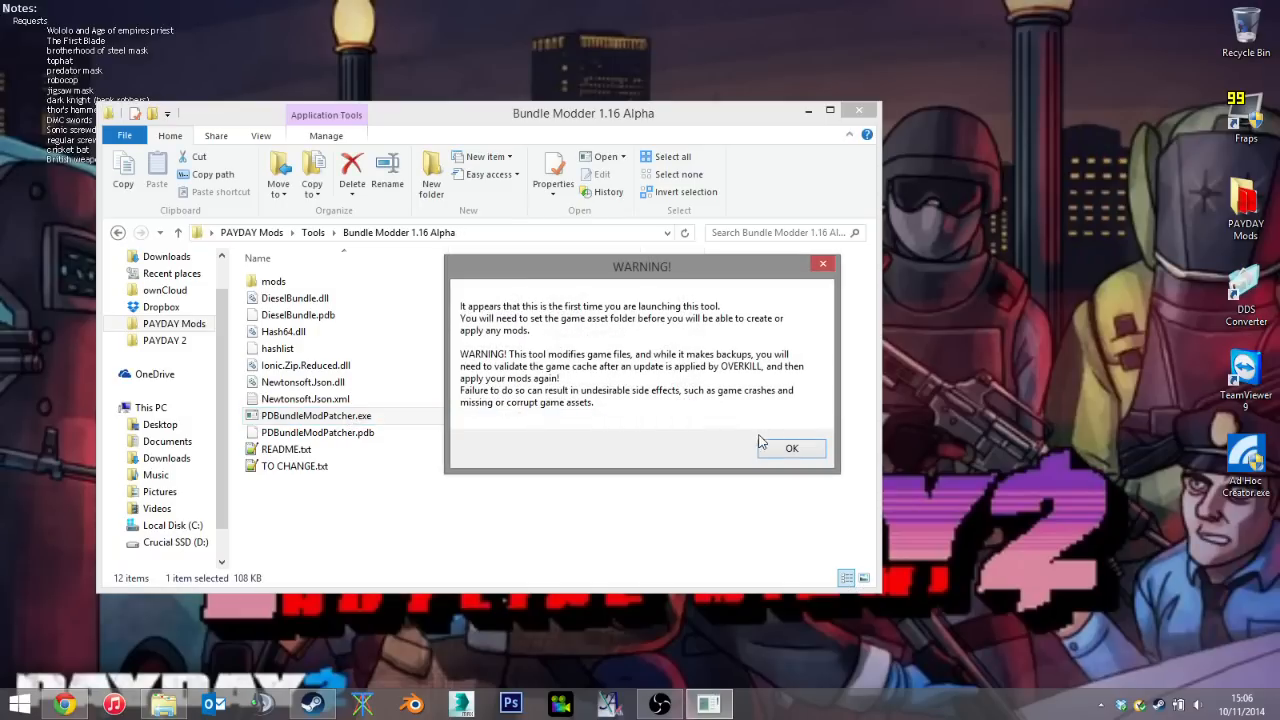
Step: Set the game asset folder to PAYDAY 2\assets, accept both notices, and view the Mods tab
click(791, 448)
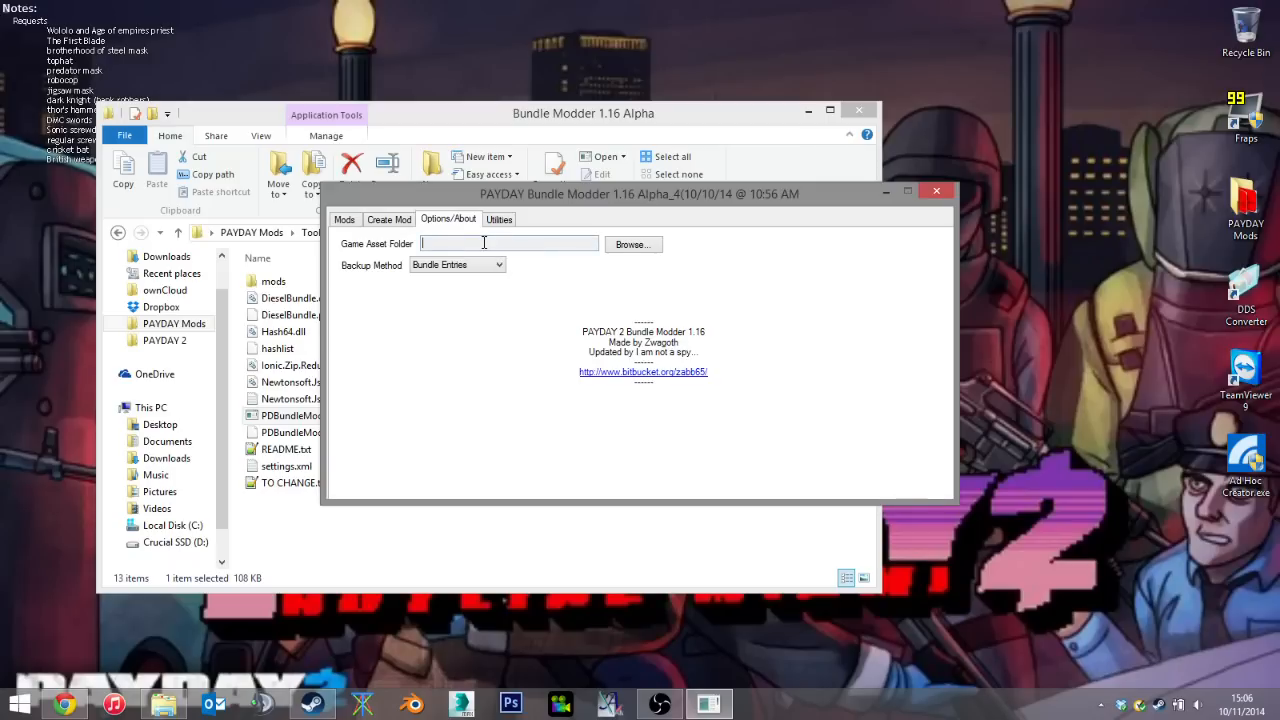
click(632, 244)
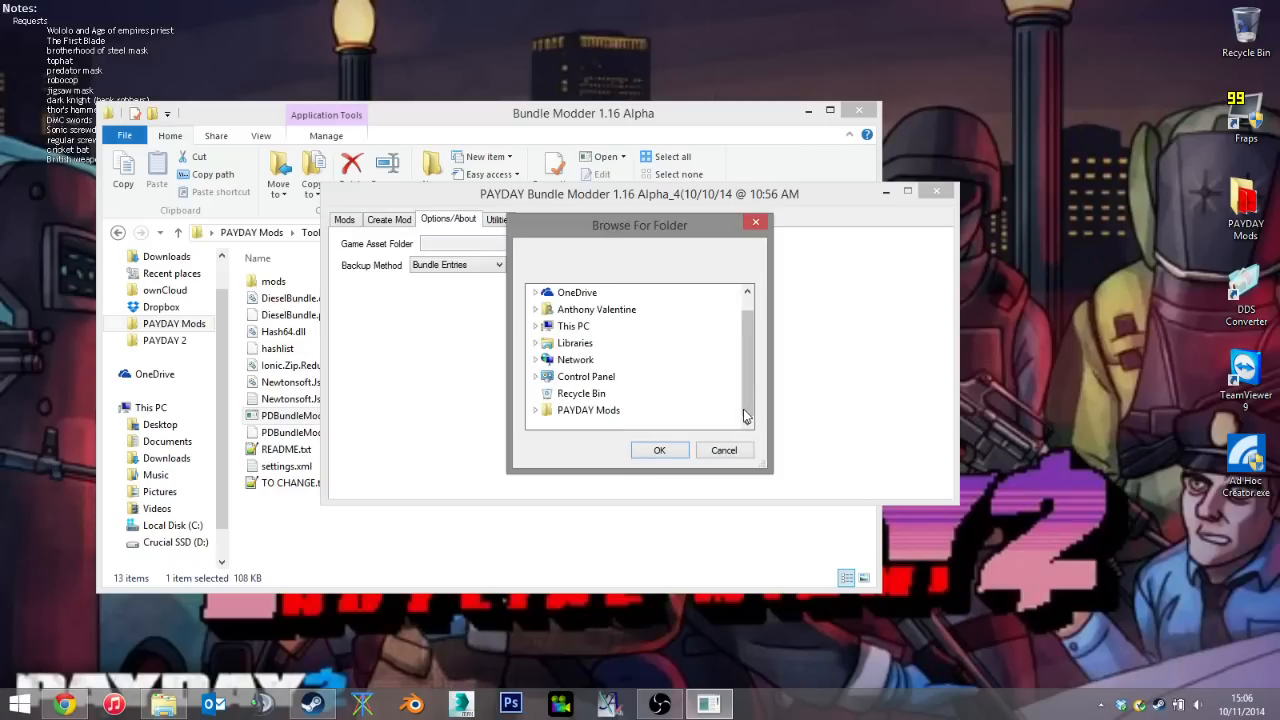
click(588, 410)
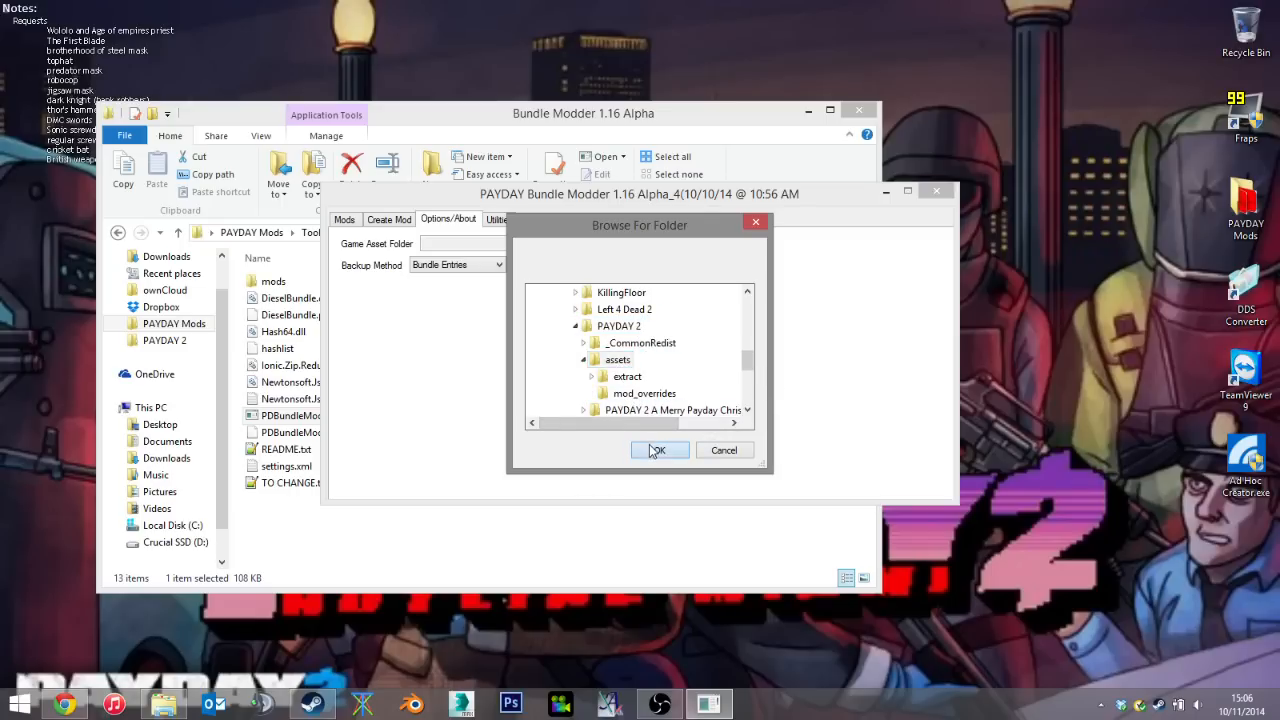
click(658, 450)
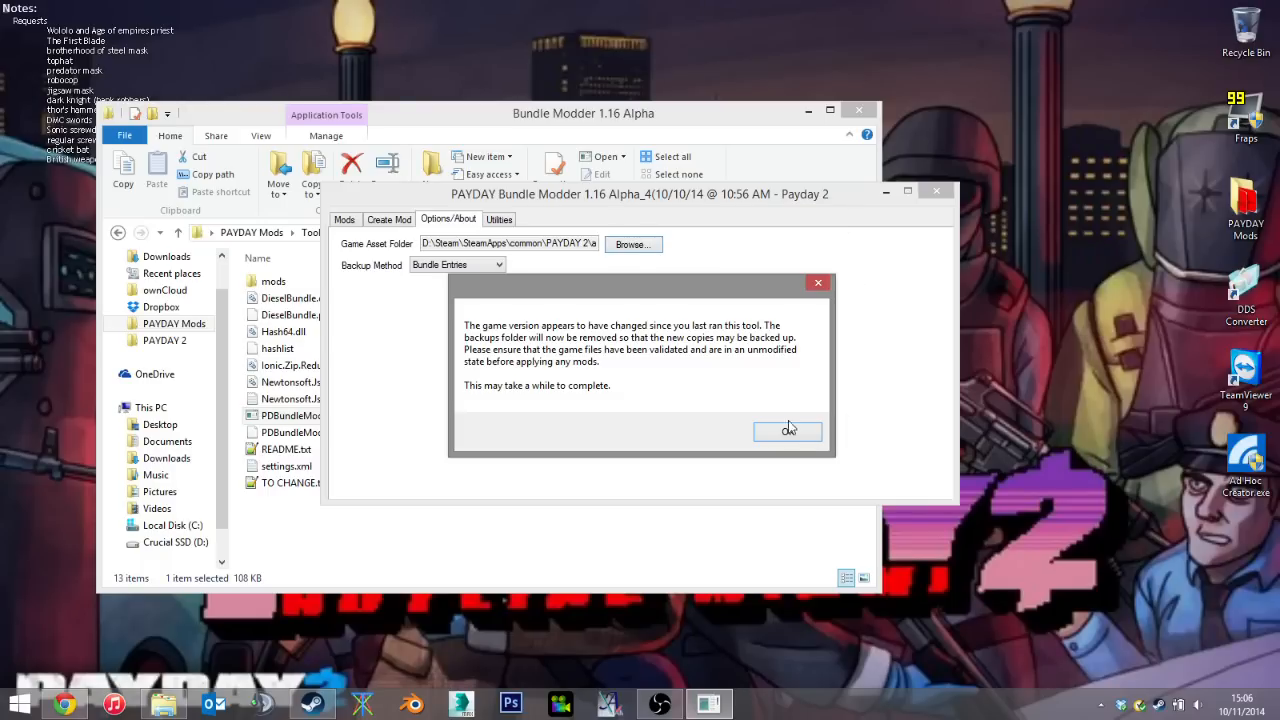
click(787, 430)
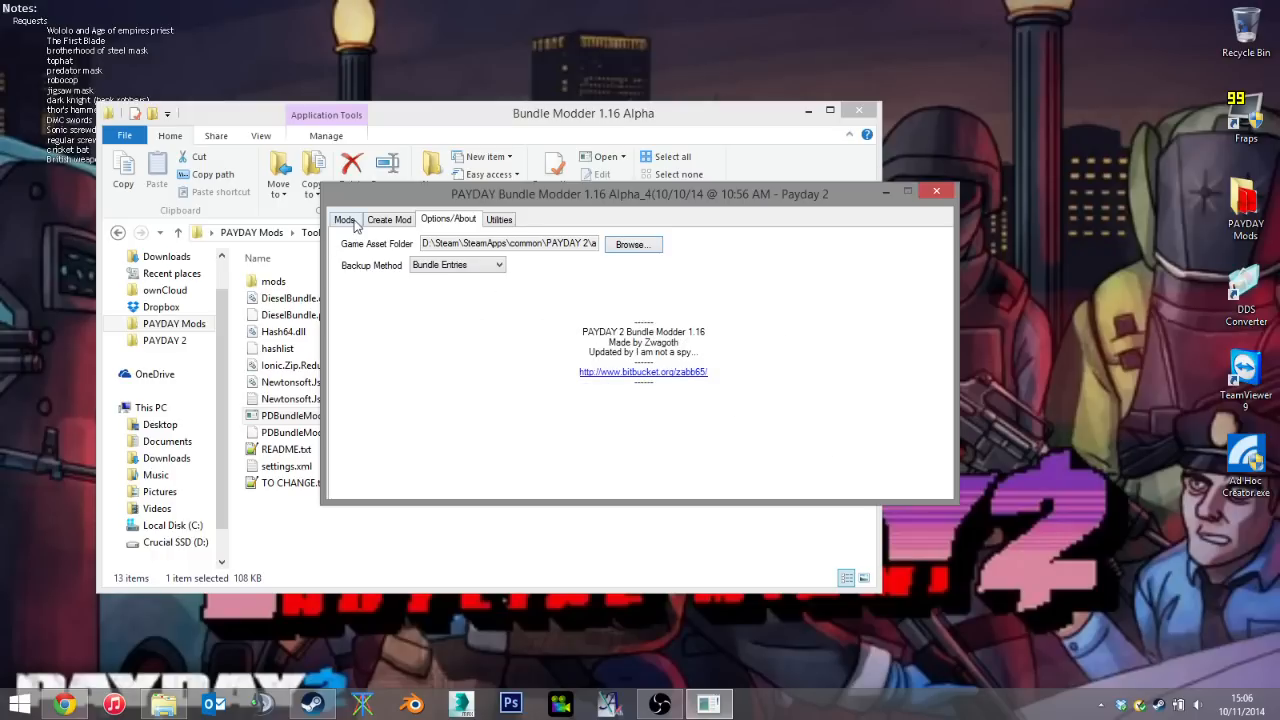
click(344, 219)
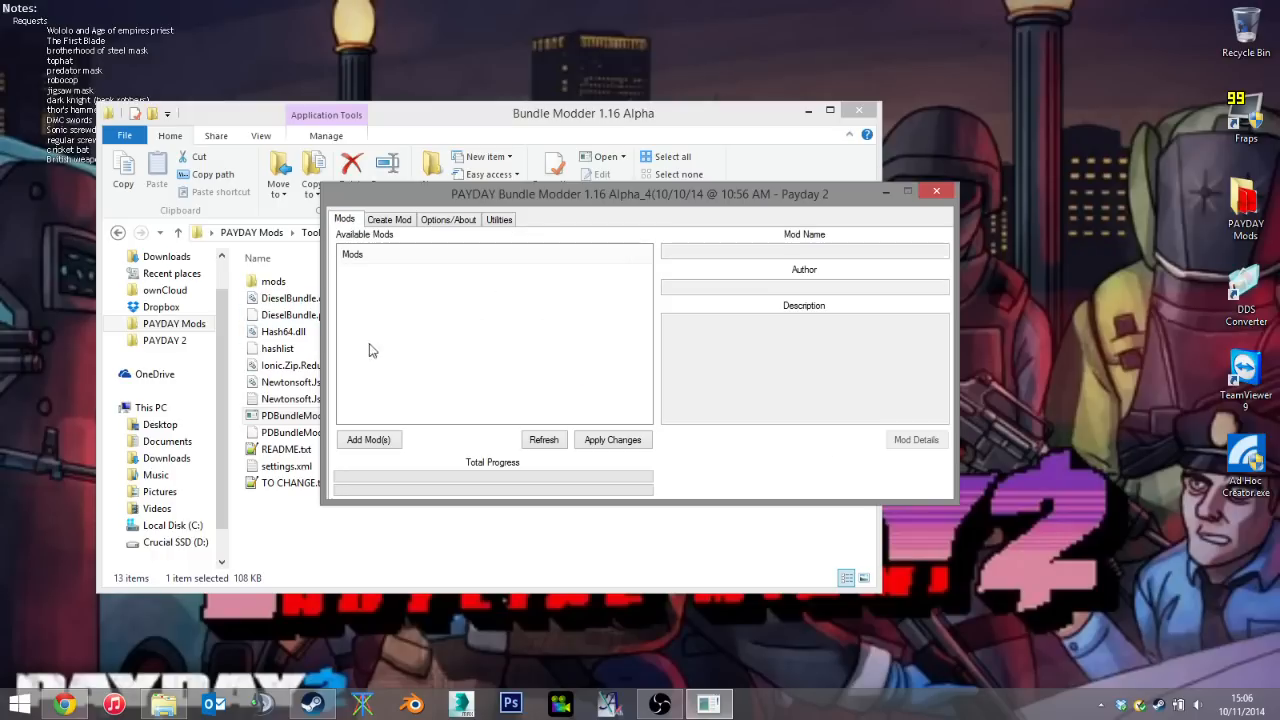
click(389, 219)
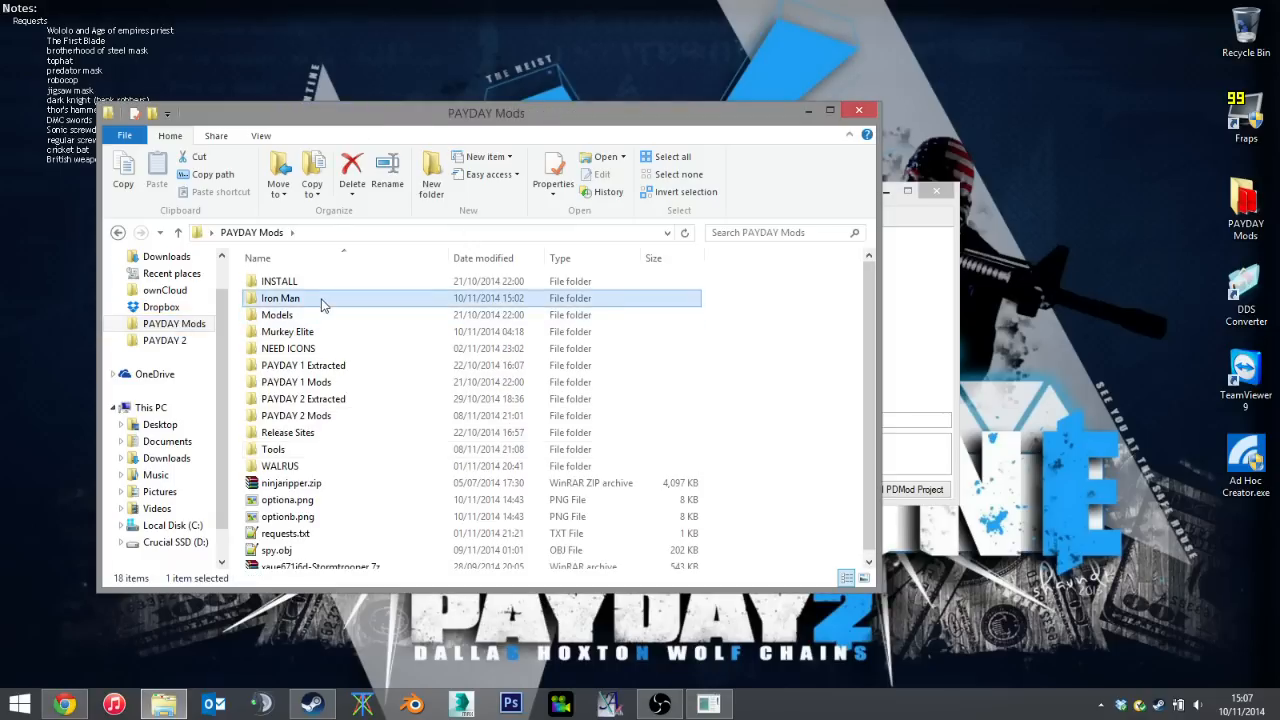
Step: Open script.txt in the Iron Man folder and choose df.dds as the replacement file
double_click(280, 298)
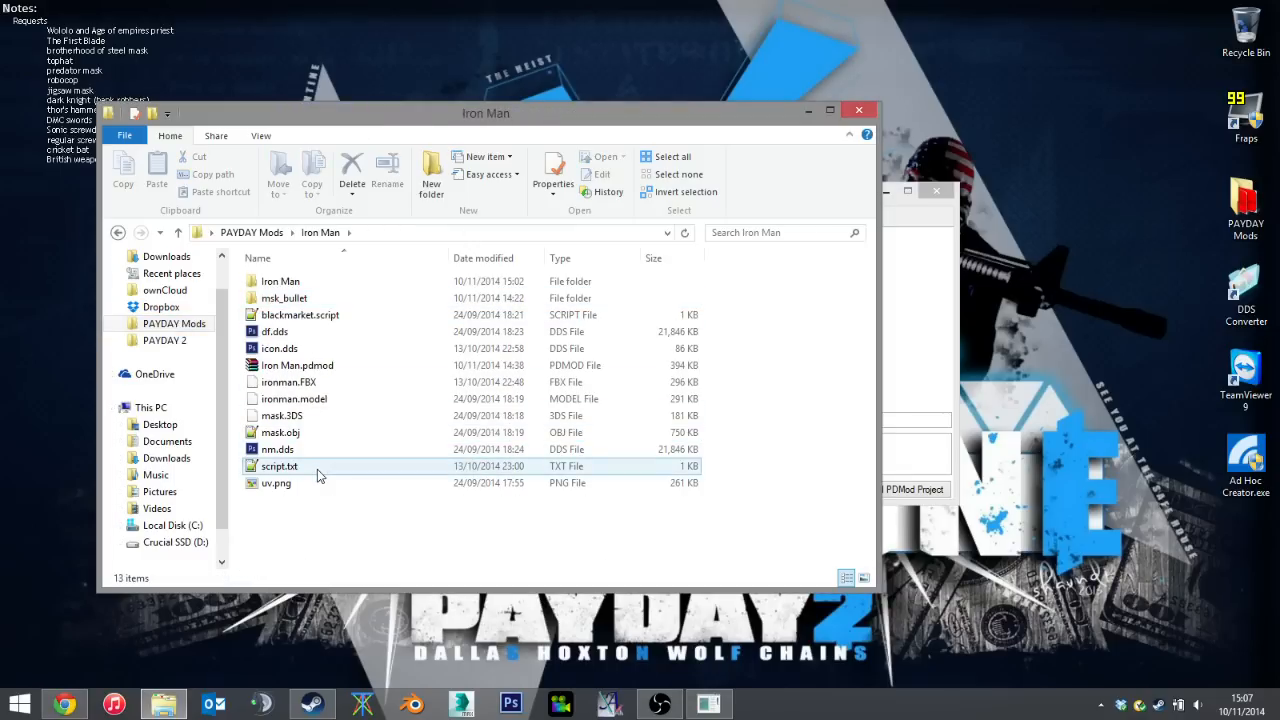
double_click(280, 466)
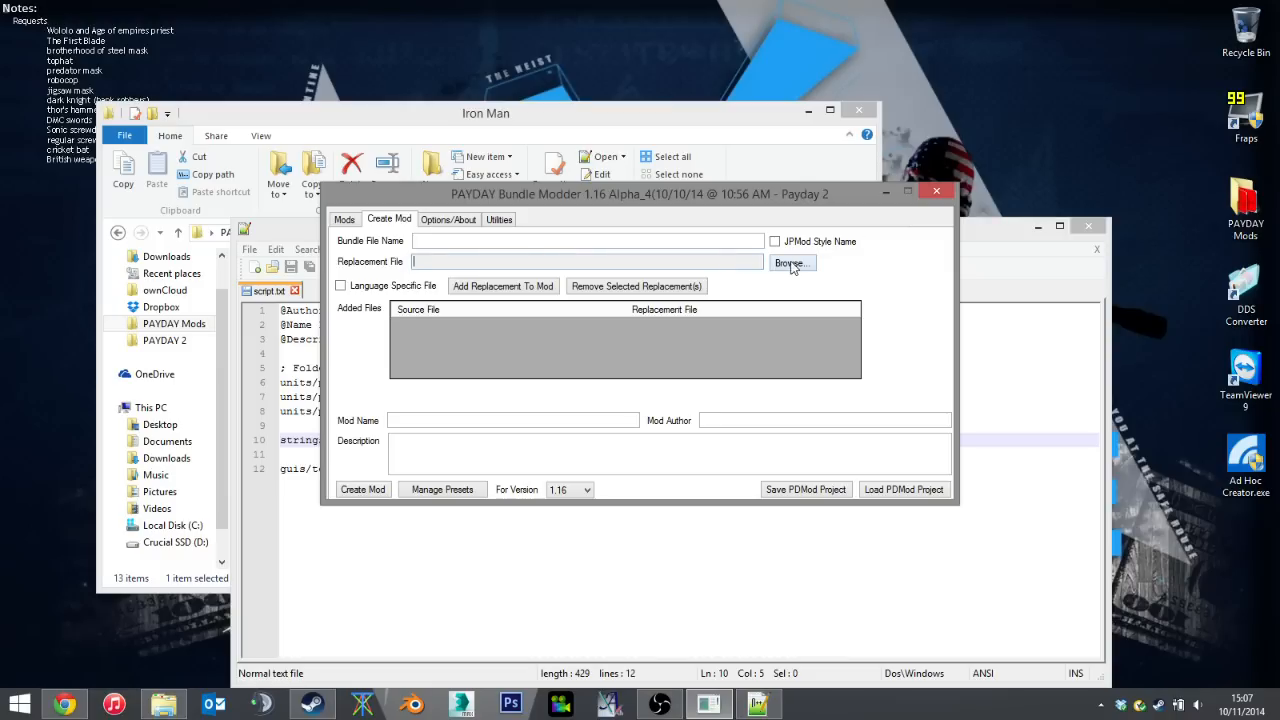
mouse_move(808, 270)
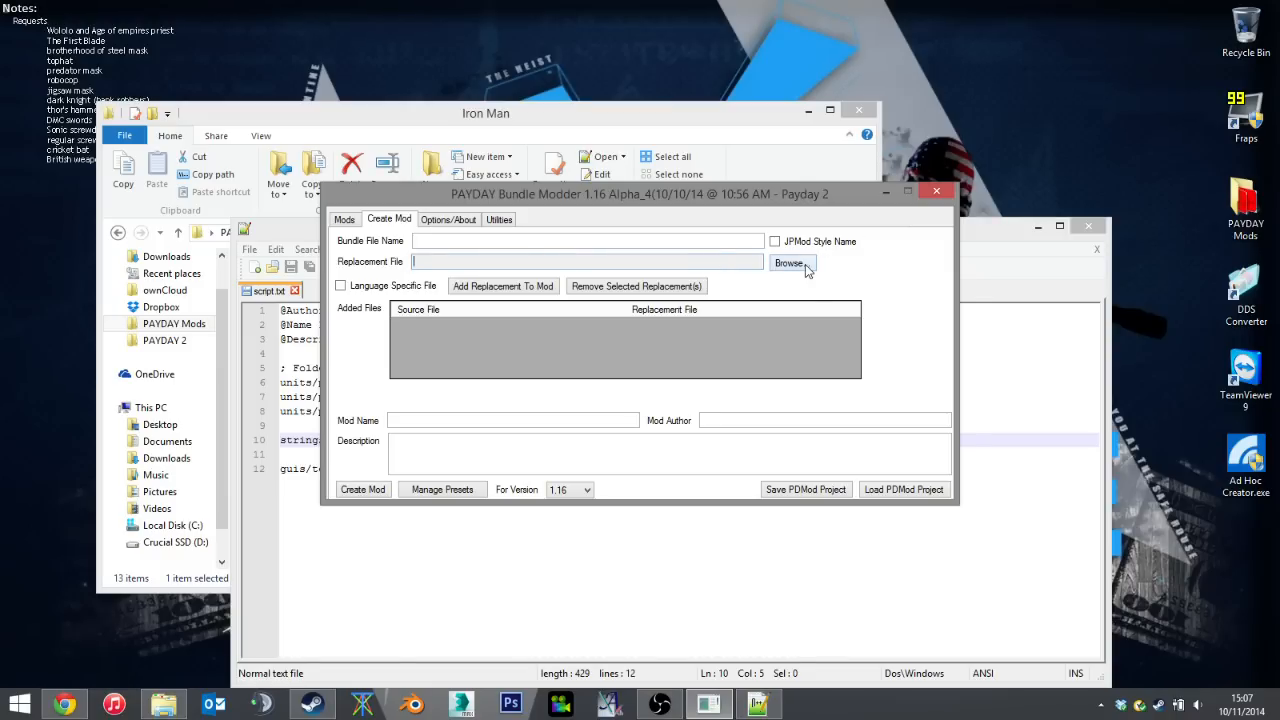
click(790, 263)
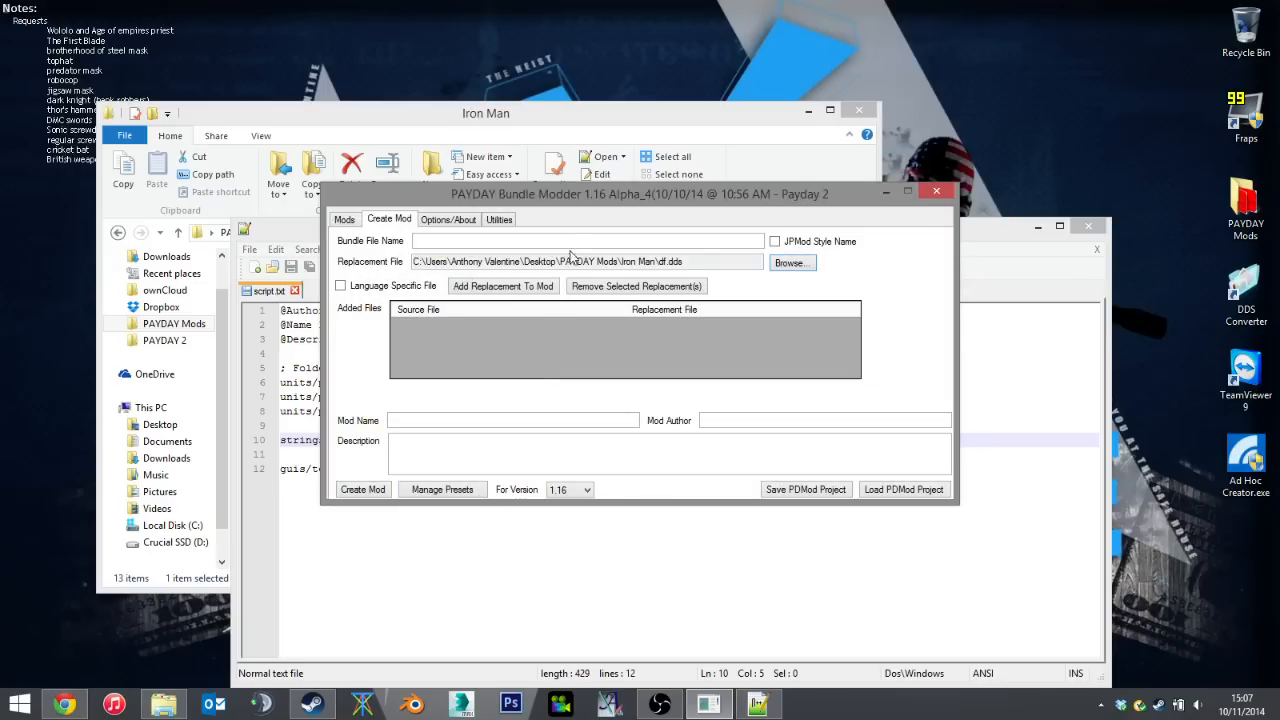
Step: Enter the units/payday2 path, select bullet_df.texture, and add the replacement to the mod
click(588, 241)
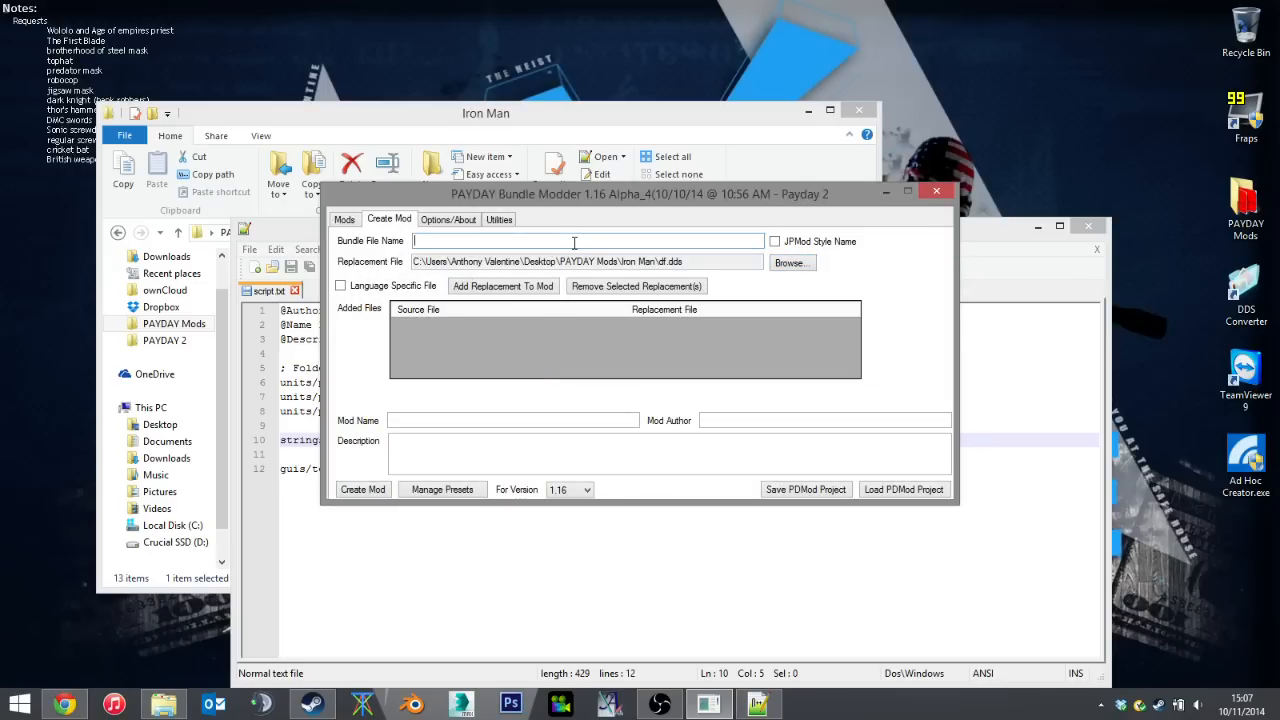
text(L)
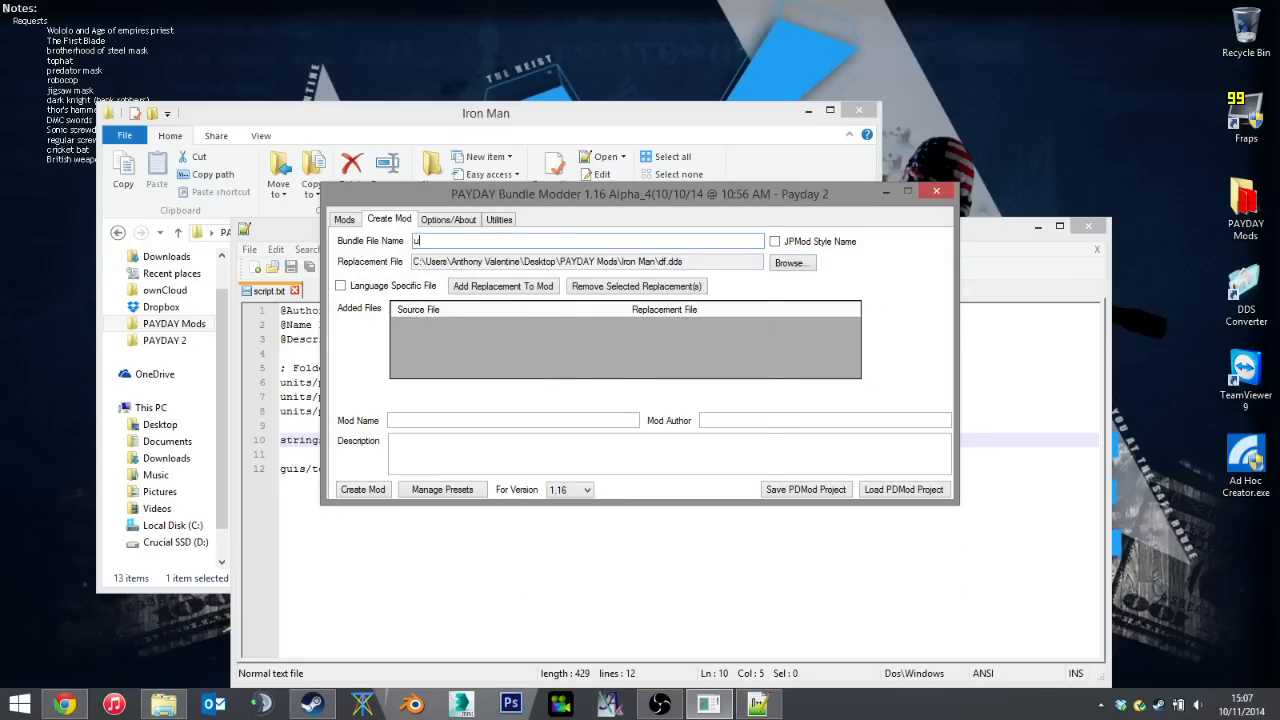
text(units/payday2/masks/msk_bullet/)
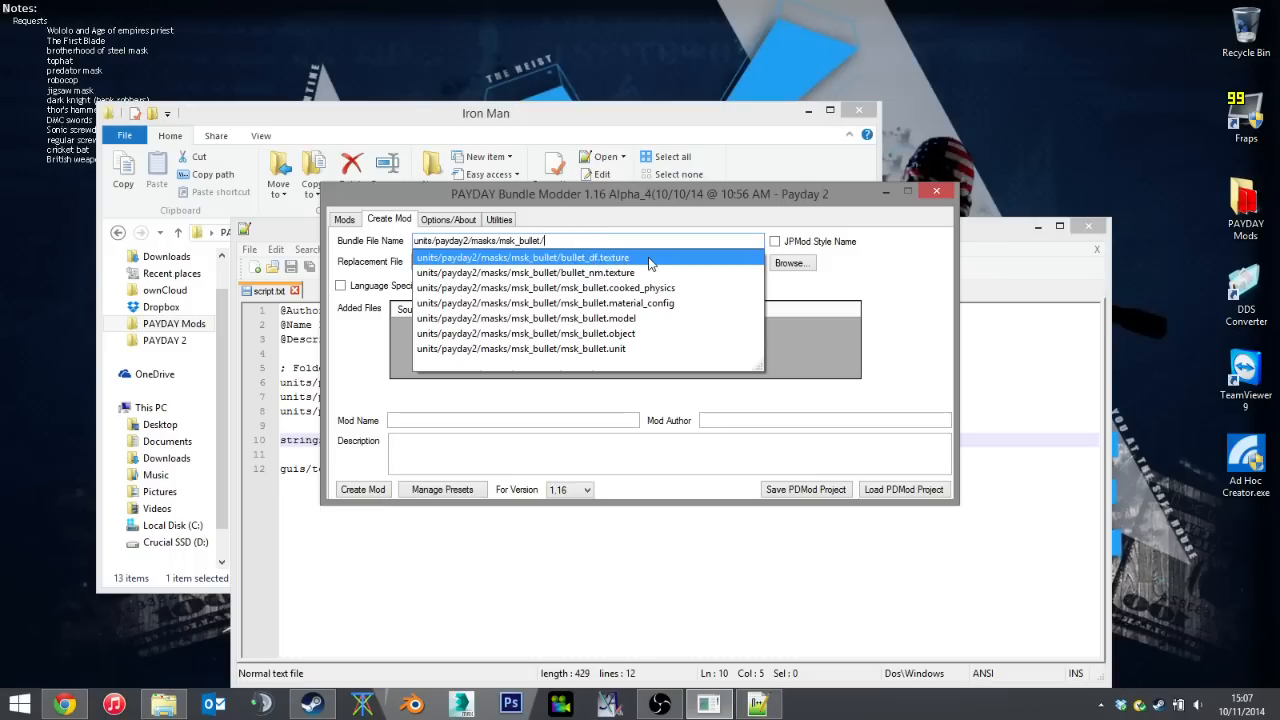
click(522, 257)
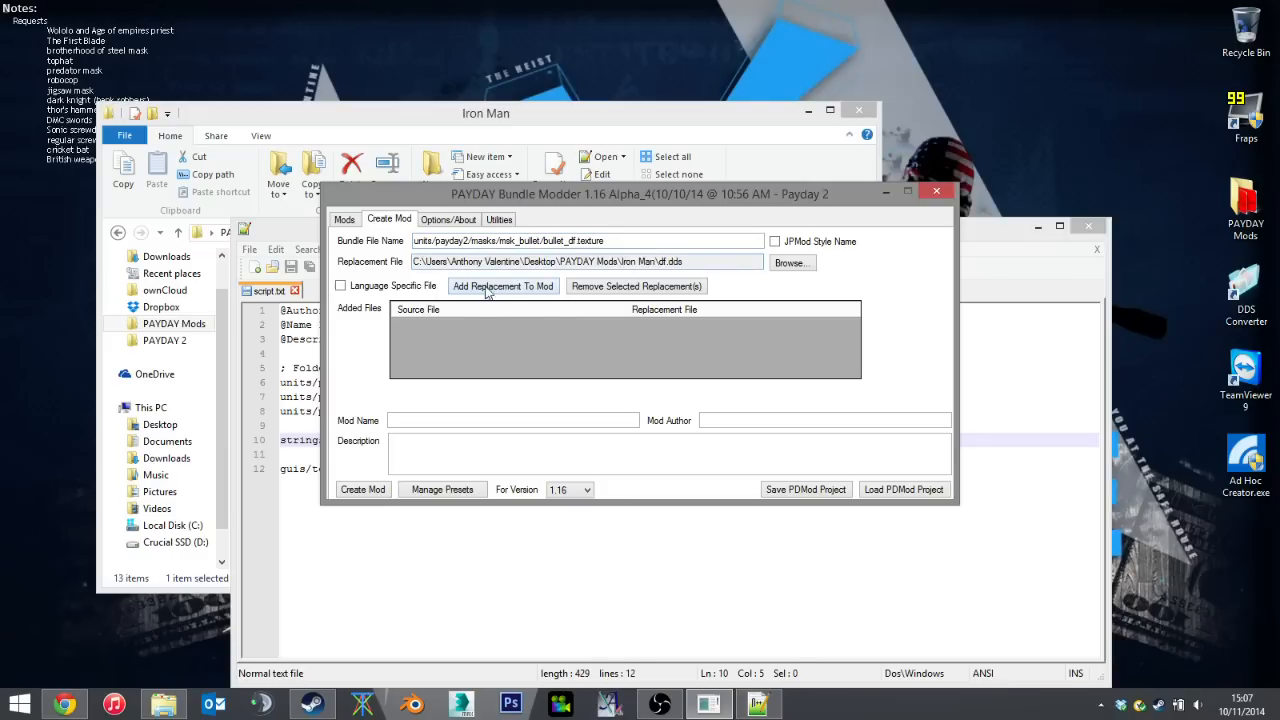
click(503, 286)
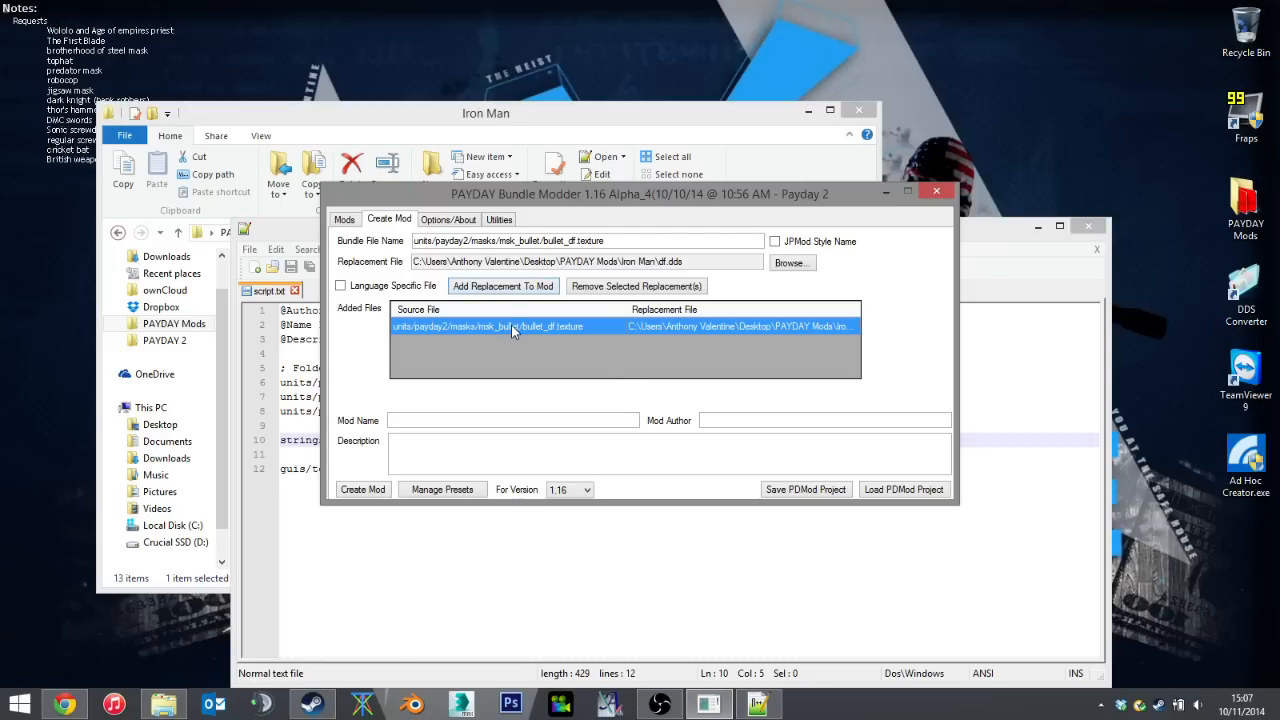
mouse_move(525, 350)
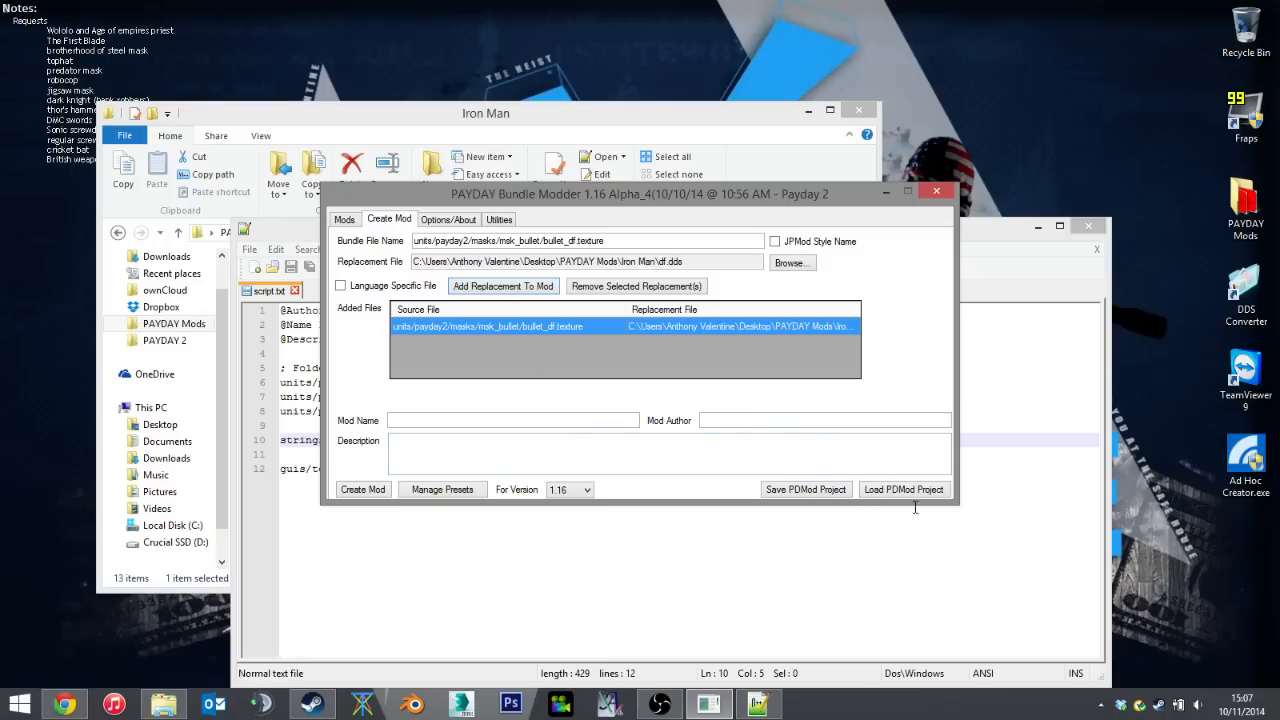
Step: Create the mod over Iron Man.pdmod, confirm replacing it, dismiss the saved message, and close
click(903, 489)
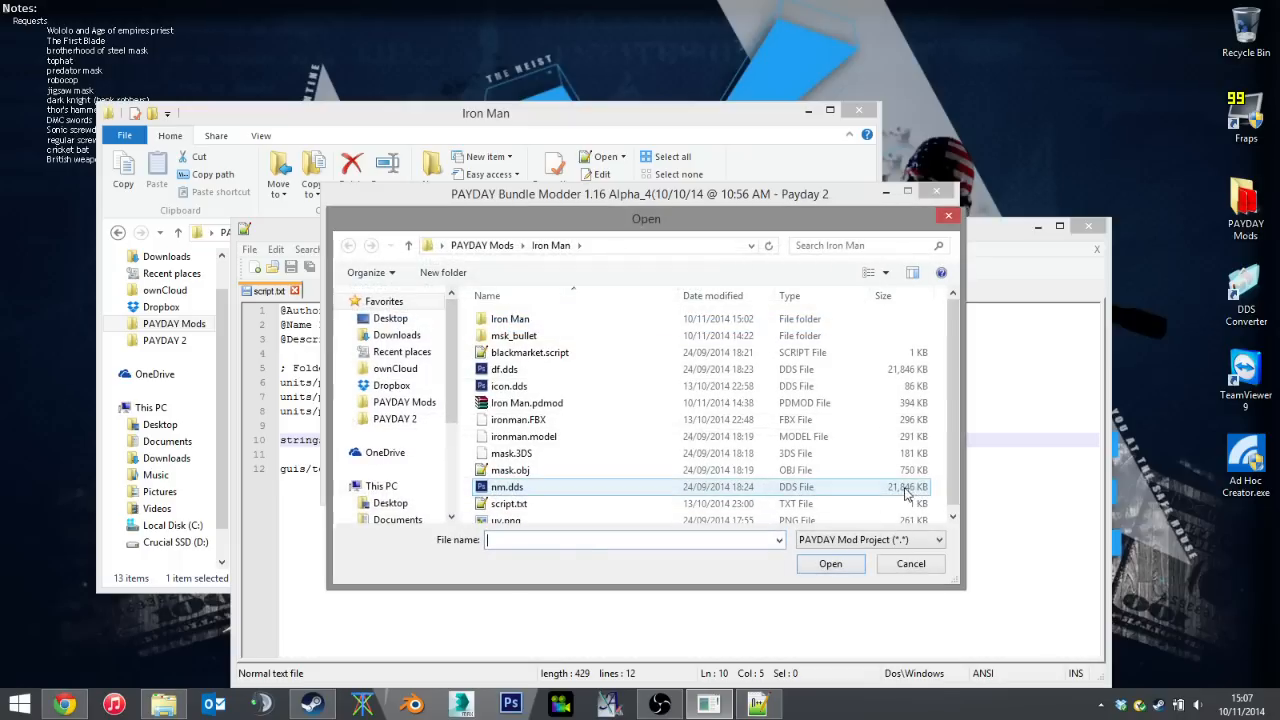
click(830, 563)
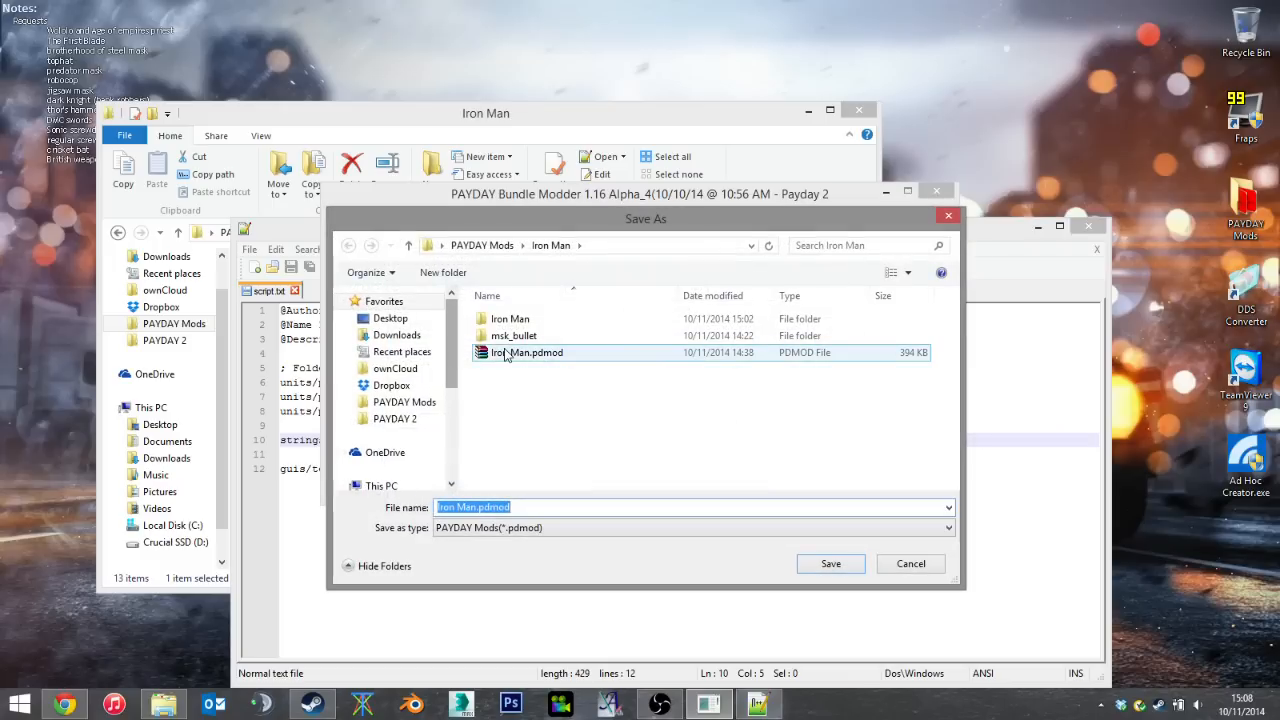
click(830, 563)
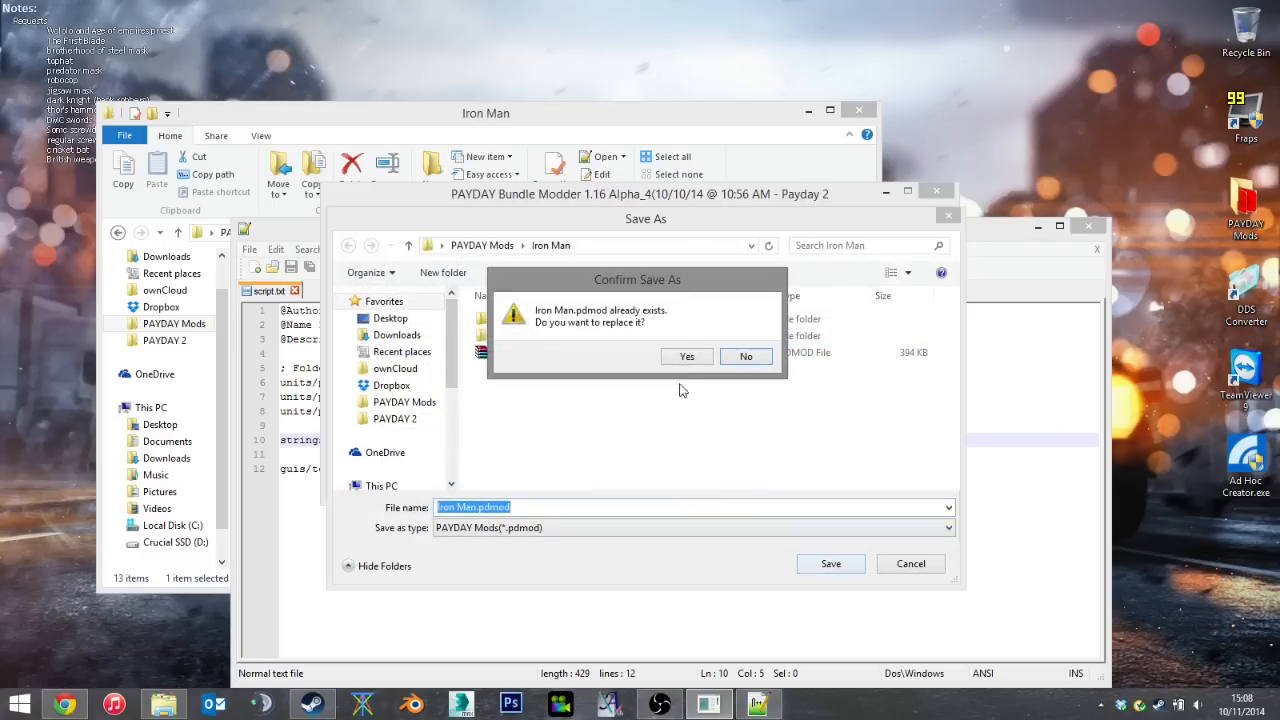
click(687, 356)
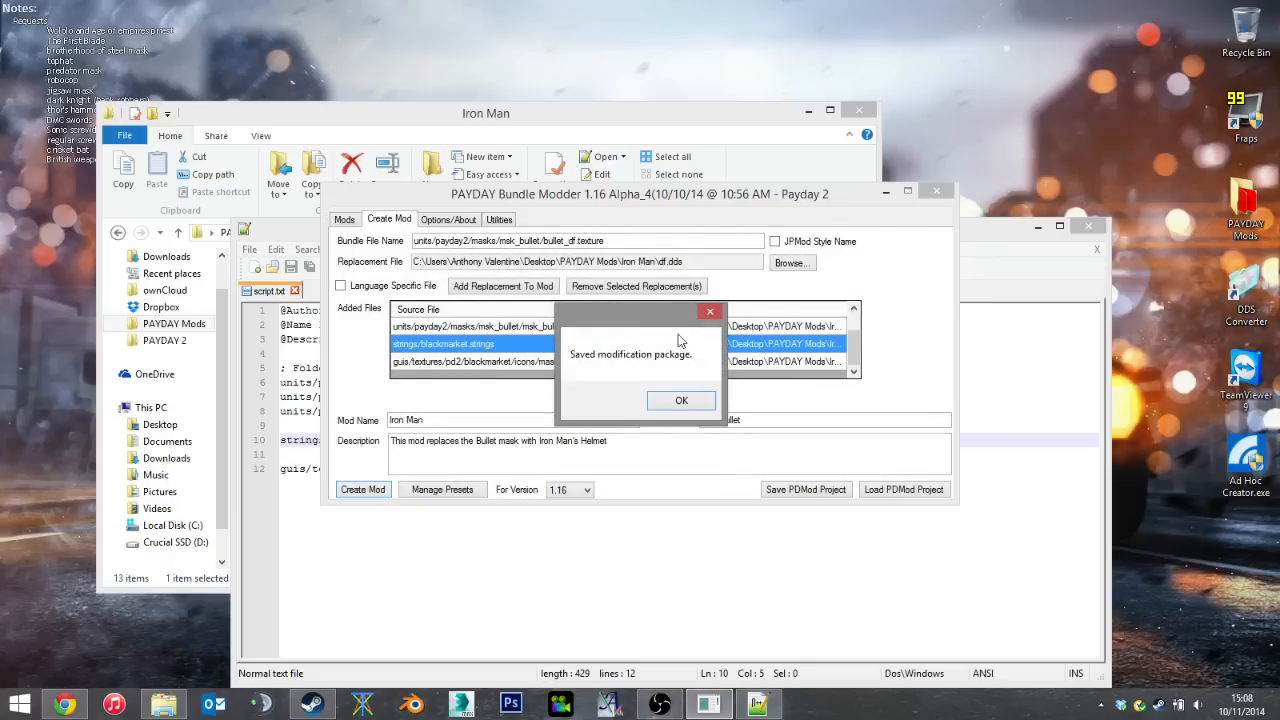
click(681, 400)
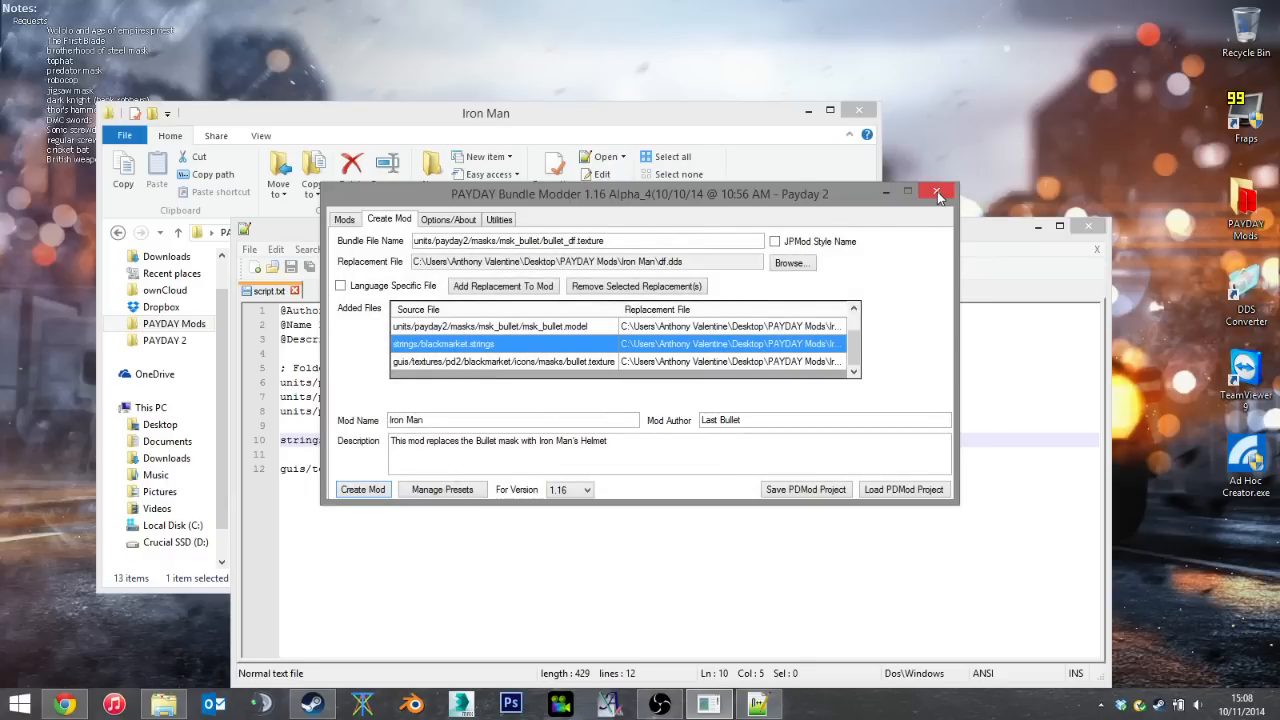
click(937, 193)
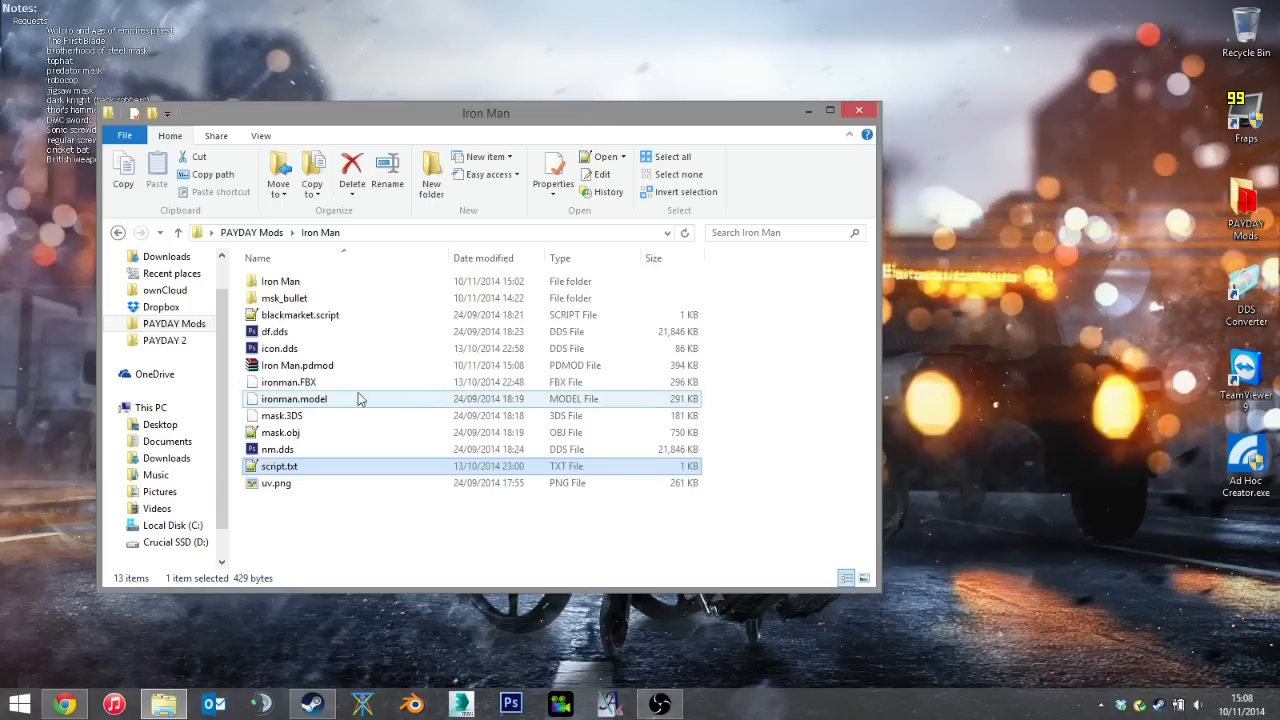
Step: Launch PDBundleModPatcher.exe from Tools > BundleModder1.16Beta1_3_Public and accept the BETA notice
click(118, 232)
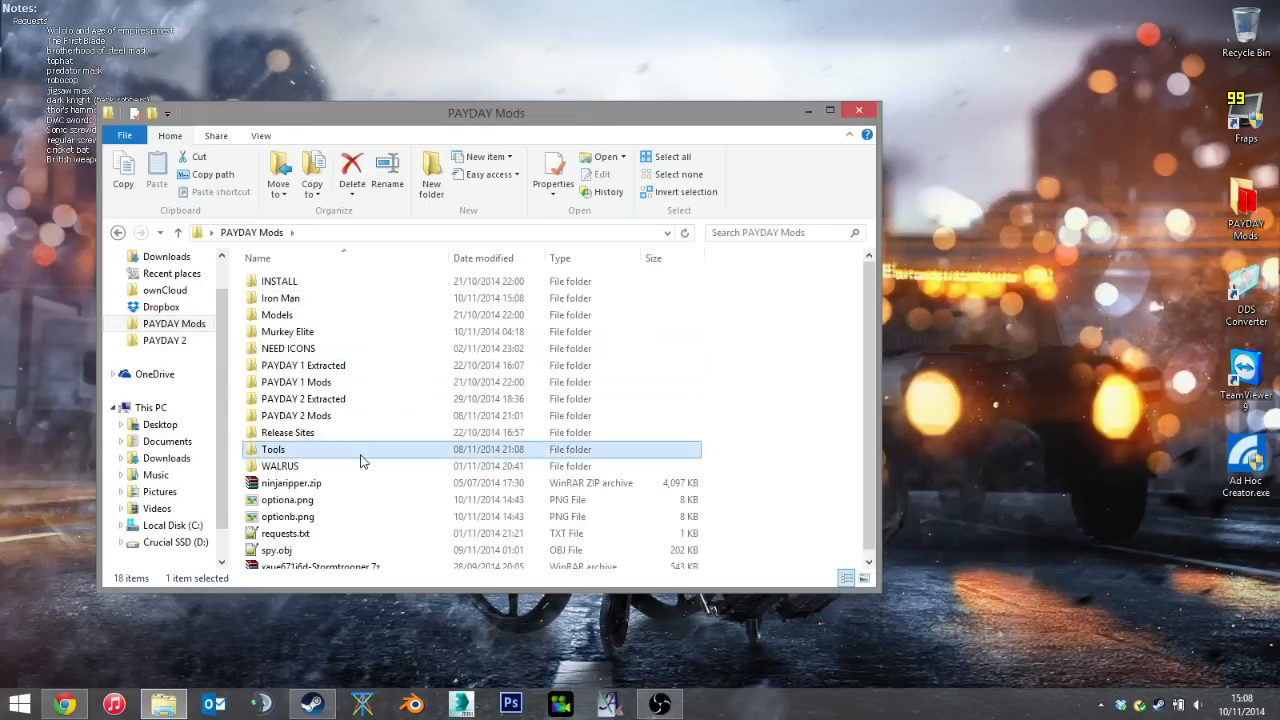
double_click(273, 449)
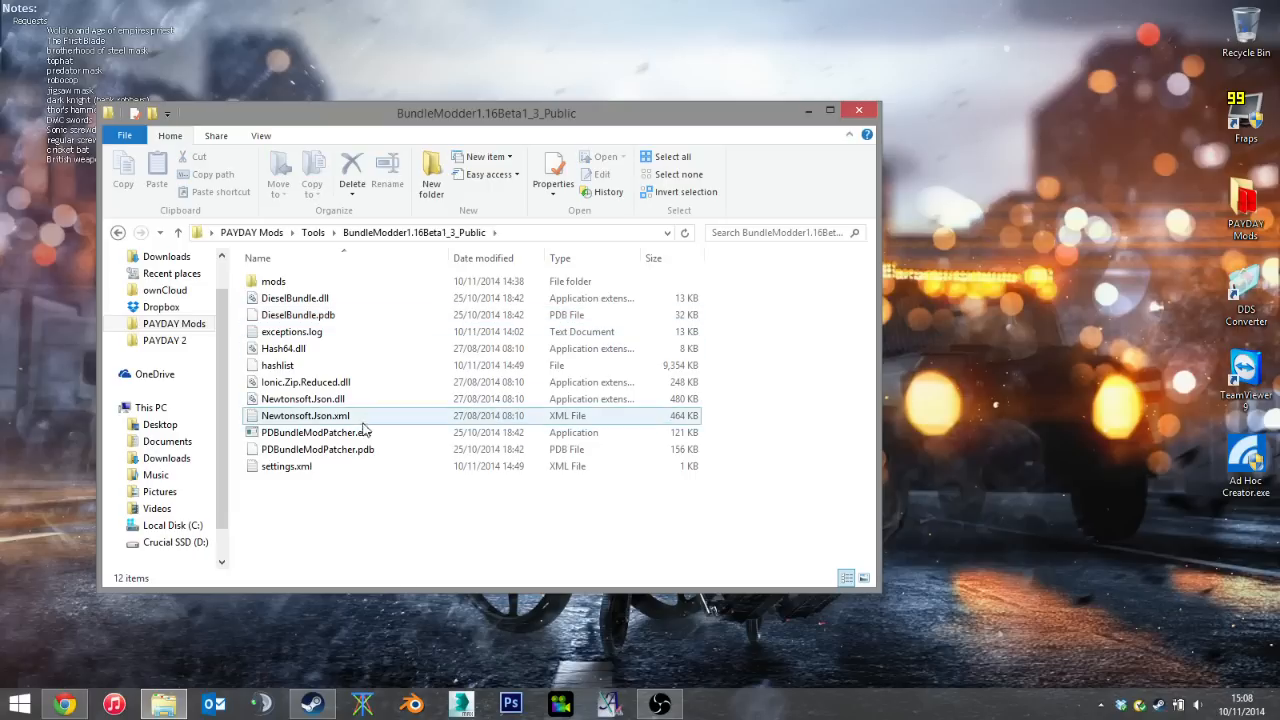
double_click(316, 432)
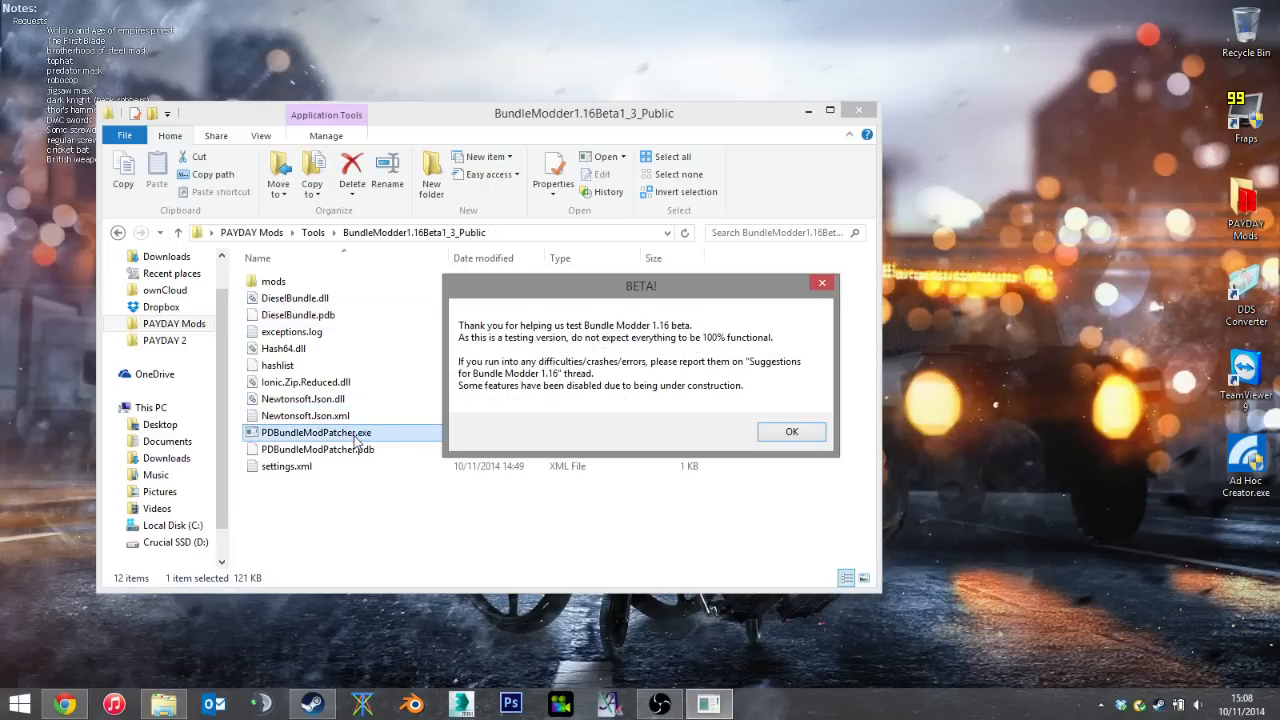
click(791, 431)
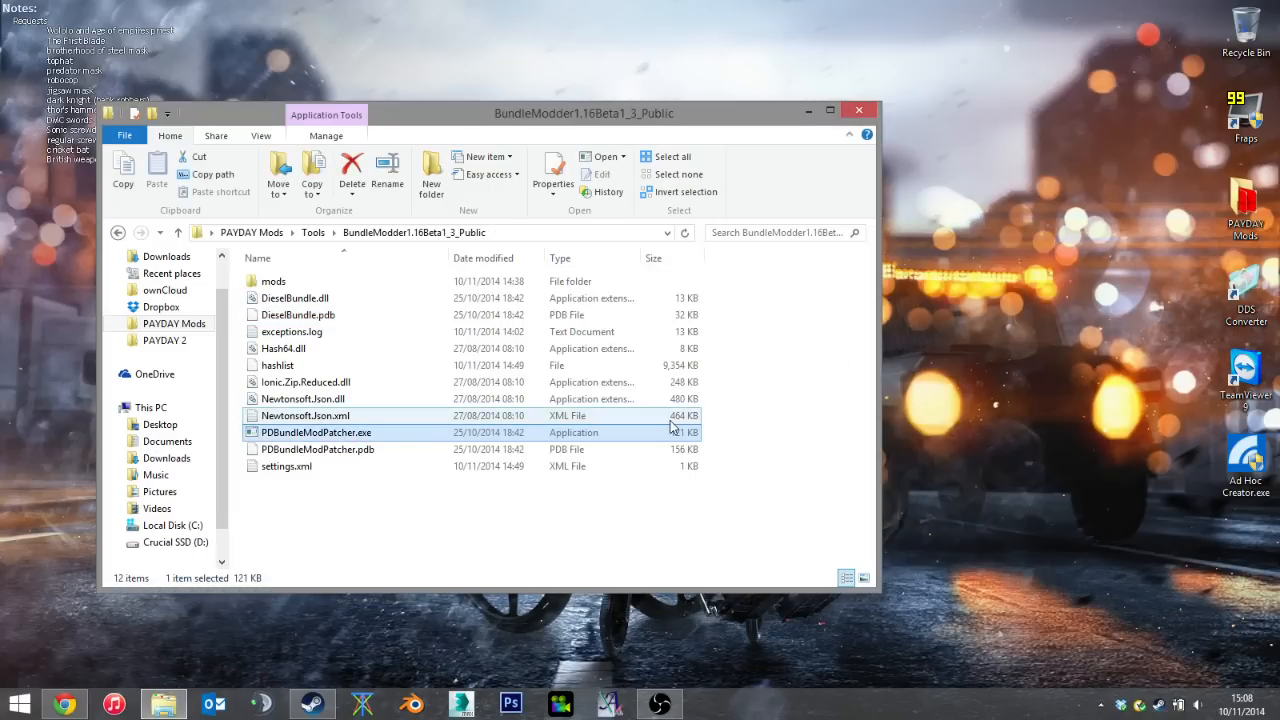
double_click(316, 432)
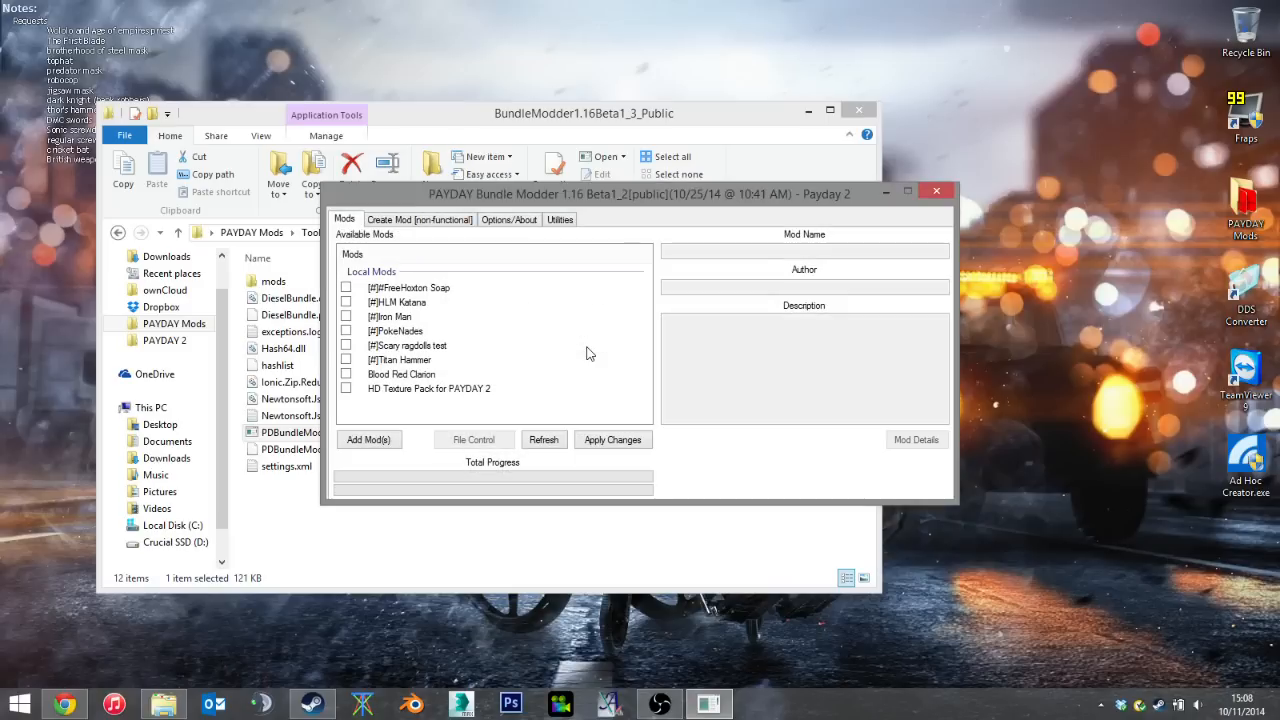
mouse_move(588, 354)
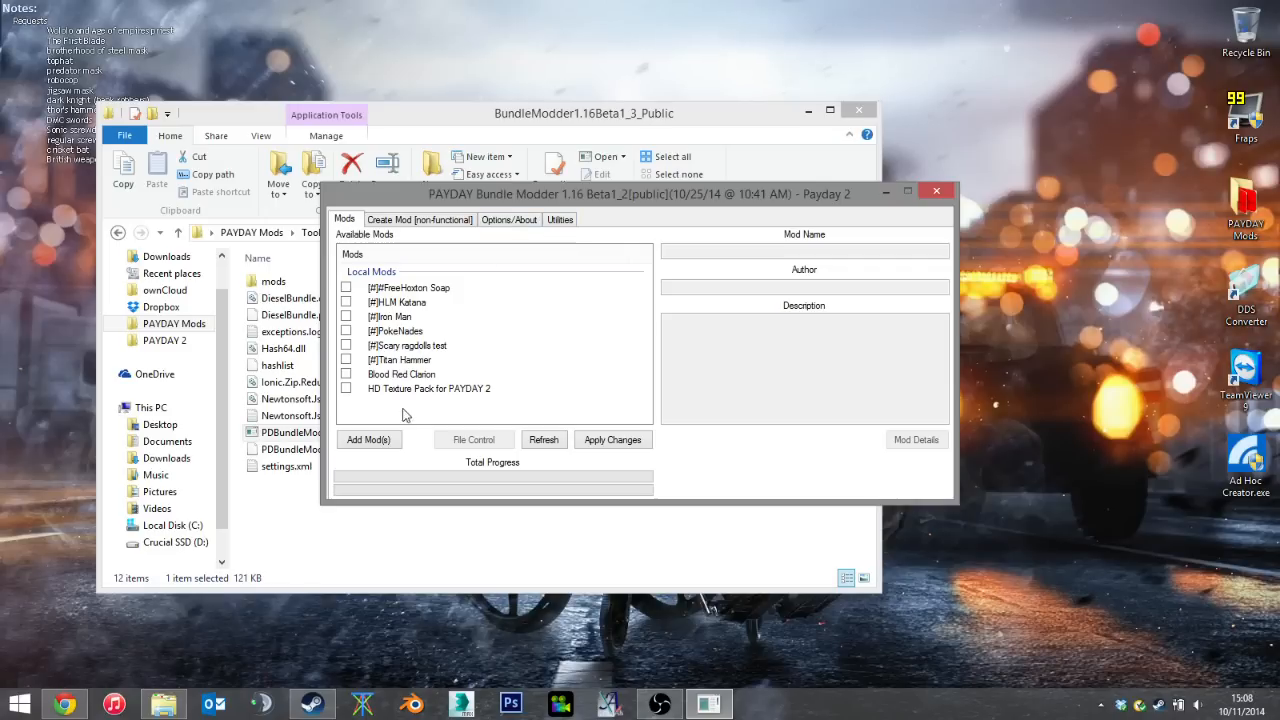
Step: Add Iron Man.pdmod from the Iron Man folder, overwrite the library copy, and mark it for install
click(368, 439)
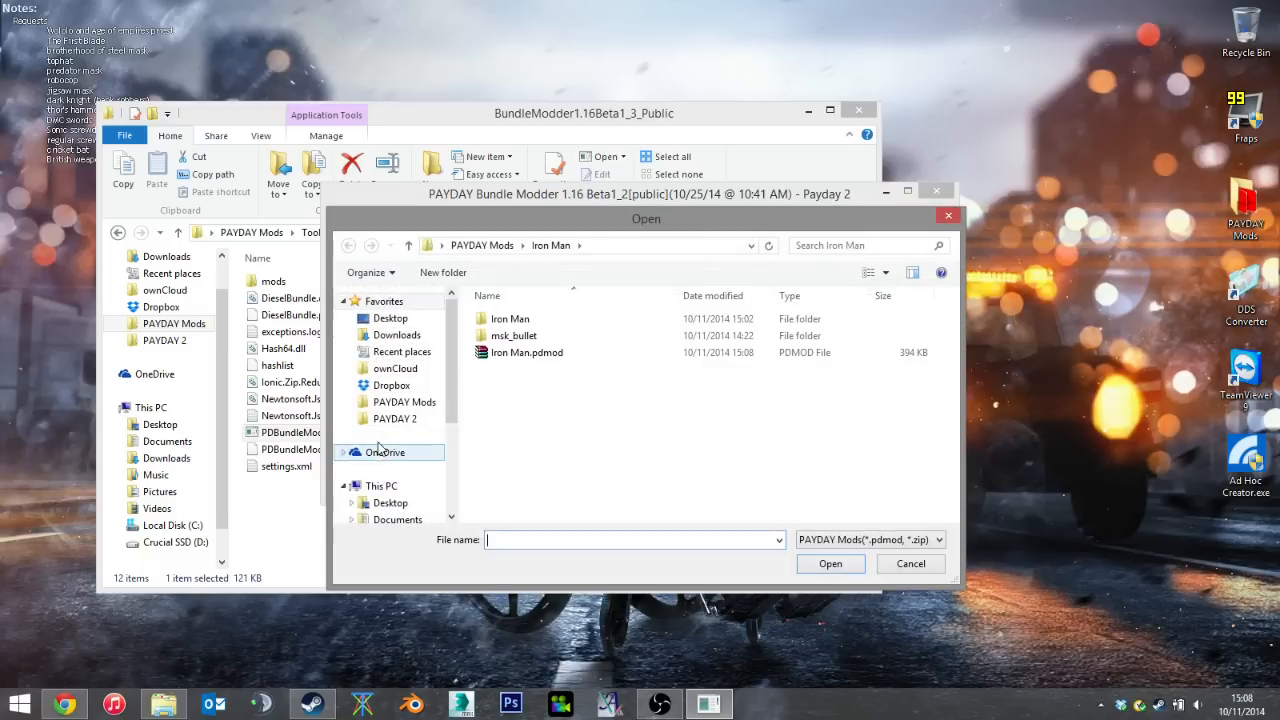
mouse_move(526, 352)
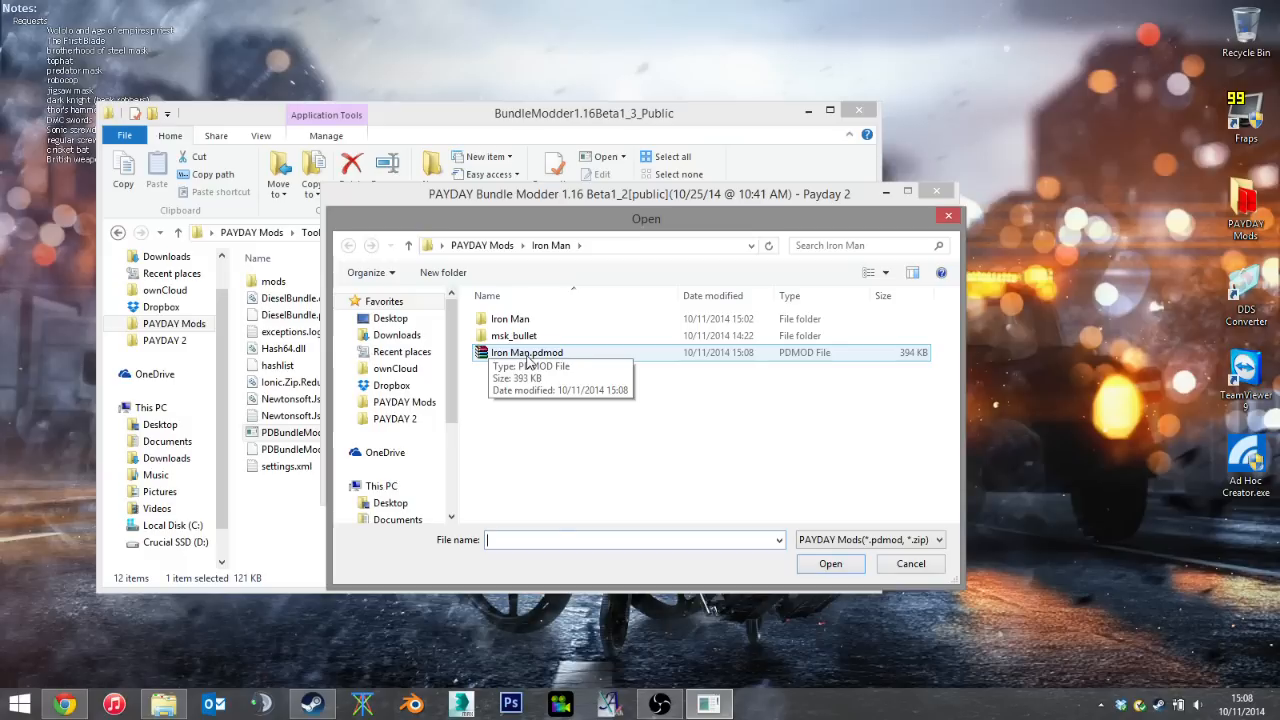
click(830, 563)
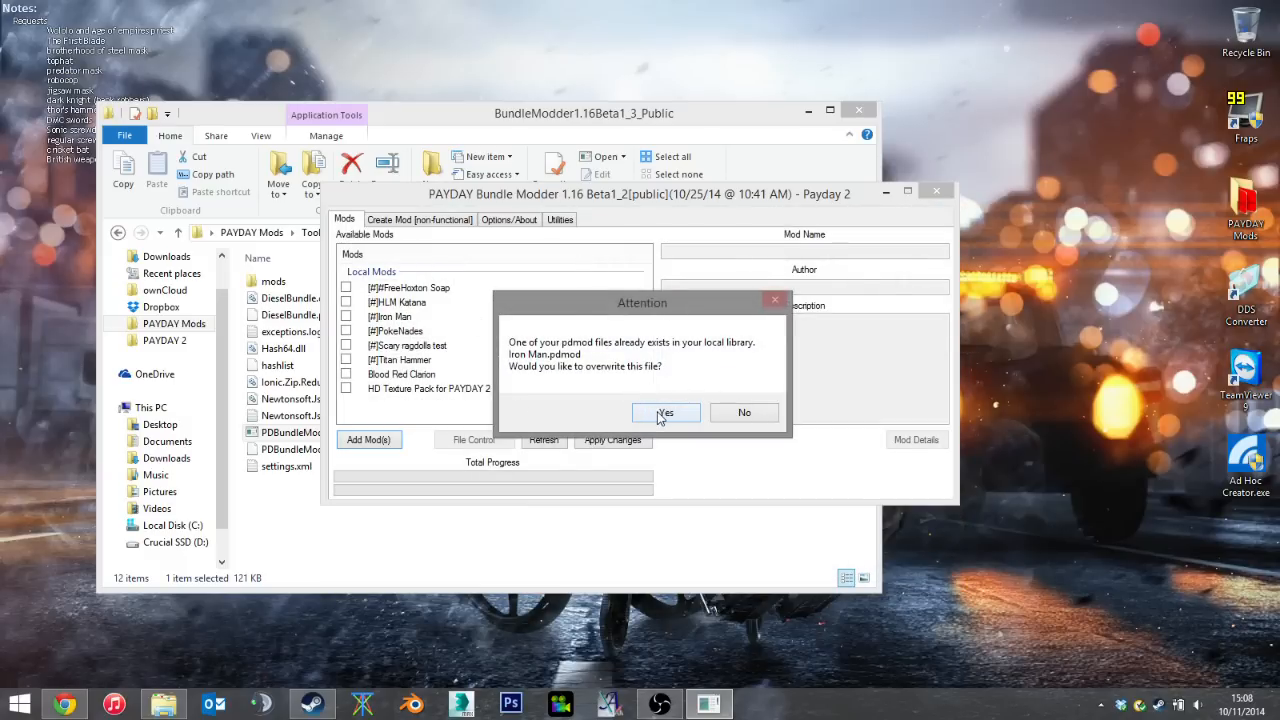
click(665, 413)
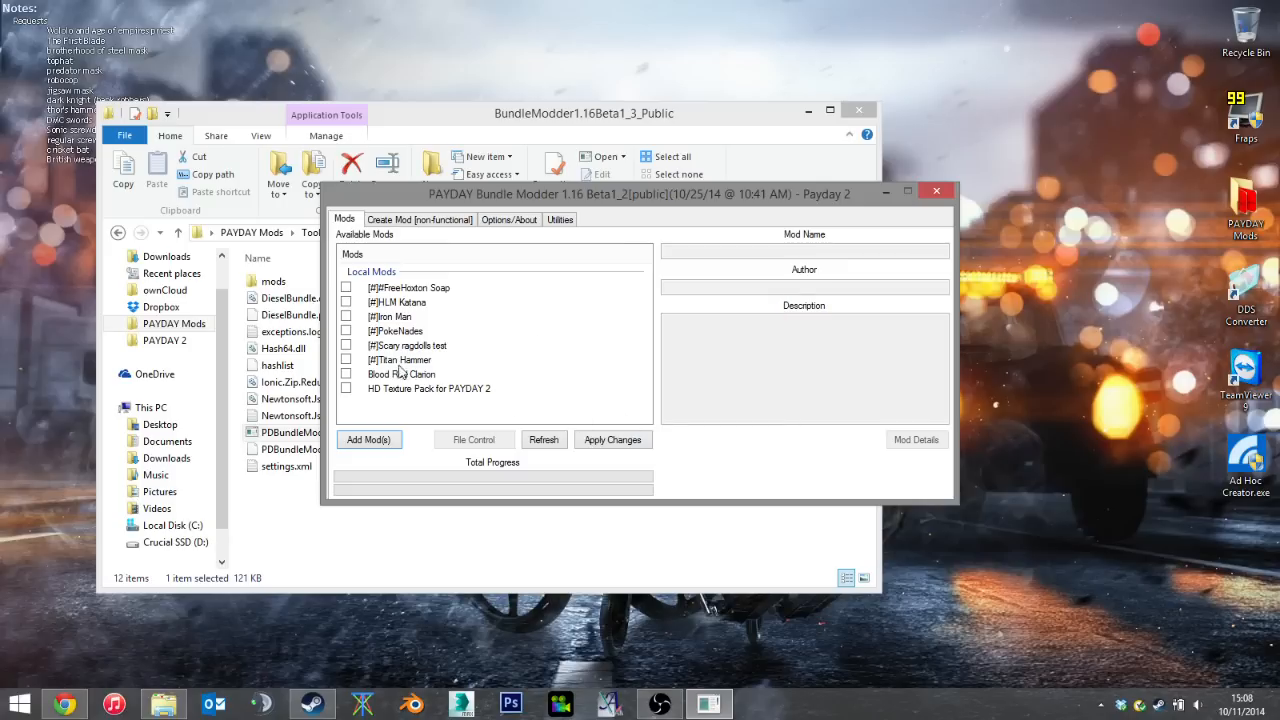
click(346, 316)
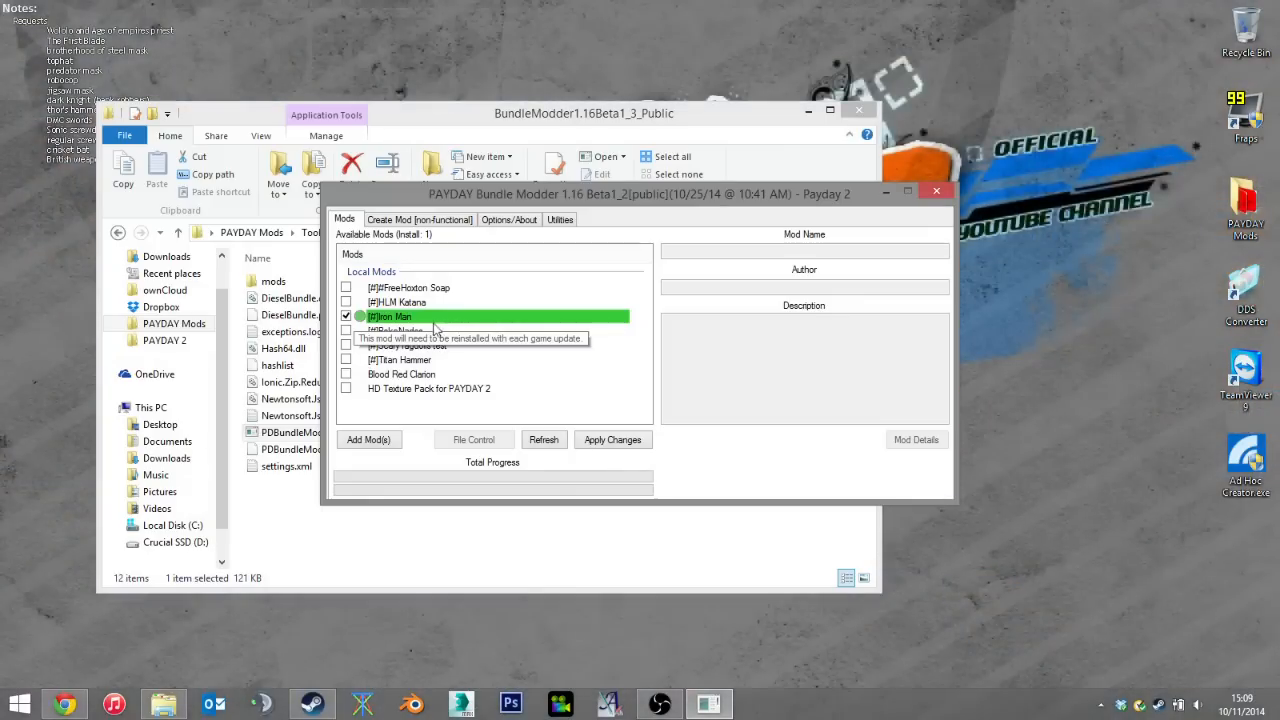
Step: Mark the Iron Man mod for installation, dismissing the PokeNades error message
click(346, 317)
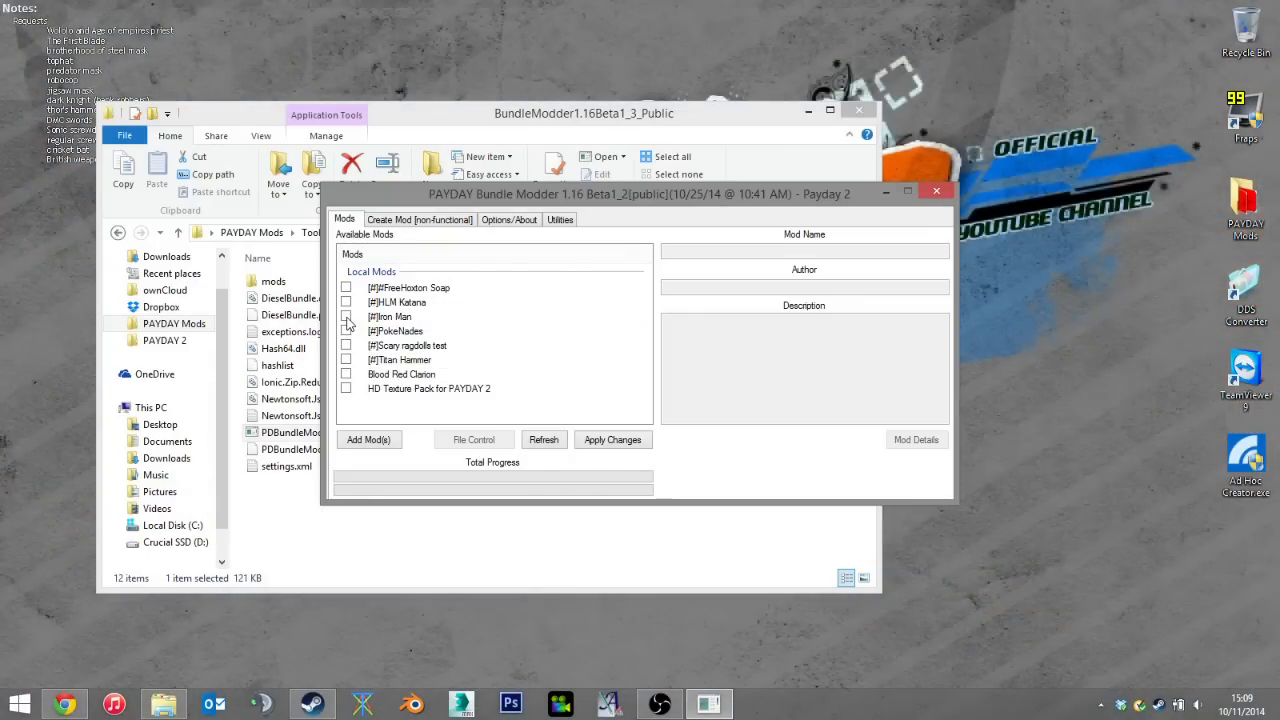
click(346, 317)
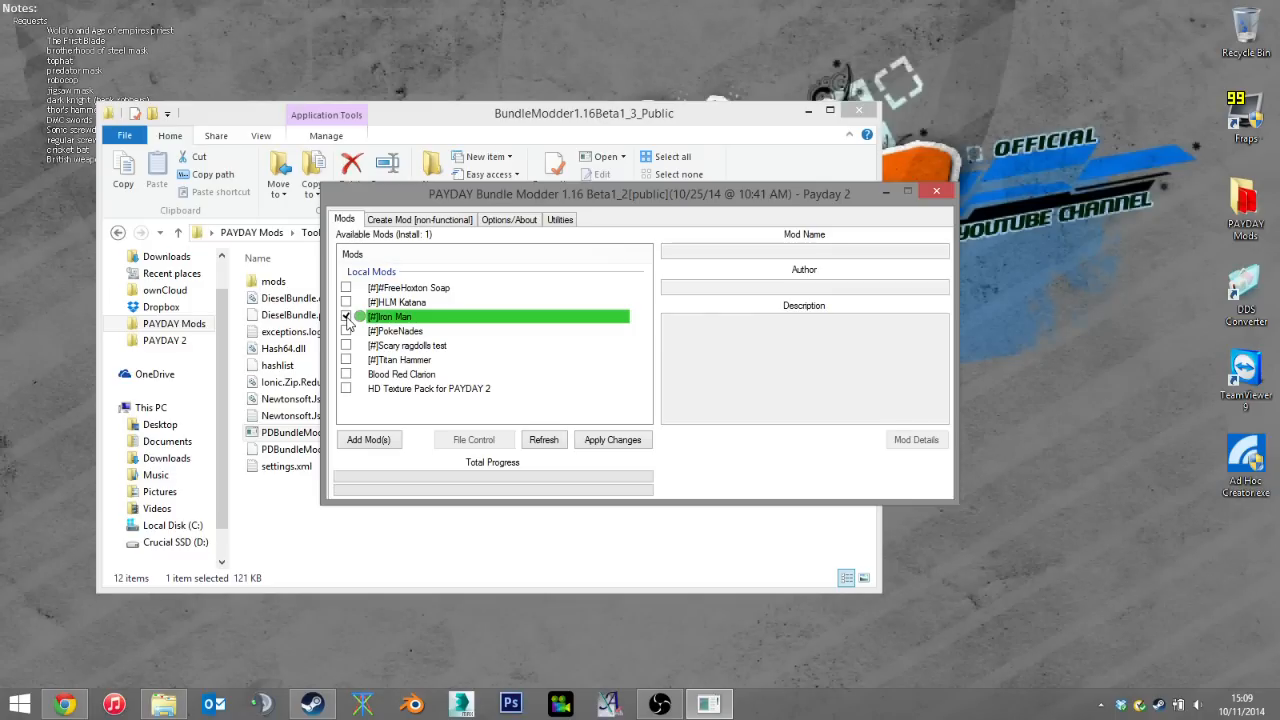
click(346, 317)
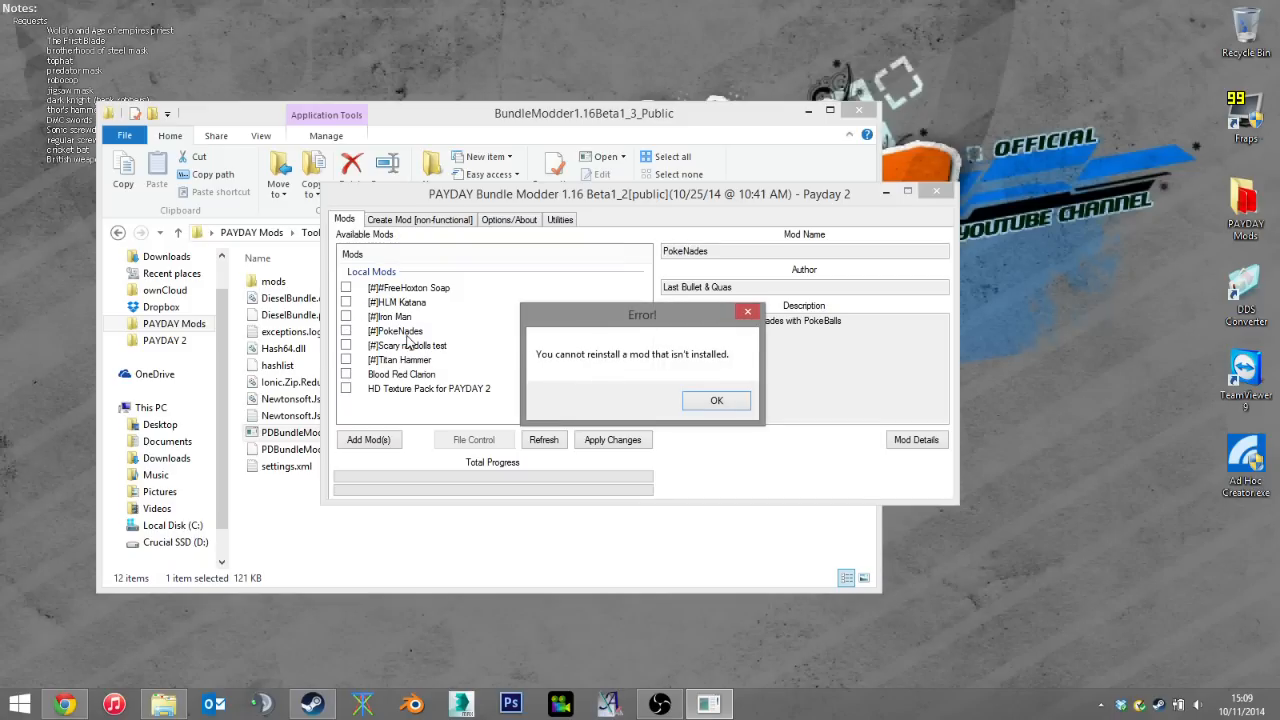
click(716, 400)
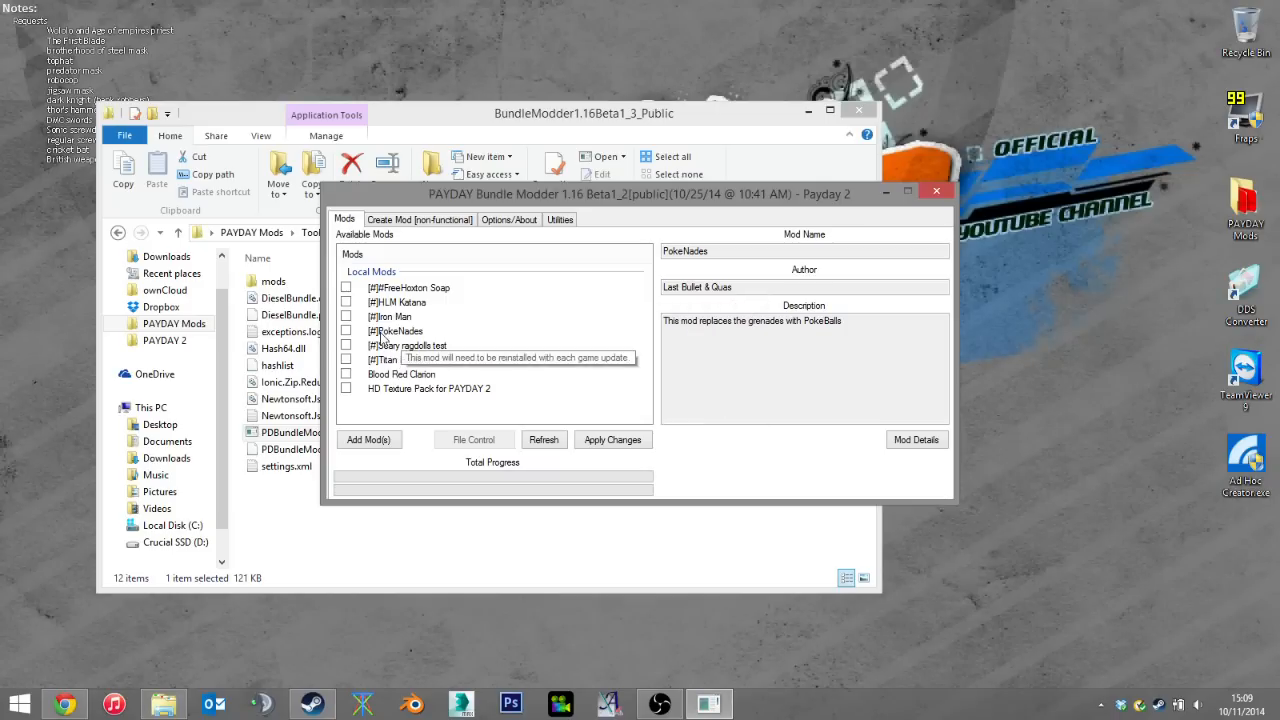
click(346, 316)
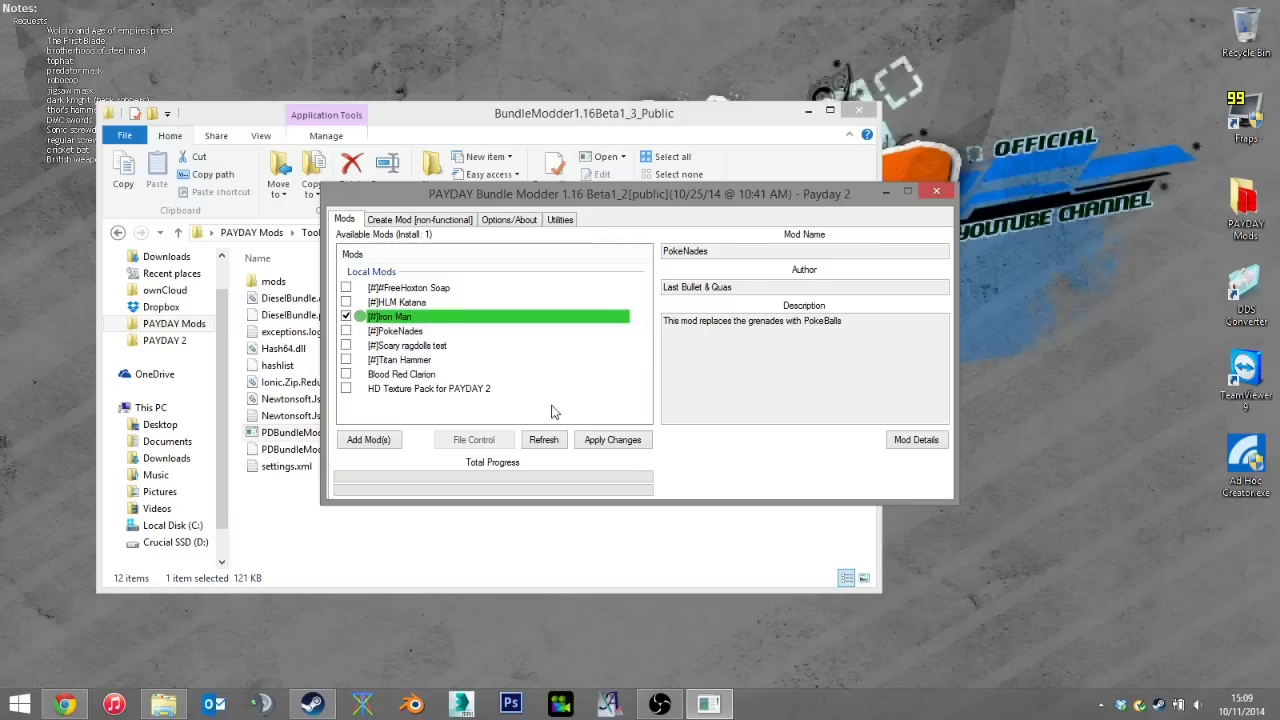
mouse_move(396, 330)
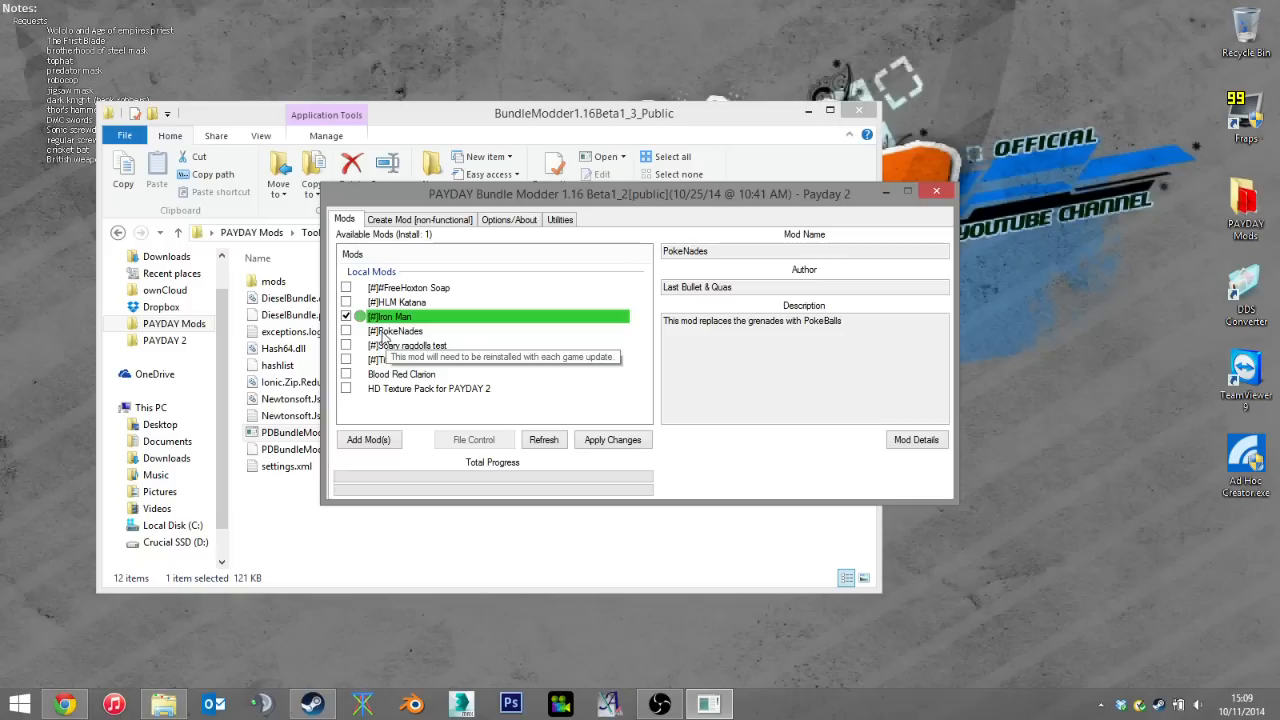
Step: Apply Changes to install the Iron Man mod and wait for Done
click(391, 316)
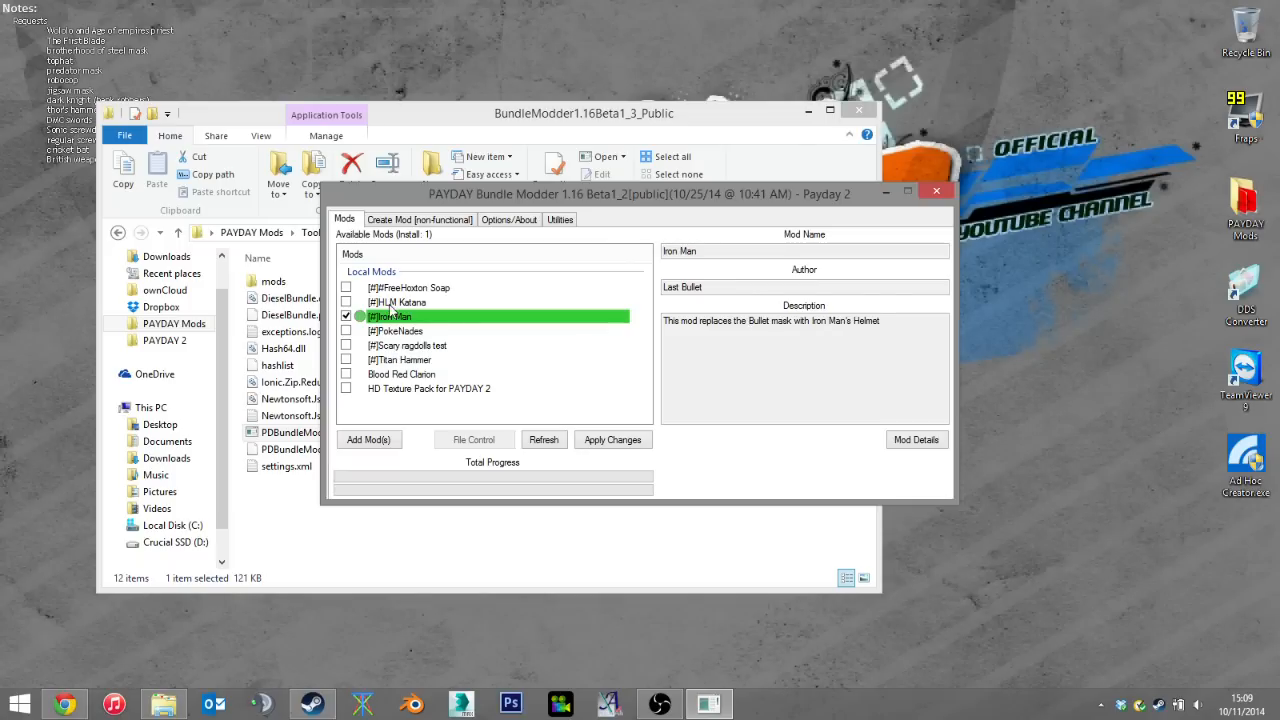
click(612, 439)
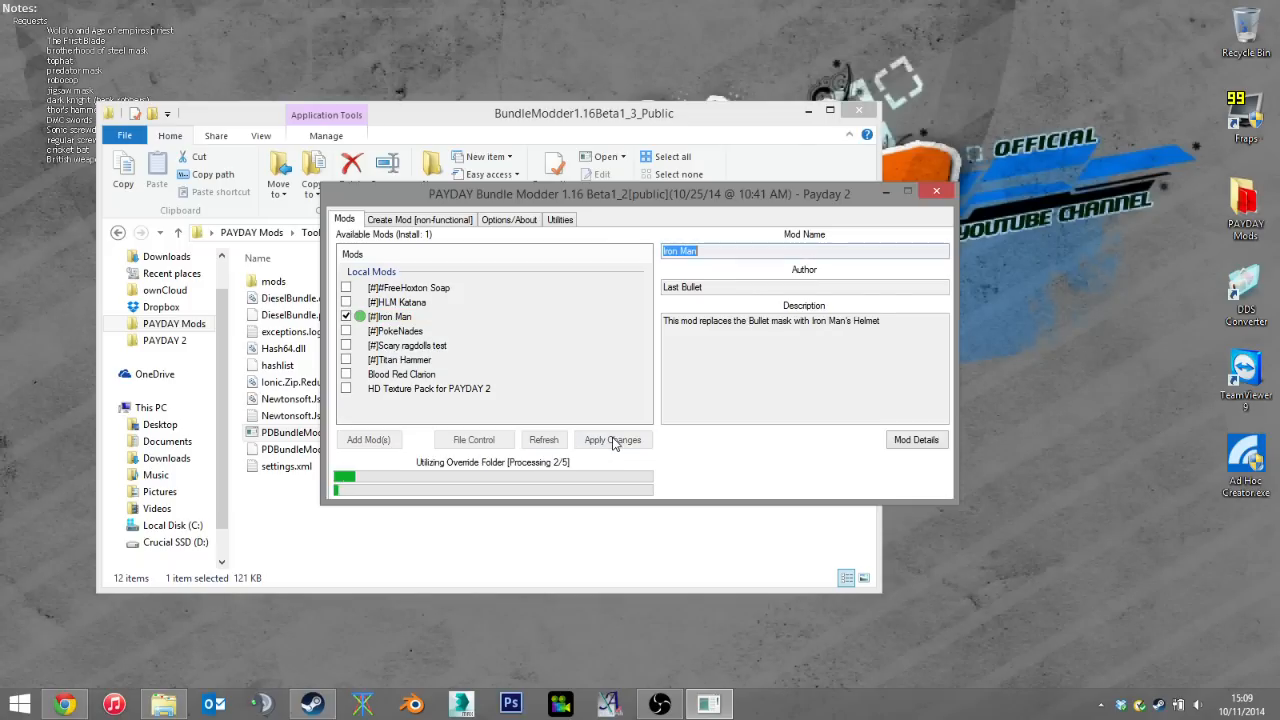
click(611, 439)
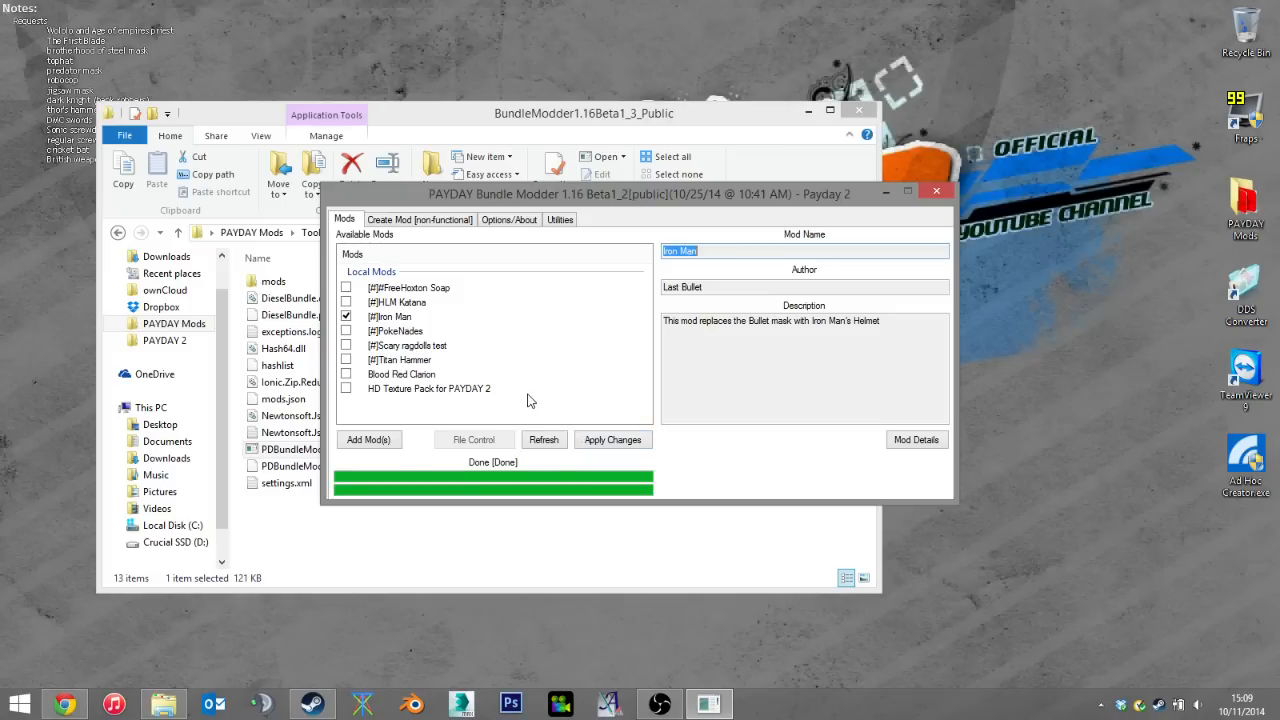
mouse_move(338, 640)
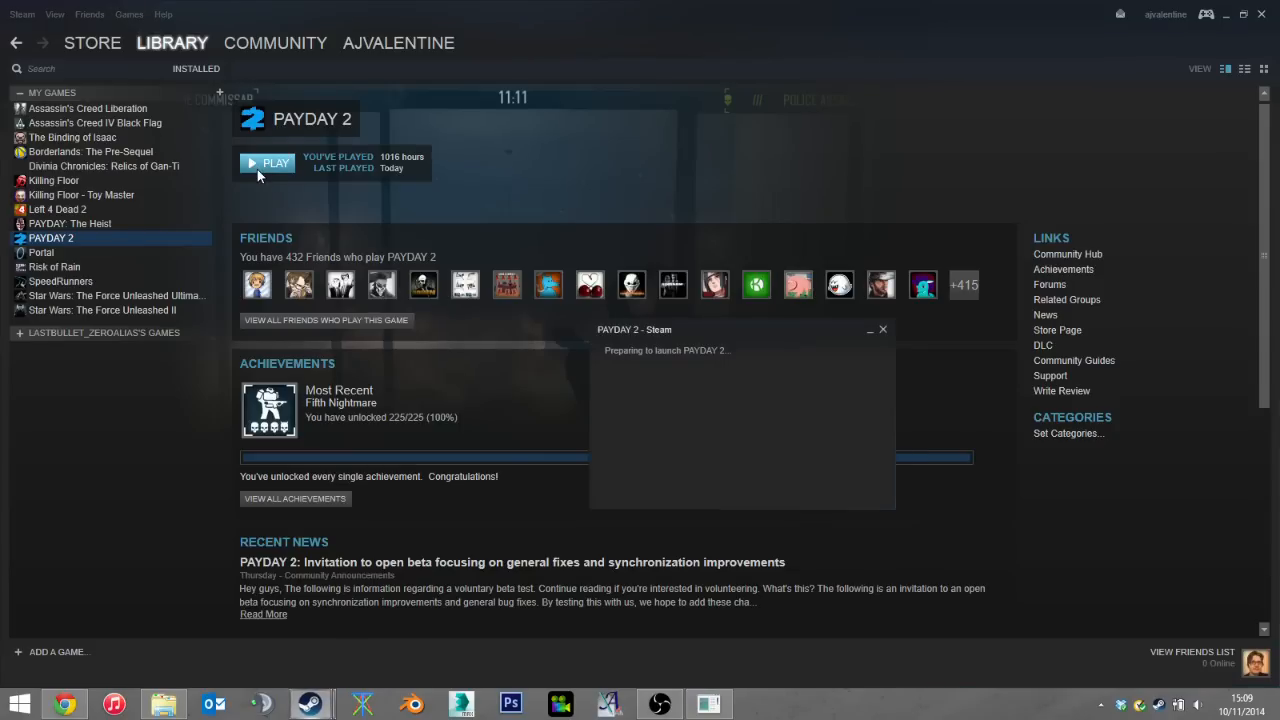
Step: Click Play on PAYDAY 2's Steam library page to reach the main menu
click(267, 162)
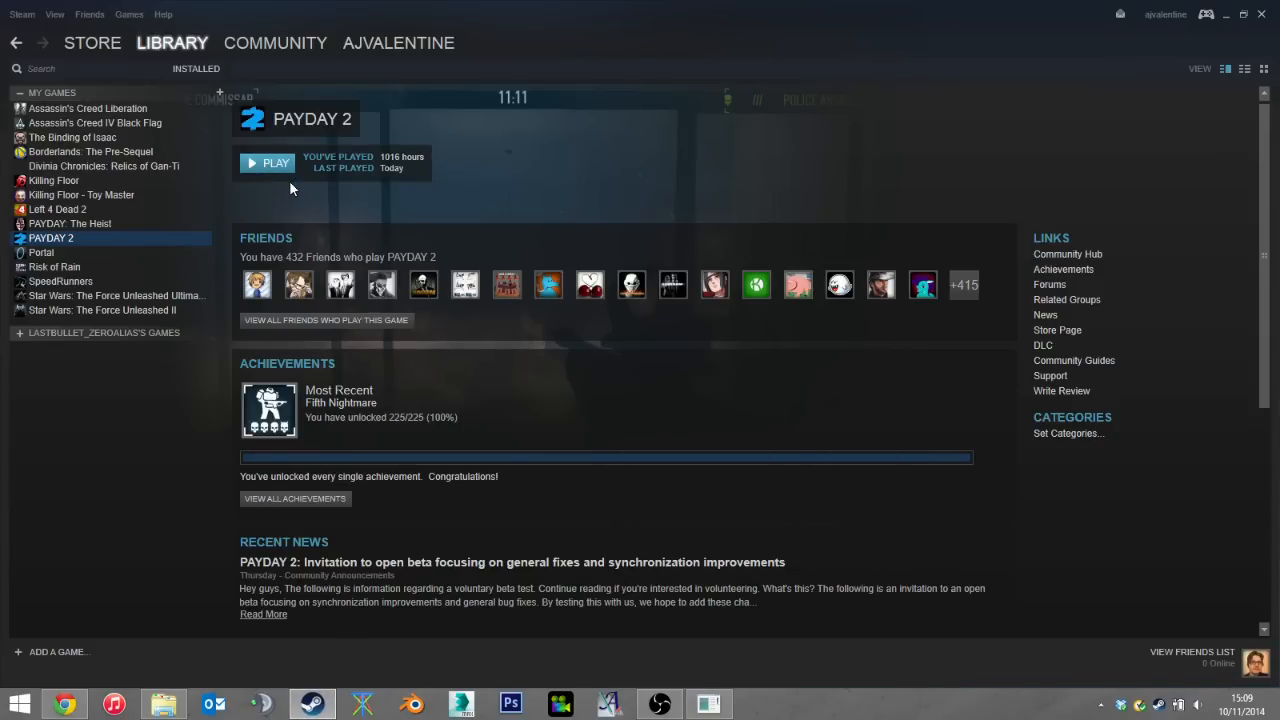
click(268, 162)
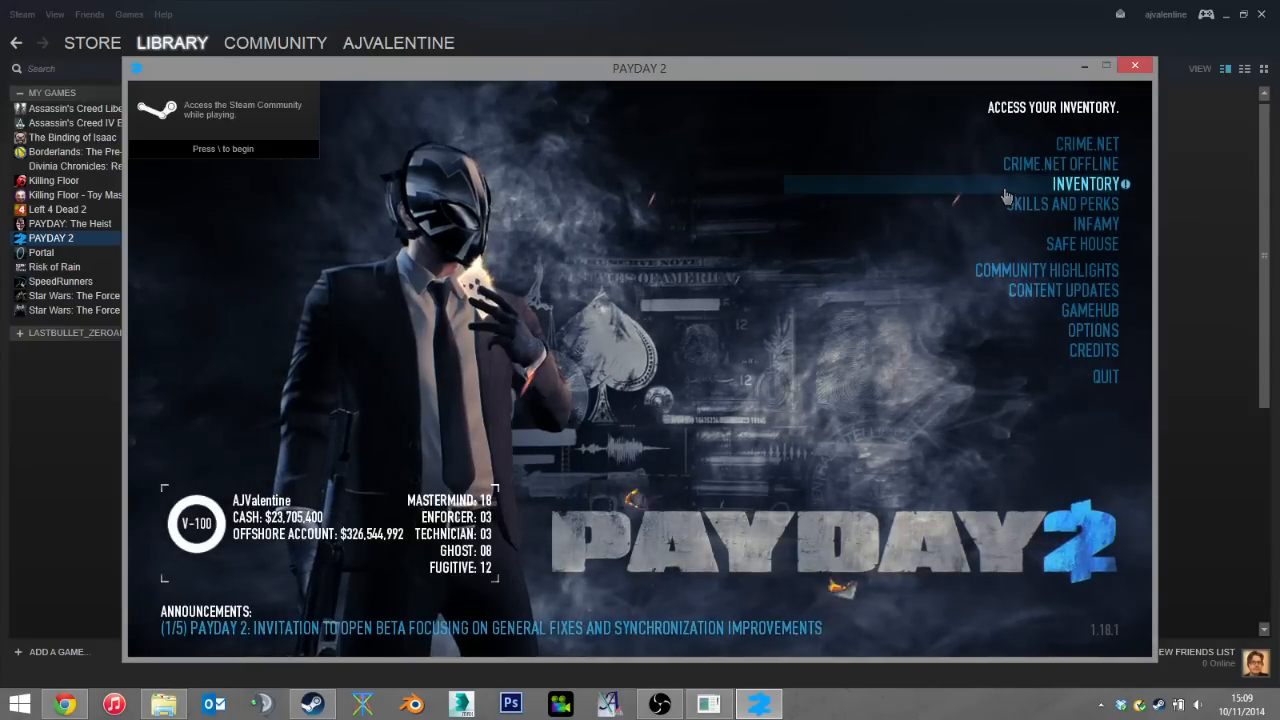
Step: Preview the replaced mask from the Inventory mask stash and rotate the Iron Man helmet
click(1085, 184)
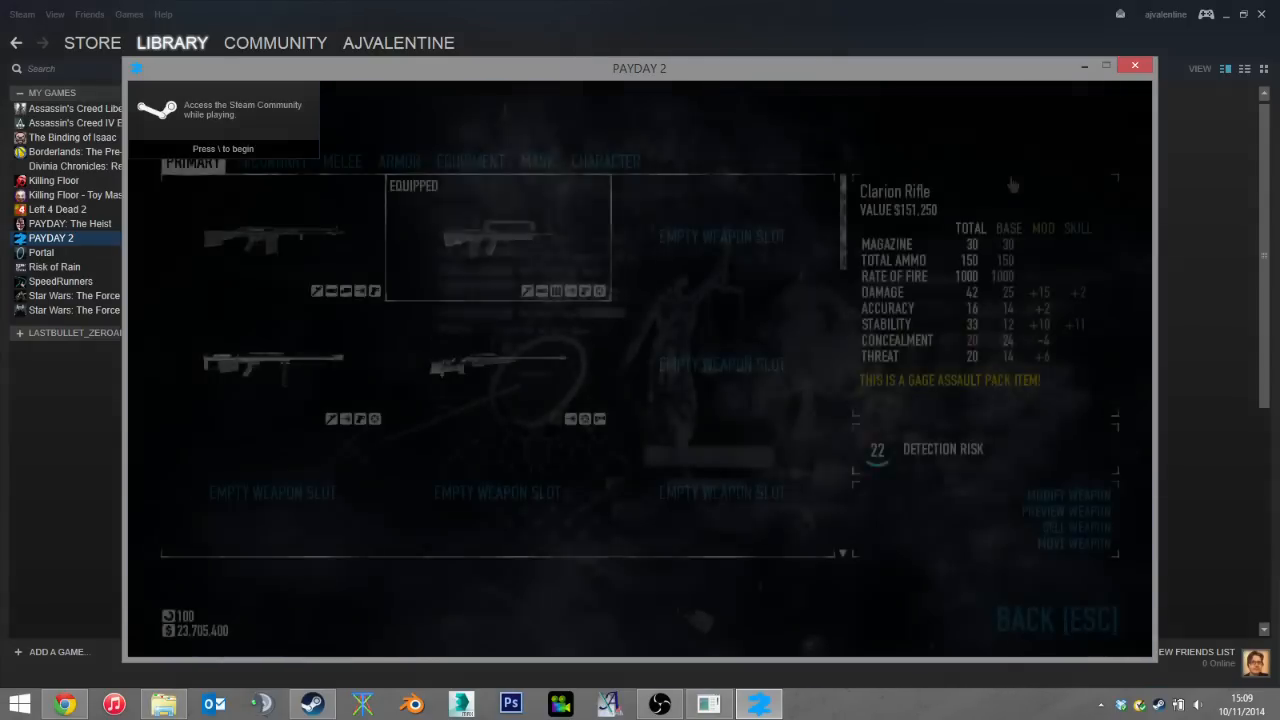
click(537, 161)
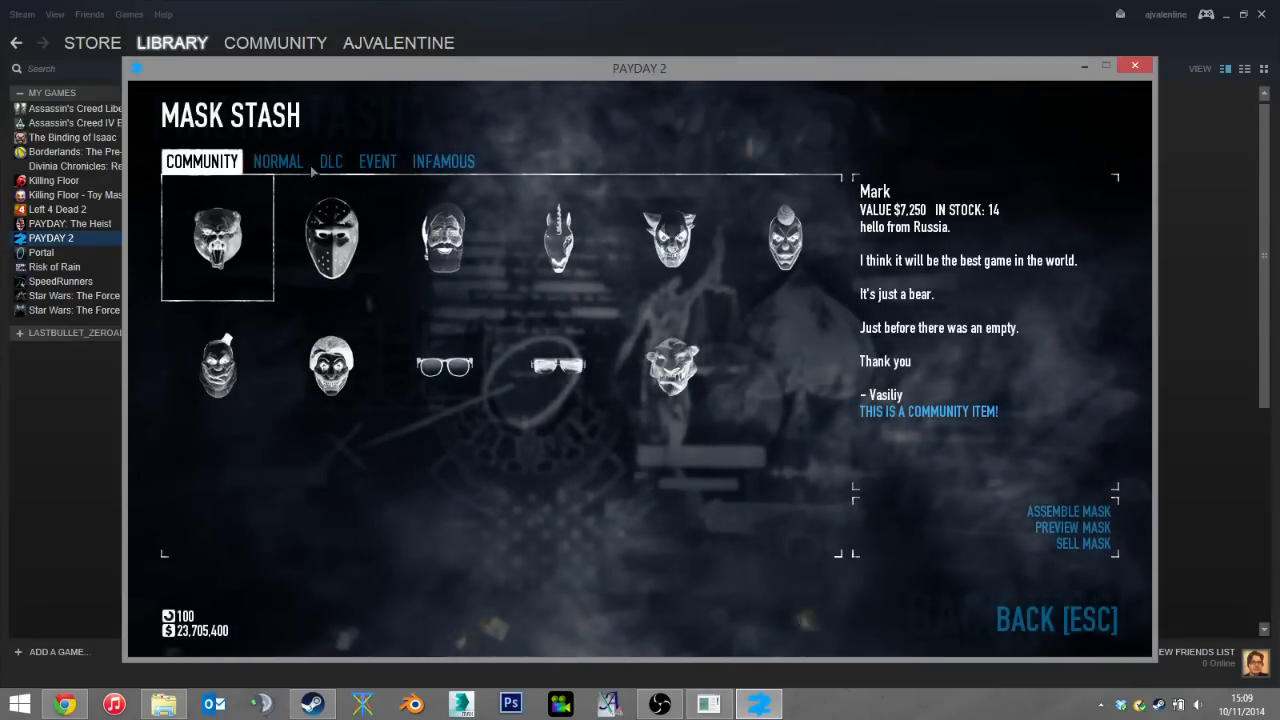
click(278, 161)
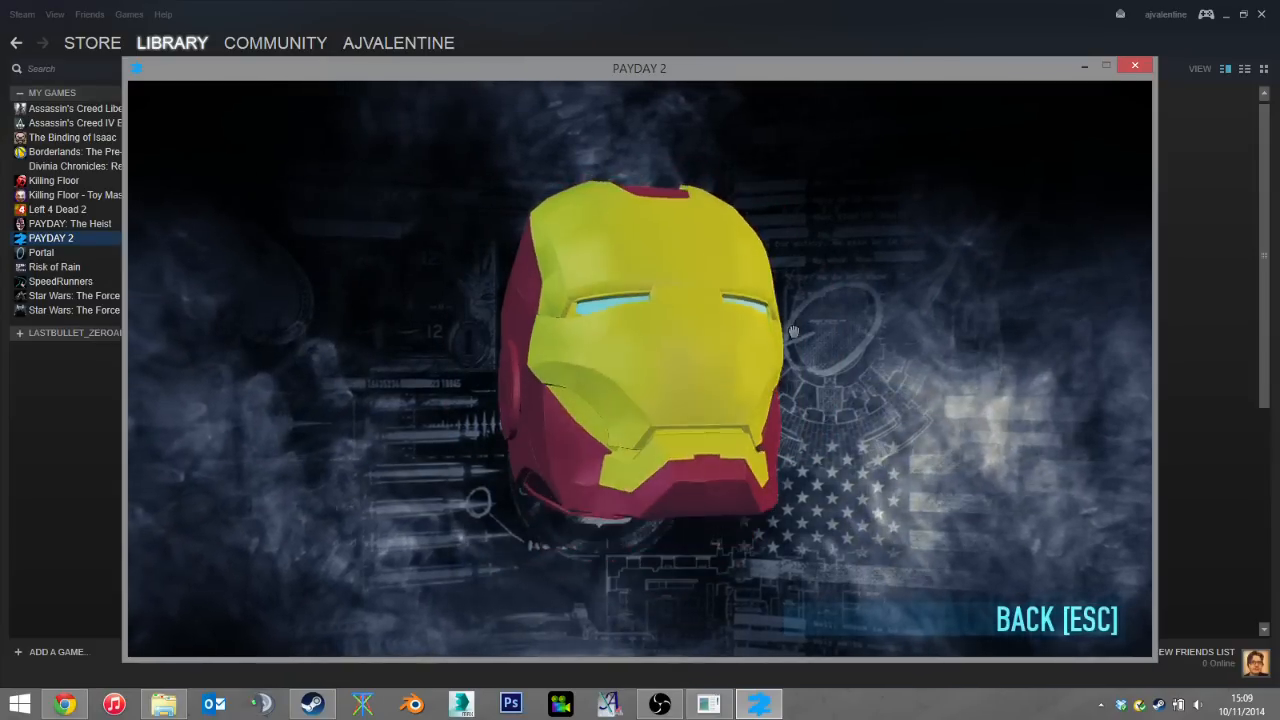
drag(793, 330, 705, 450)
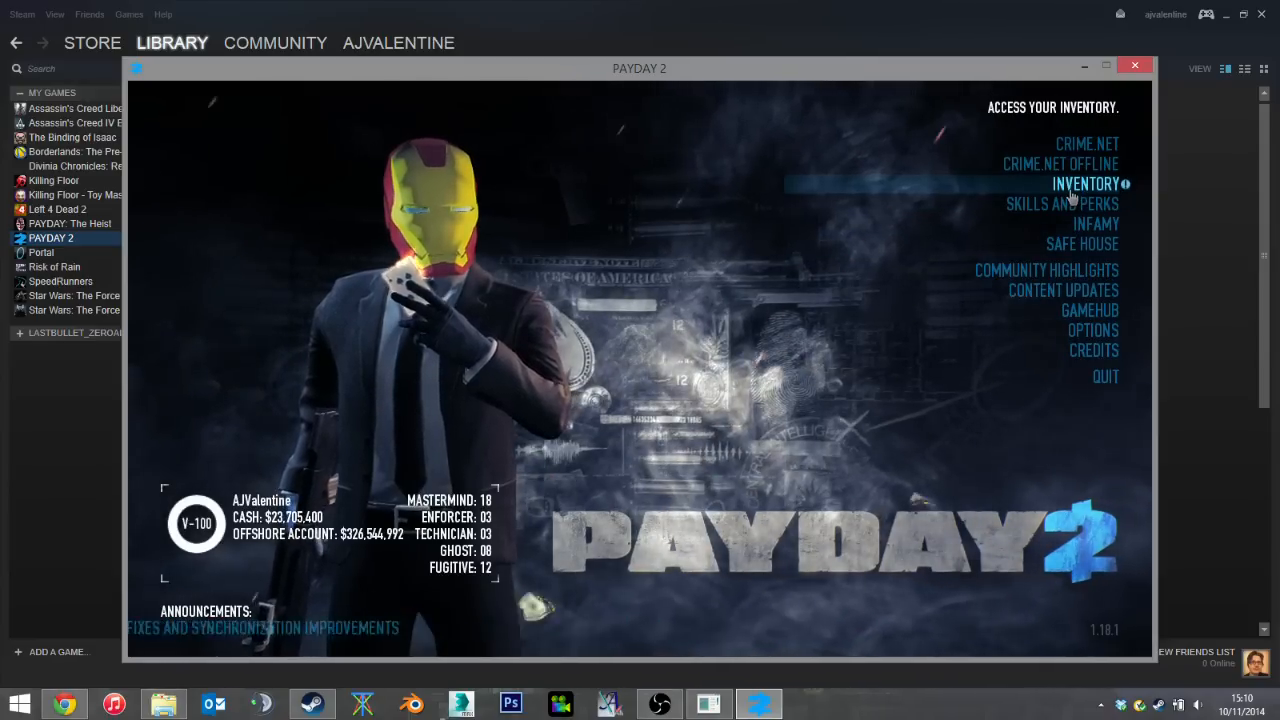
Step: Mark the Iron Man mod red for removal and apply the changes until Done
click(1086, 184)
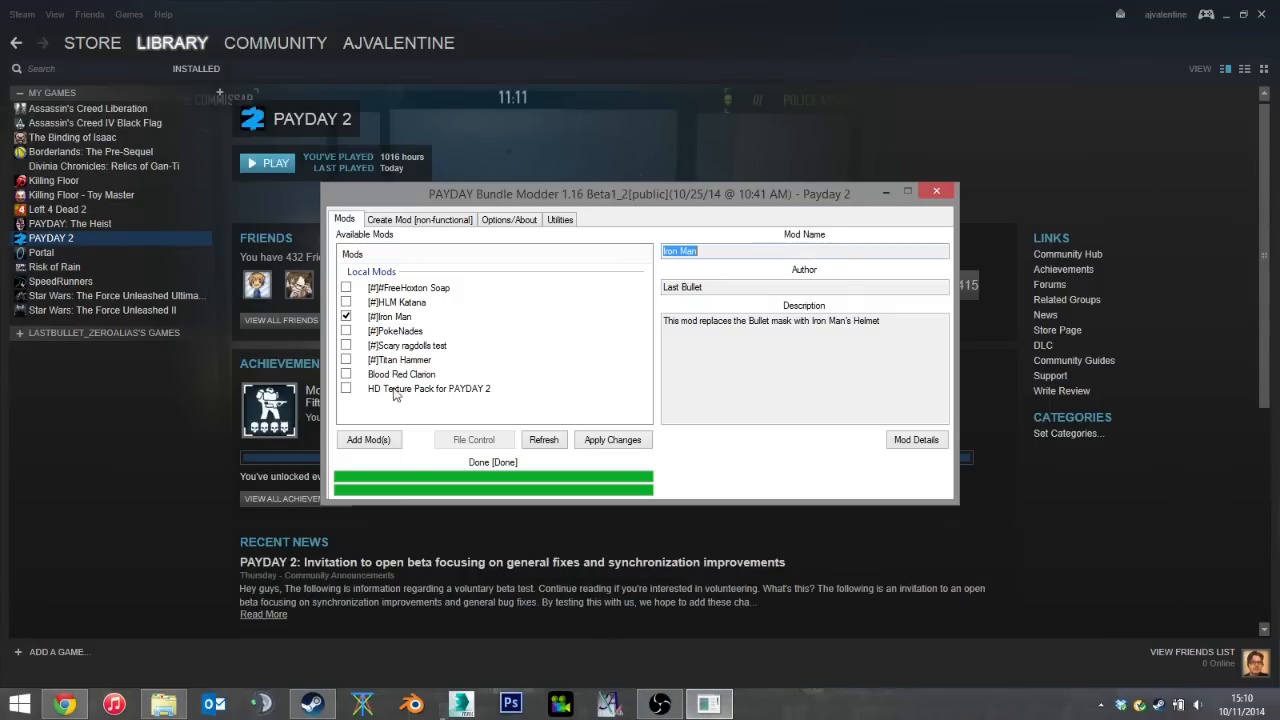
click(400, 316)
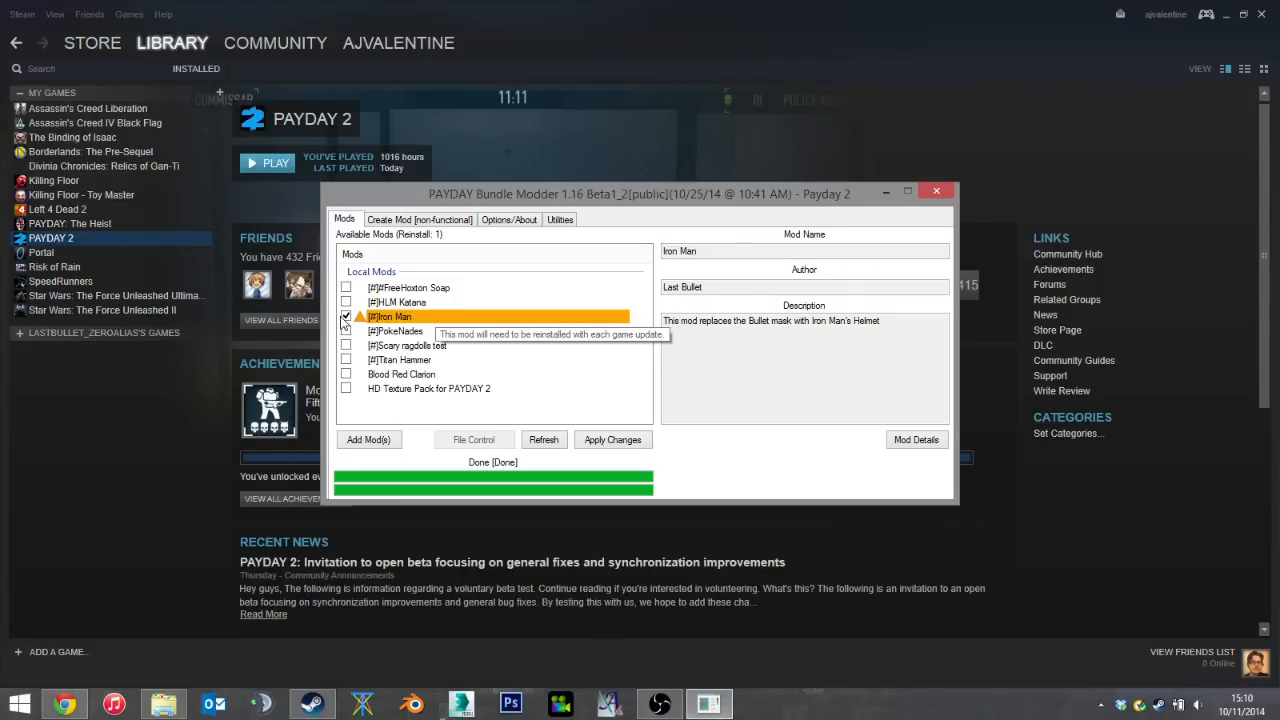
click(346, 316)
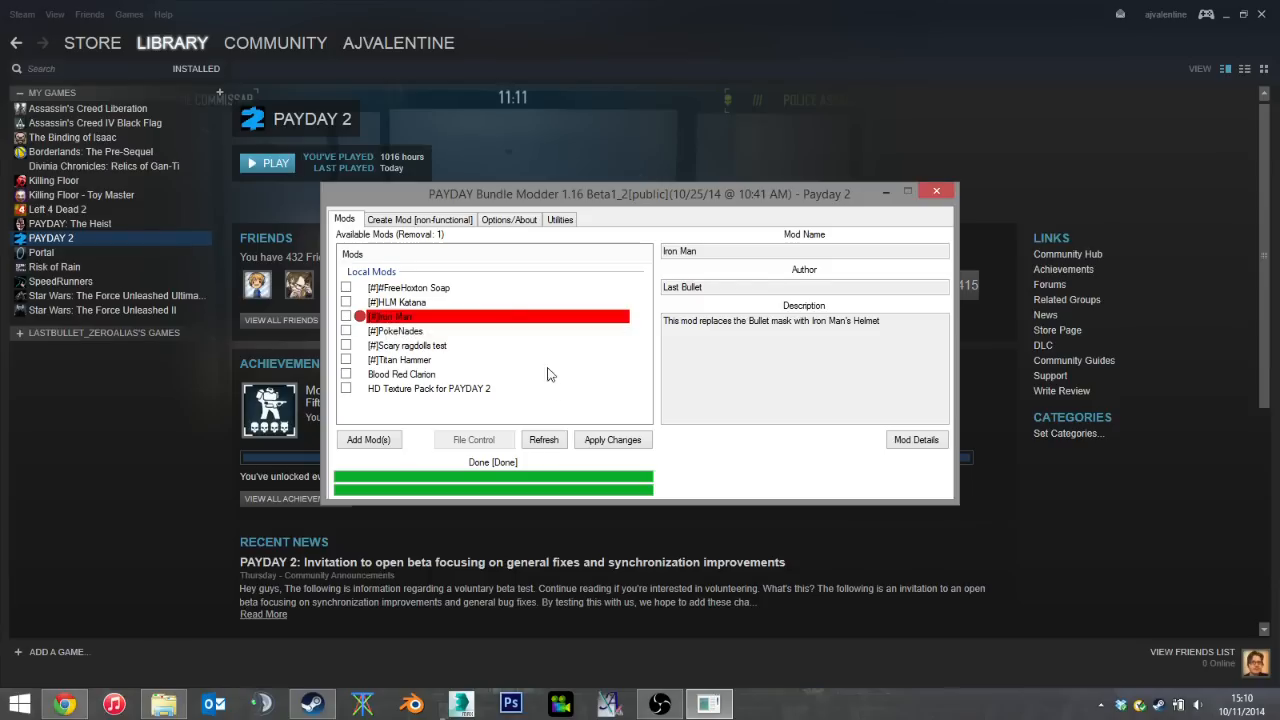
click(612, 439)
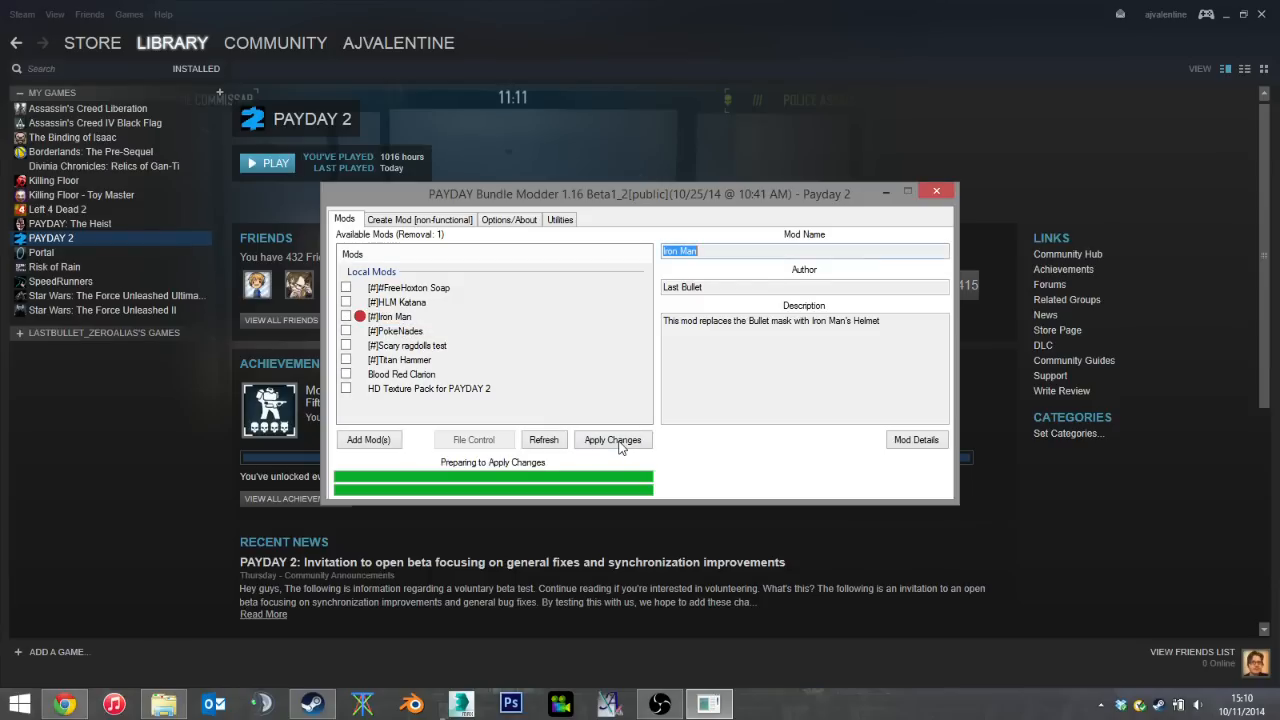
click(612, 439)
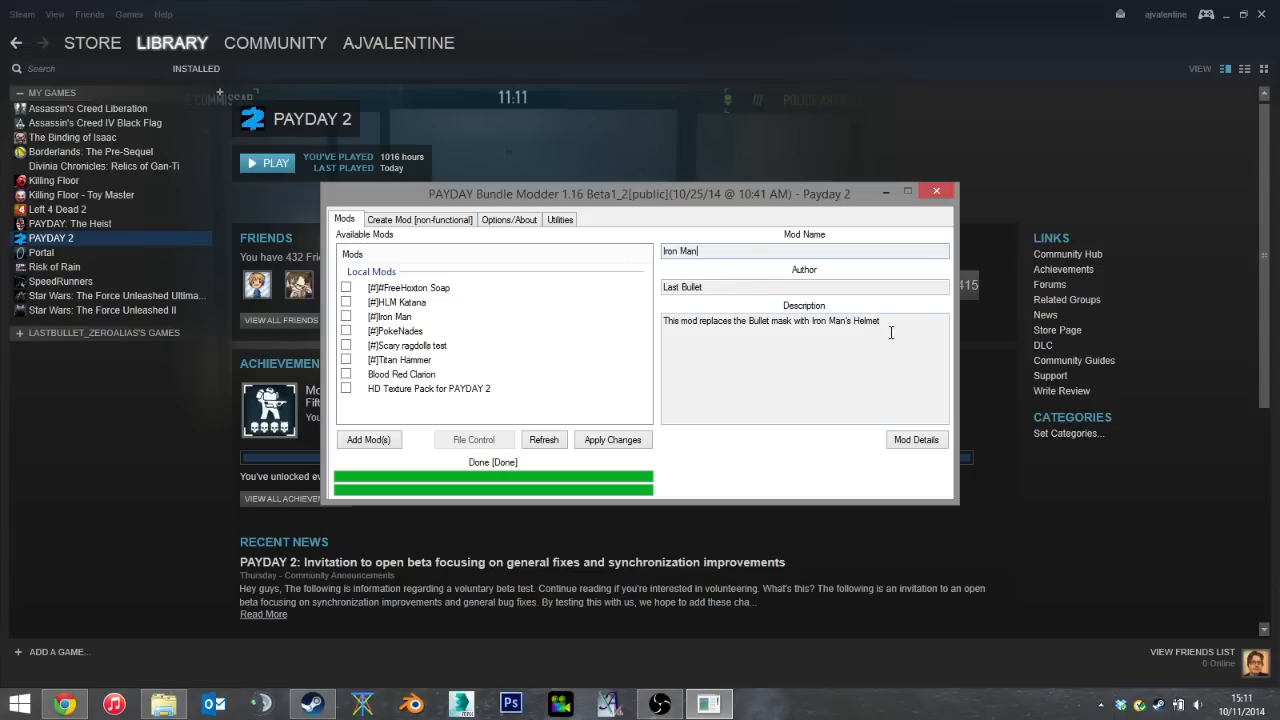
mouse_move(933, 210)
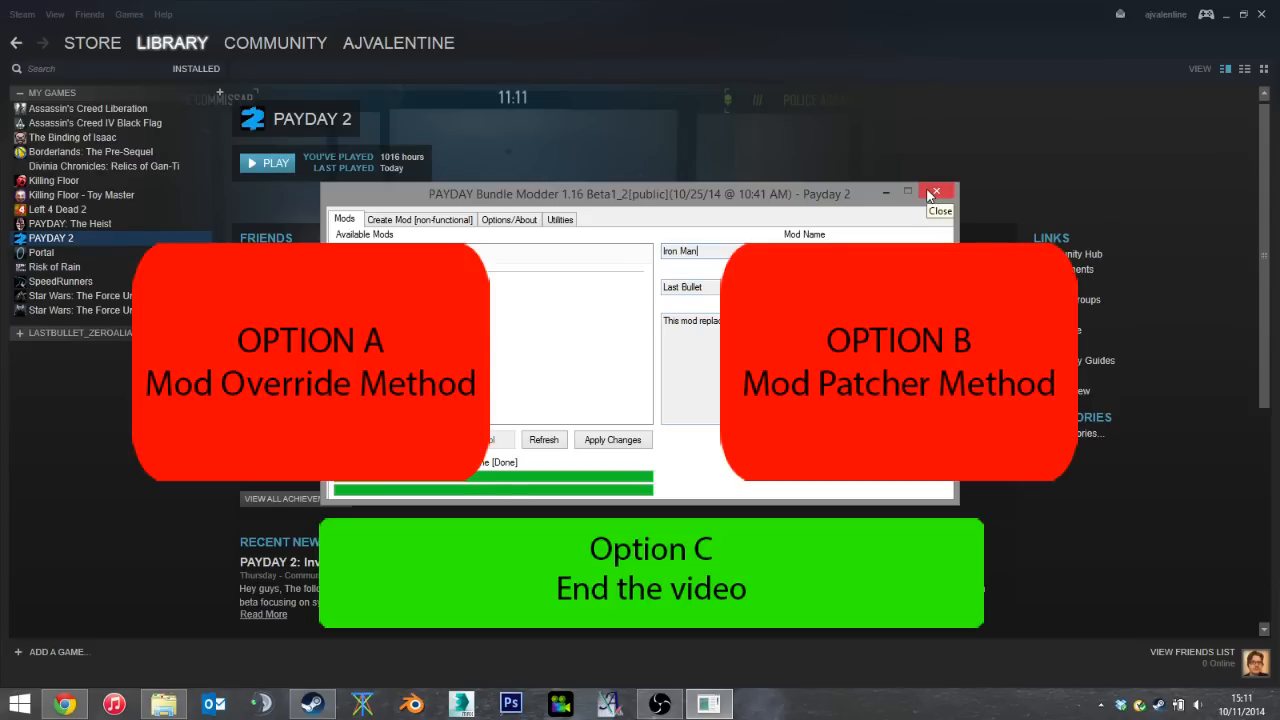
mouse_move(934, 192)
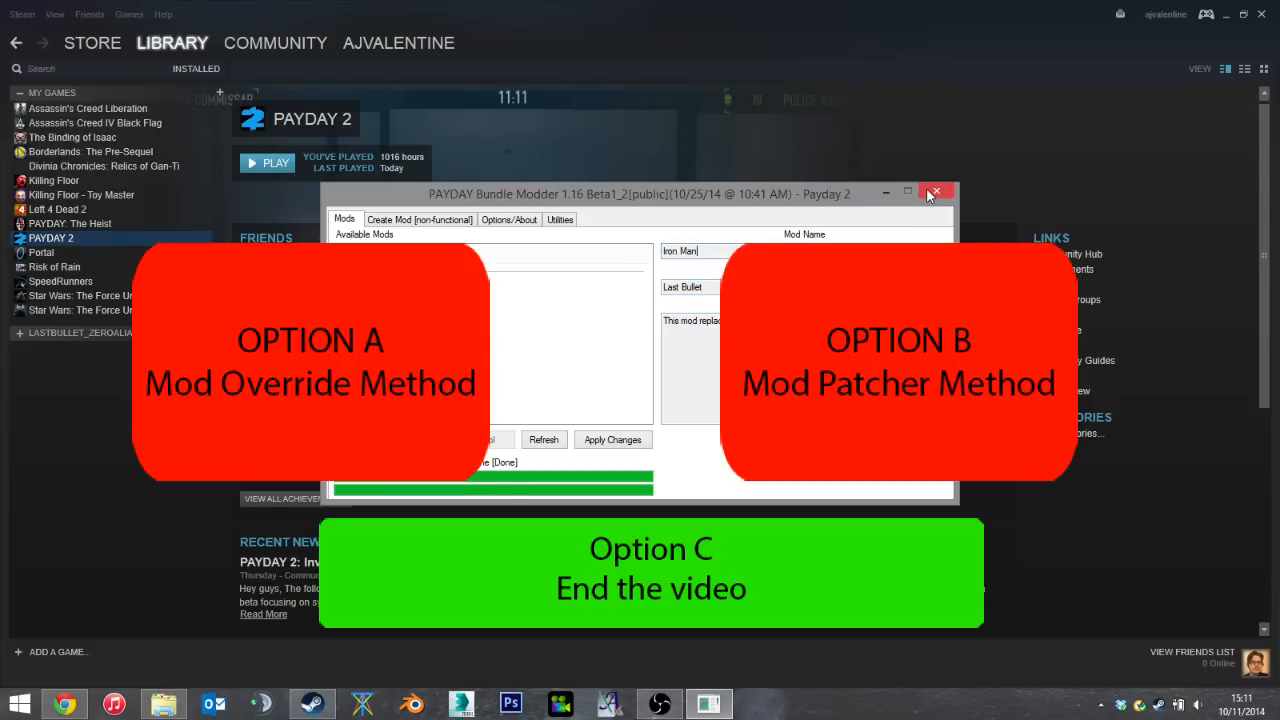
Step: Close PAYDAY Bundle Mod Patcher and the Beta mod tools folder window
click(934, 192)
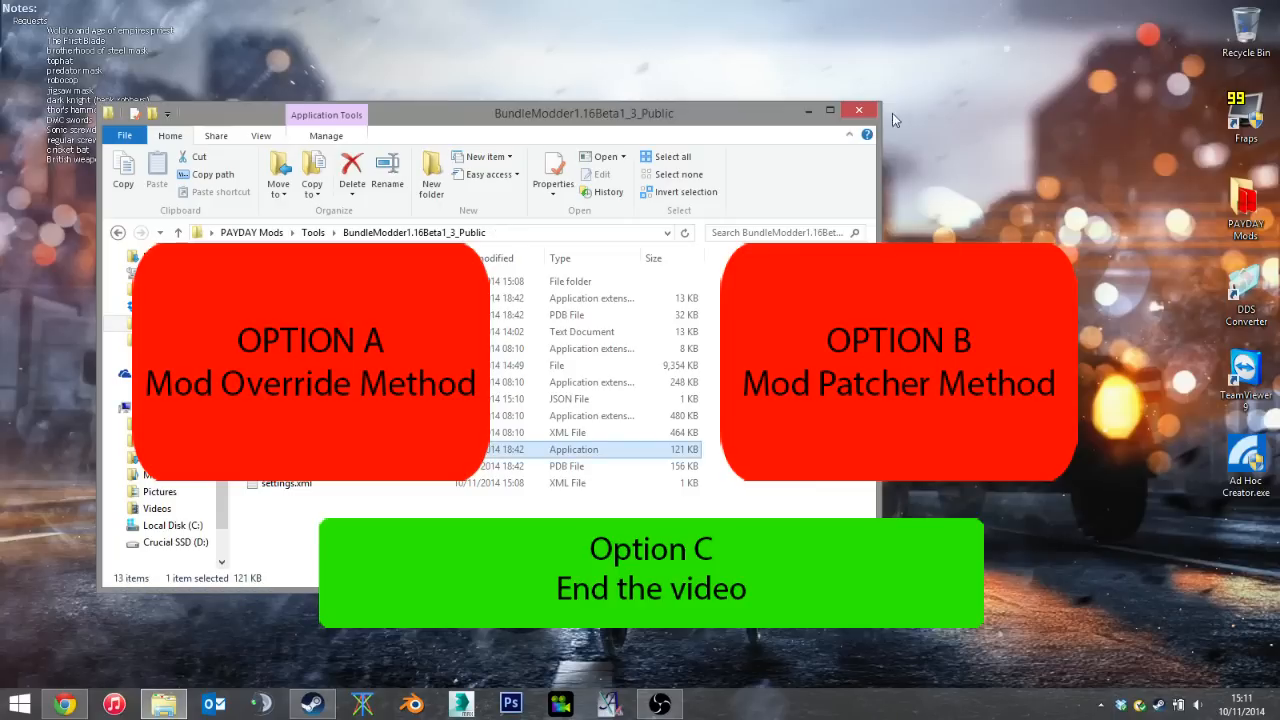
click(858, 110)
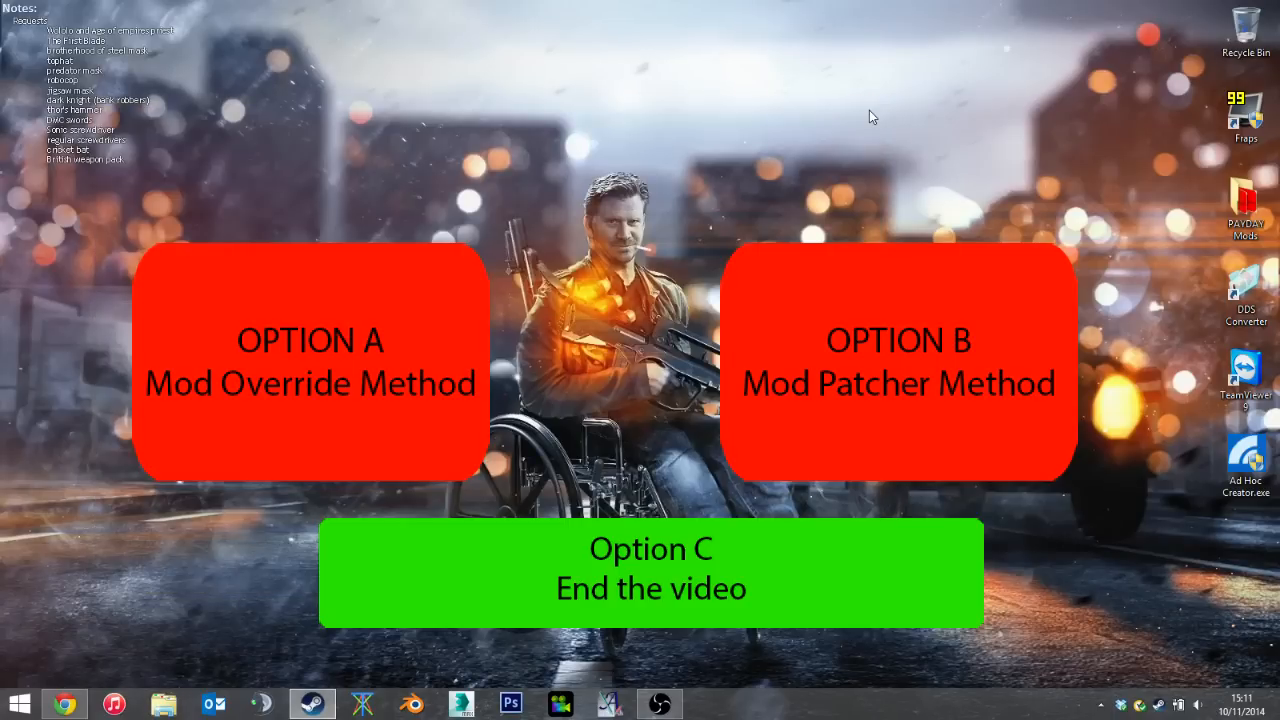